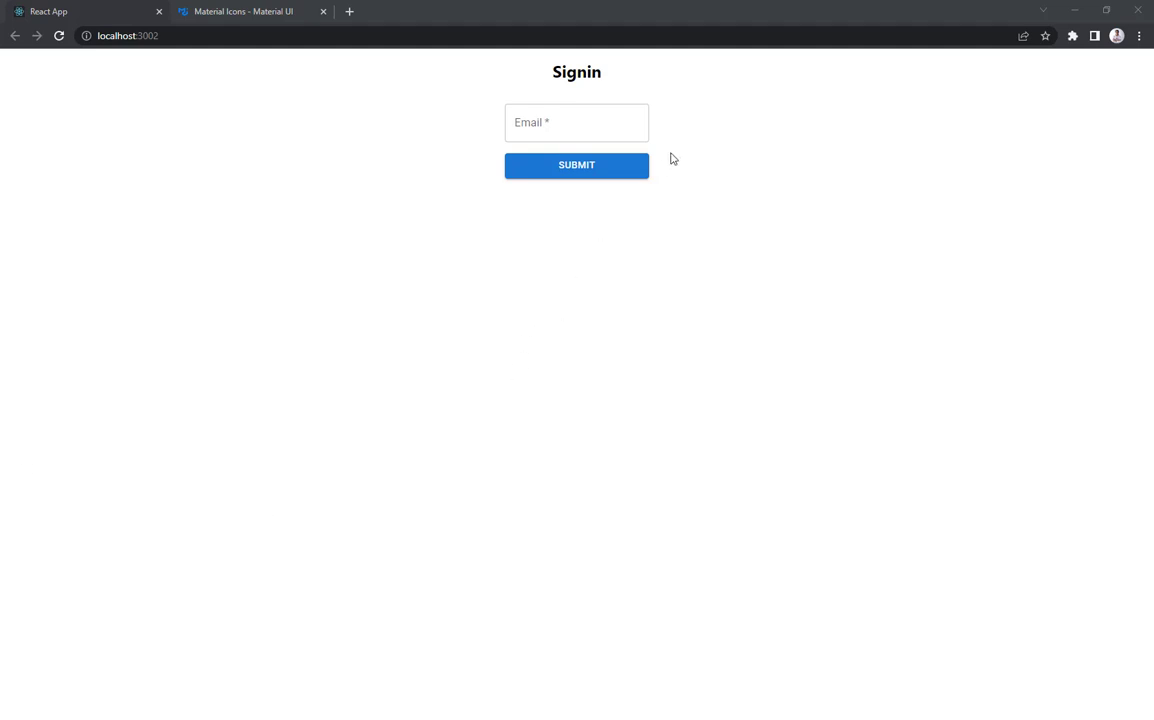
{"action": "mouse_move", "coordinate": [680, 160]}
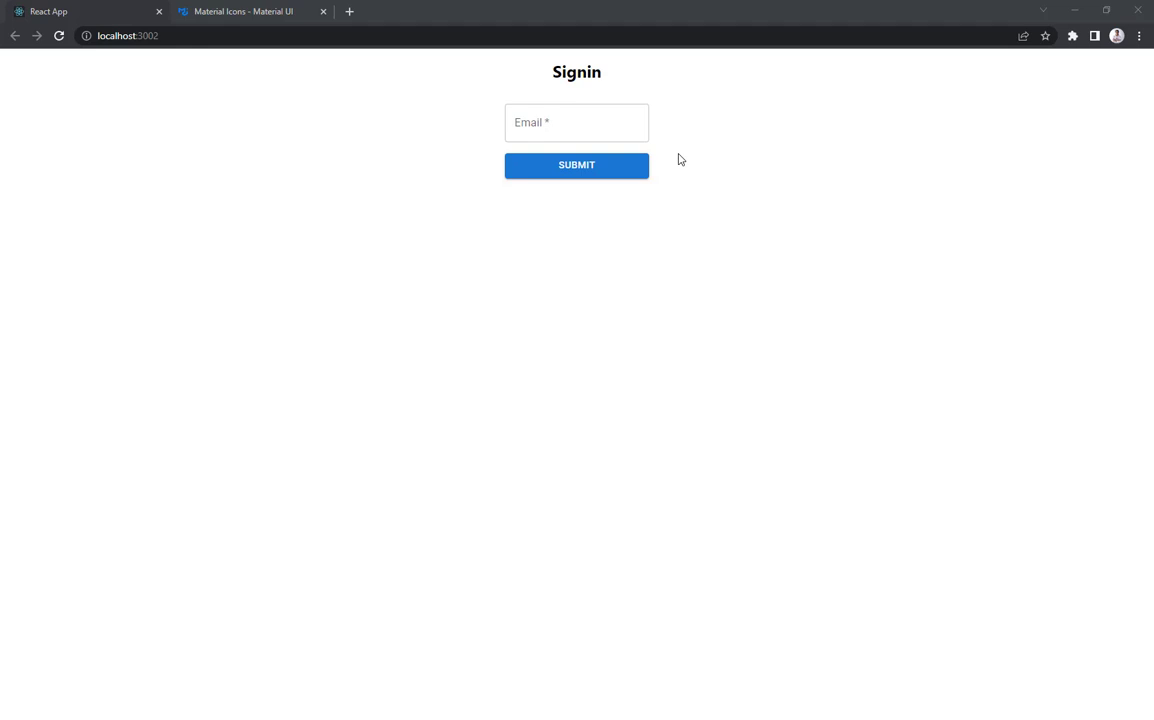
Focus the empty Email field on the localhost React Signin page to try it out.
{"action": "left_click", "coordinate": [576, 122]}
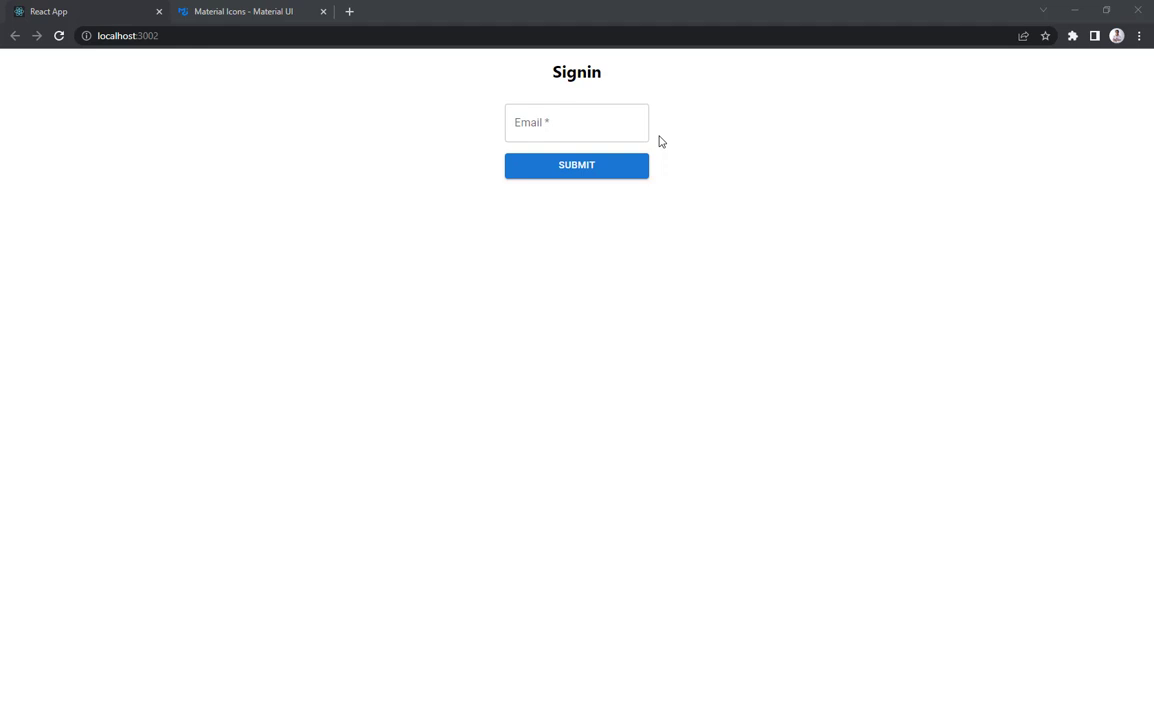
{"action": "left_click", "coordinate": [576, 122]}
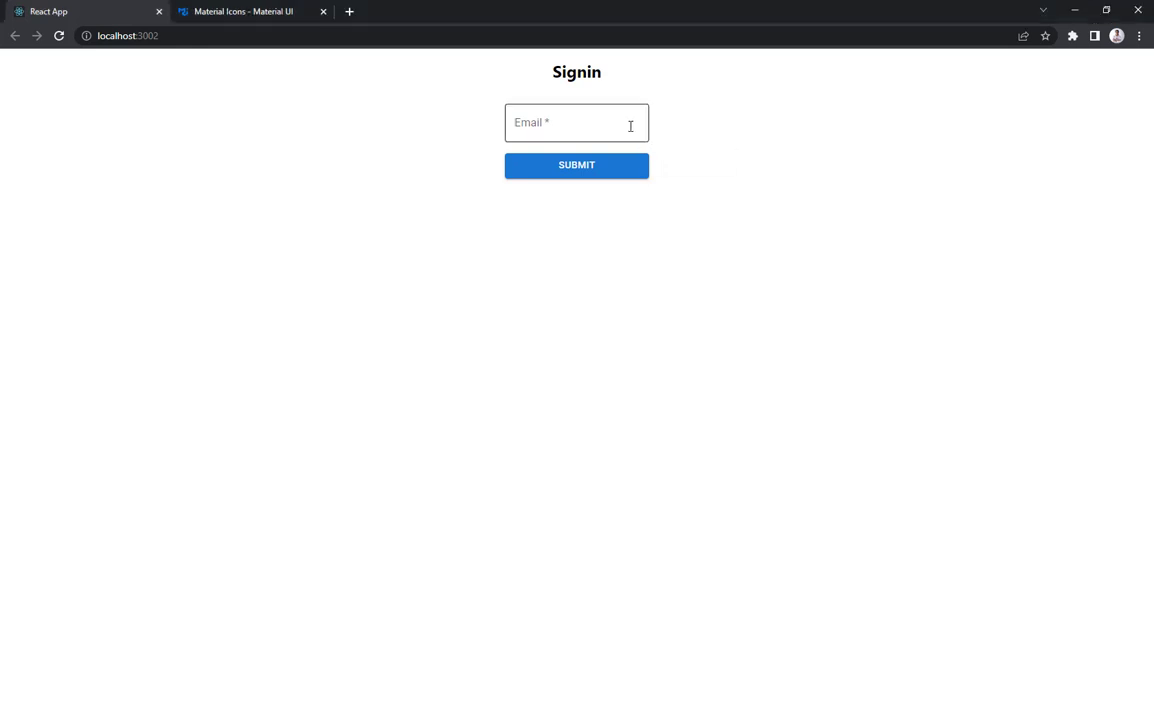
{"action": "left_click", "coordinate": [576, 122]}
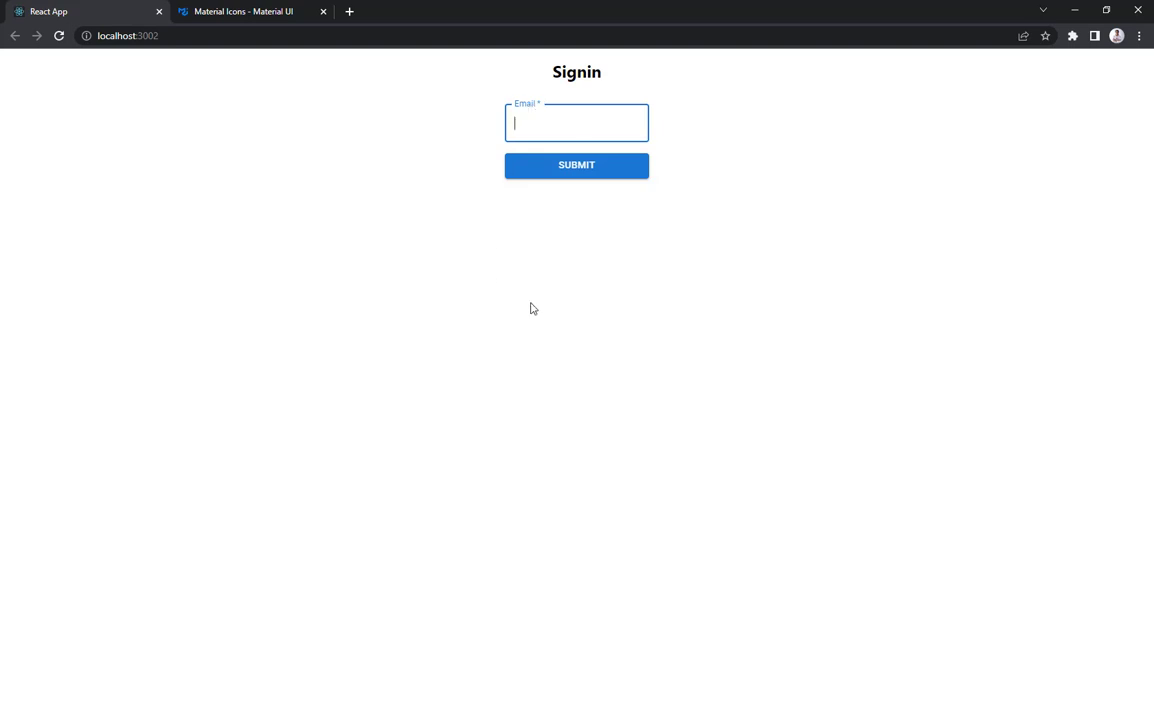
{"action": "mouse_move", "coordinate": [1076, 12]}
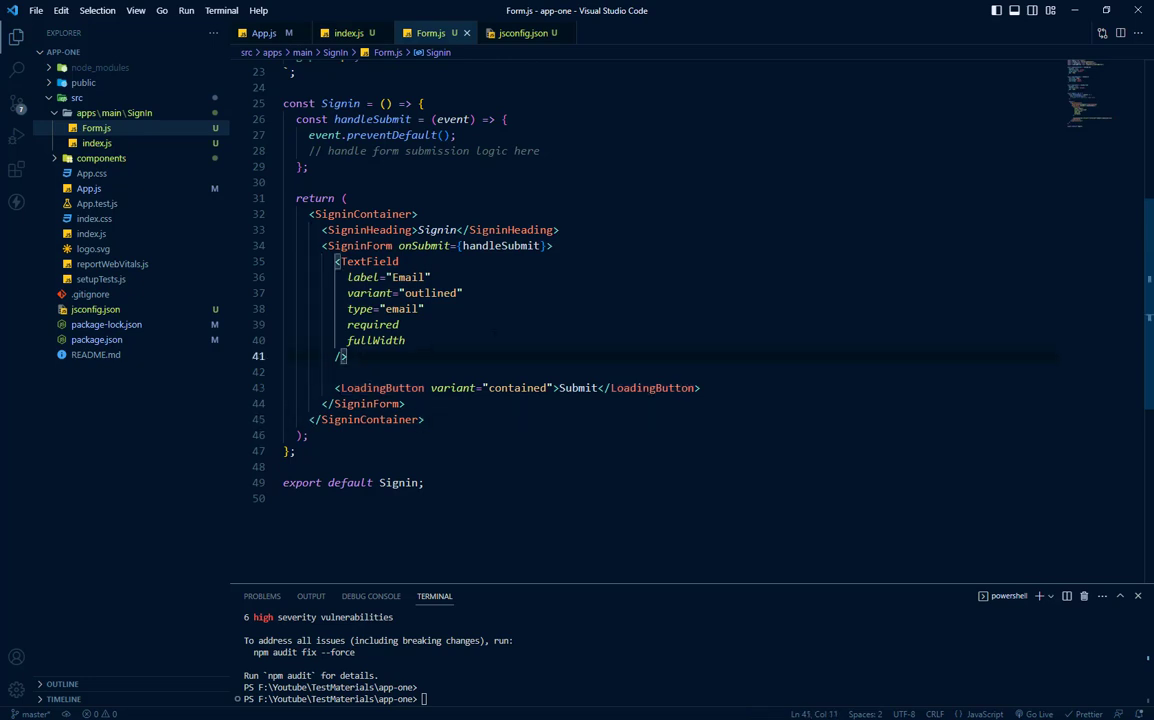
Add a <TextField label="password" variant="outlined" required> after the email TextField in Form.js.
{"action": "scroll", "scroll_direction": "down", "scroll_amount": 3}
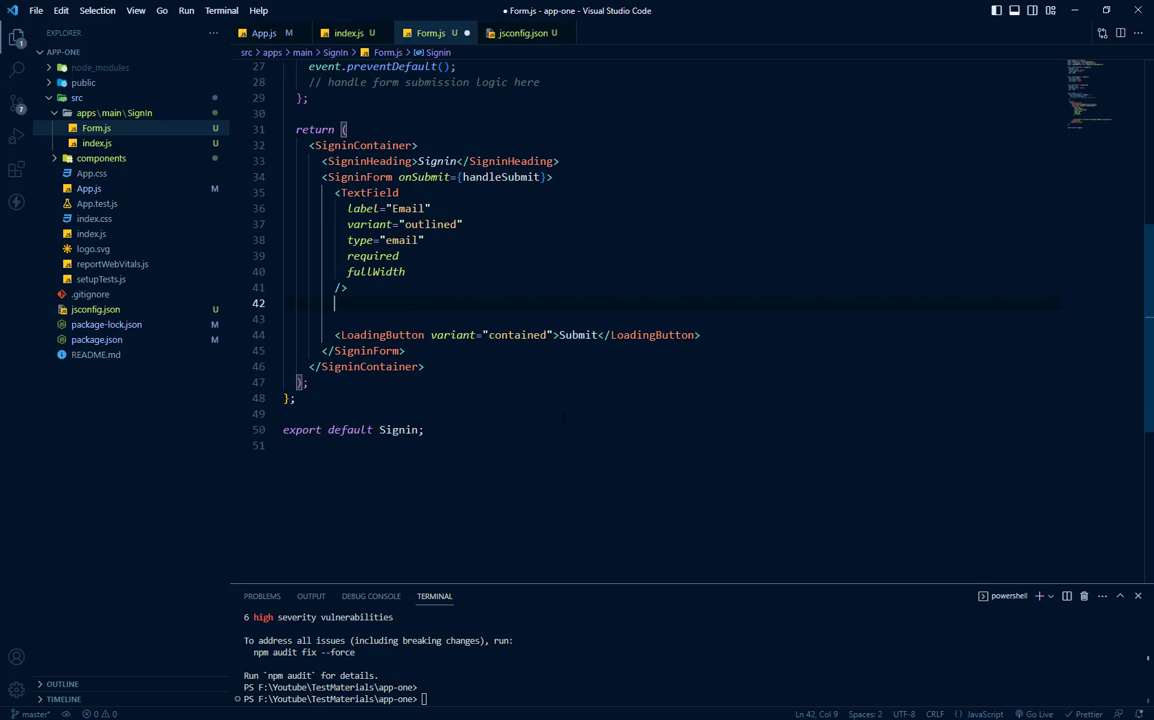
{"action": "type", "text": "TextField"}
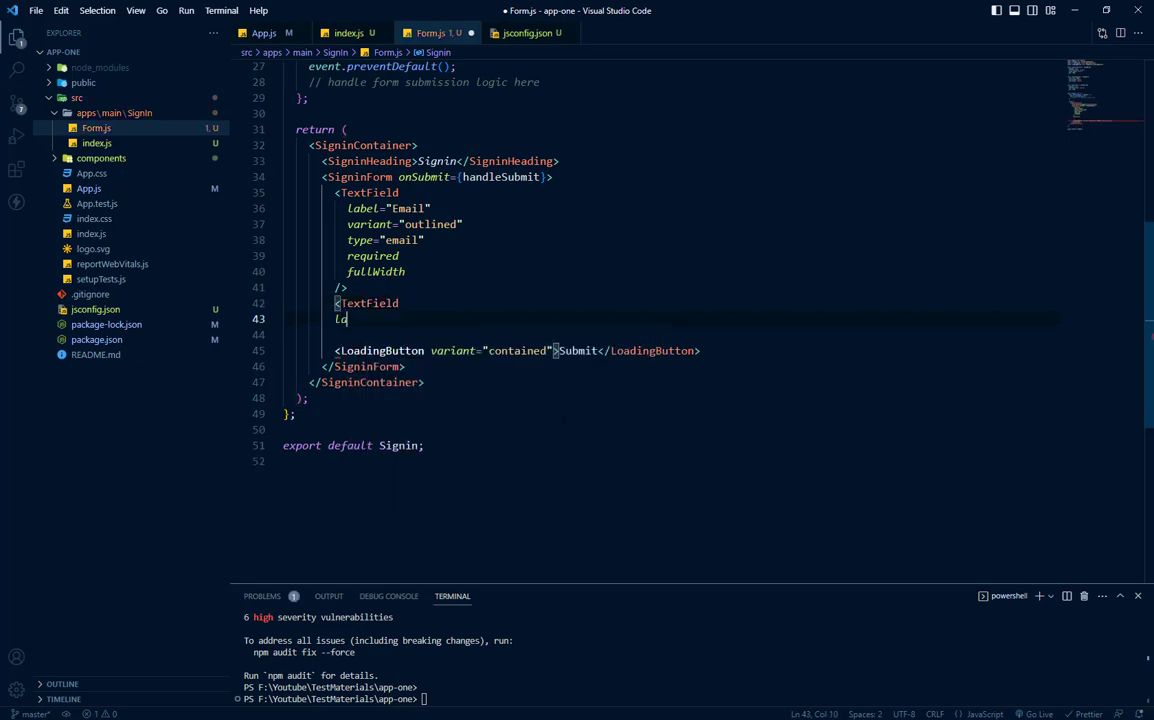
{"action": "type", "text": "abel"}
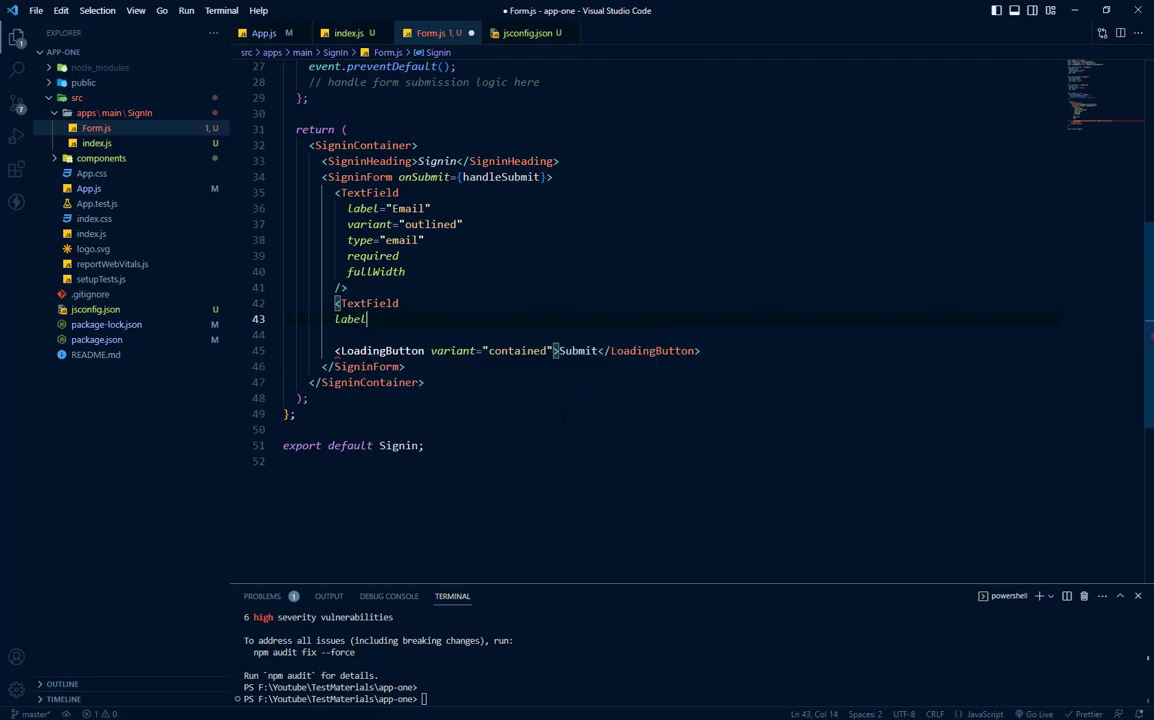
{"action": "type", "text": "=\"password\""}
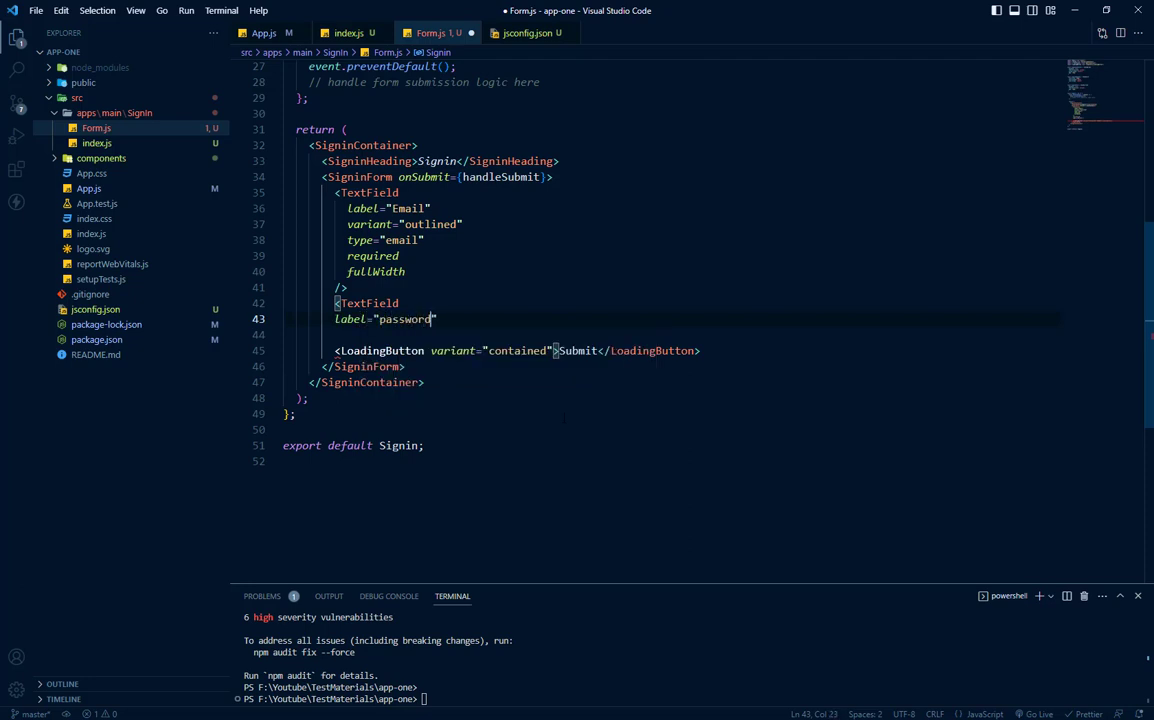
{"action": "type", "text": "var"}
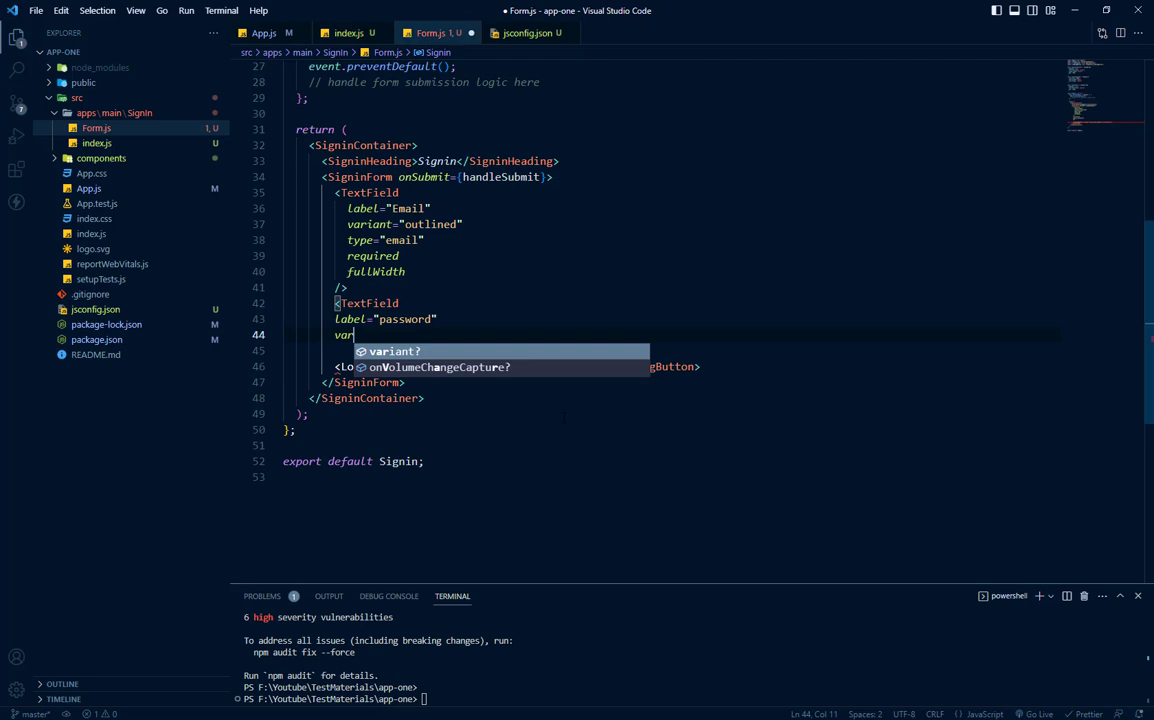
{"action": "type", "text": "variant=\"\""}
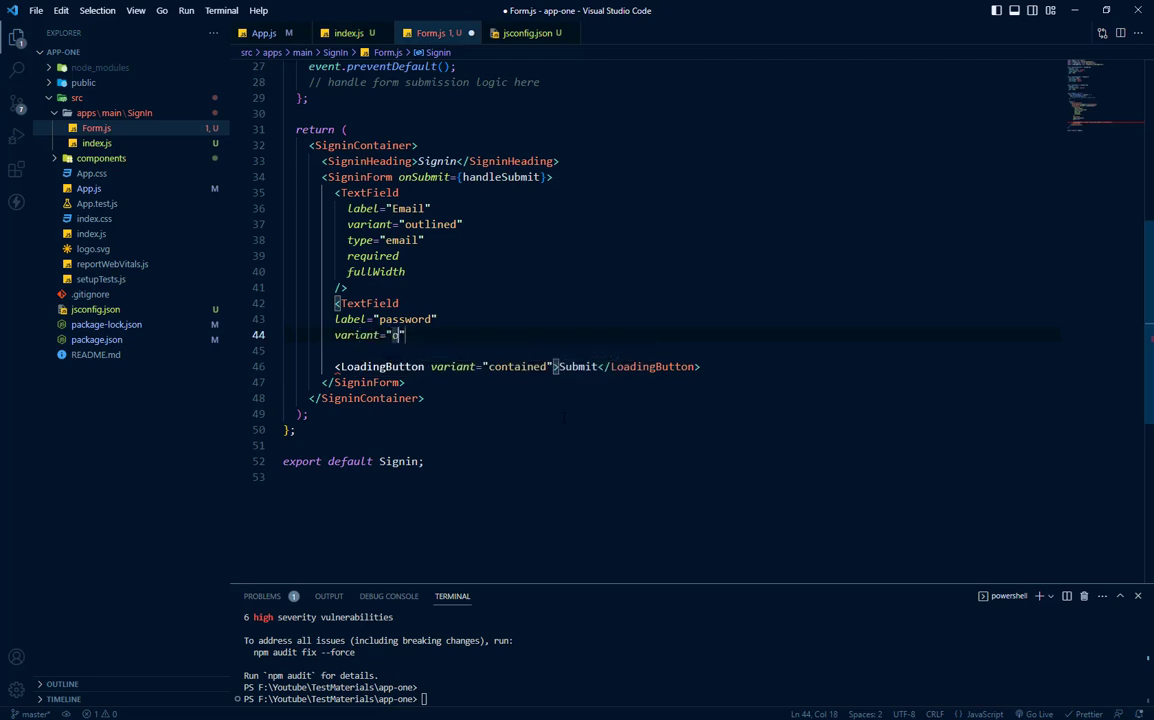
{"action": "type", "text": "utlined"}
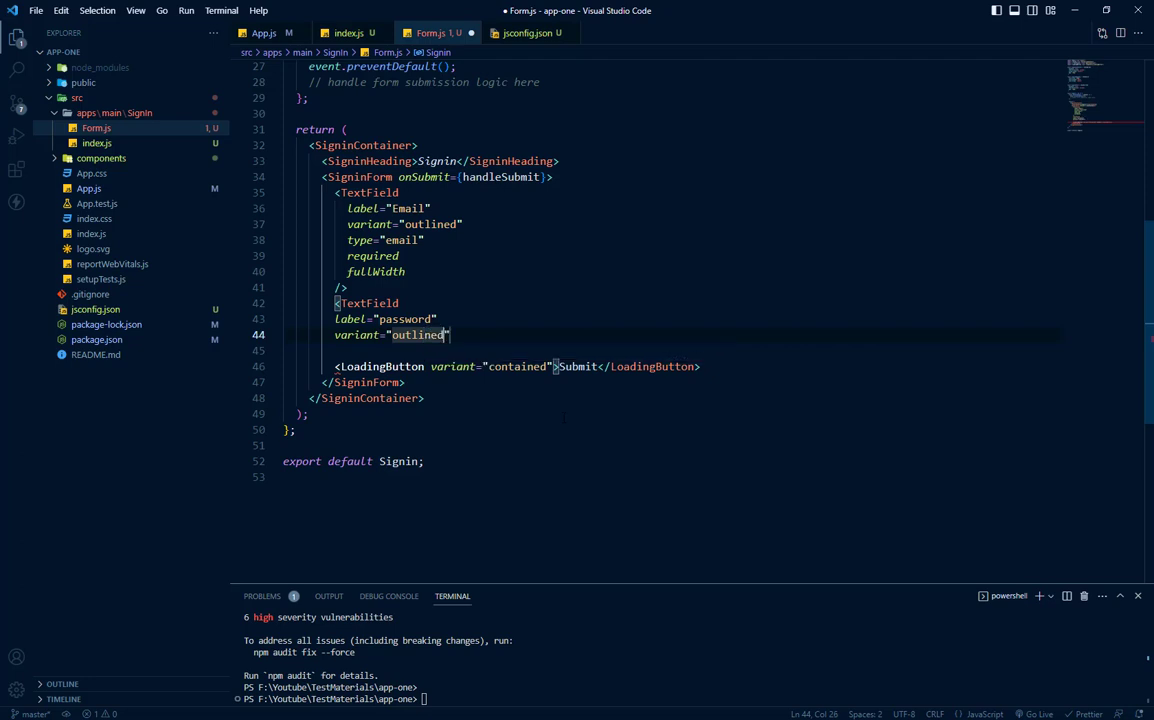
{"action": "key", "text": "Enter"}
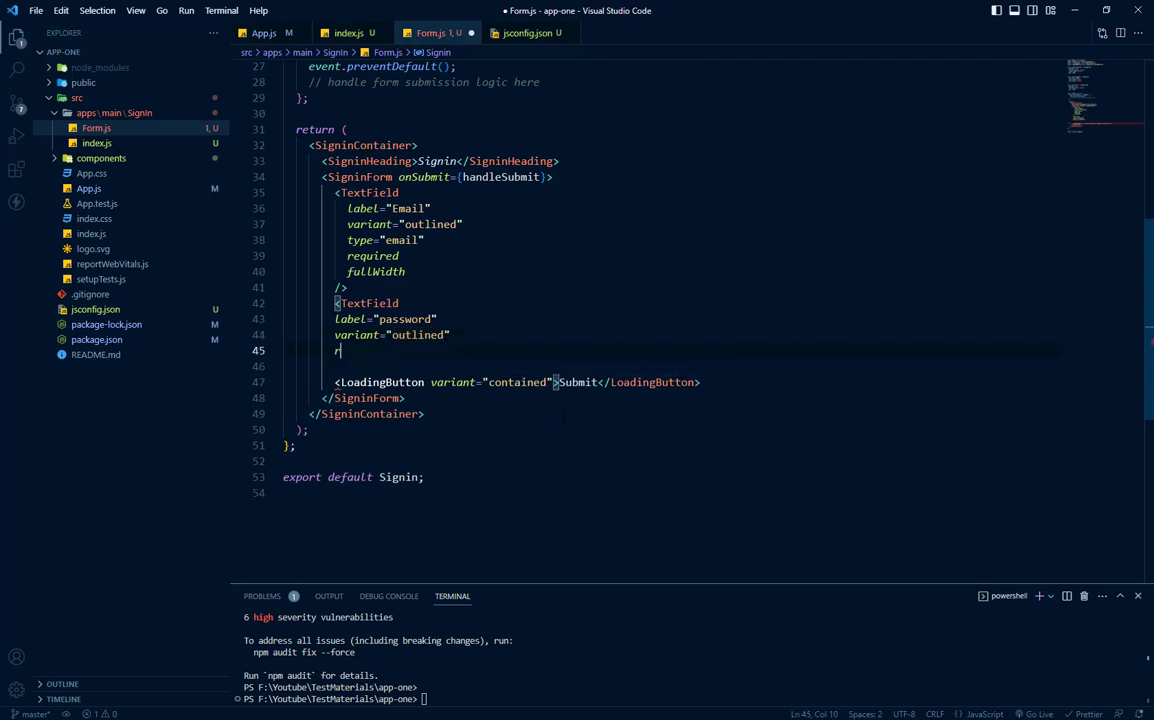
{"action": "type", "text": "required"}
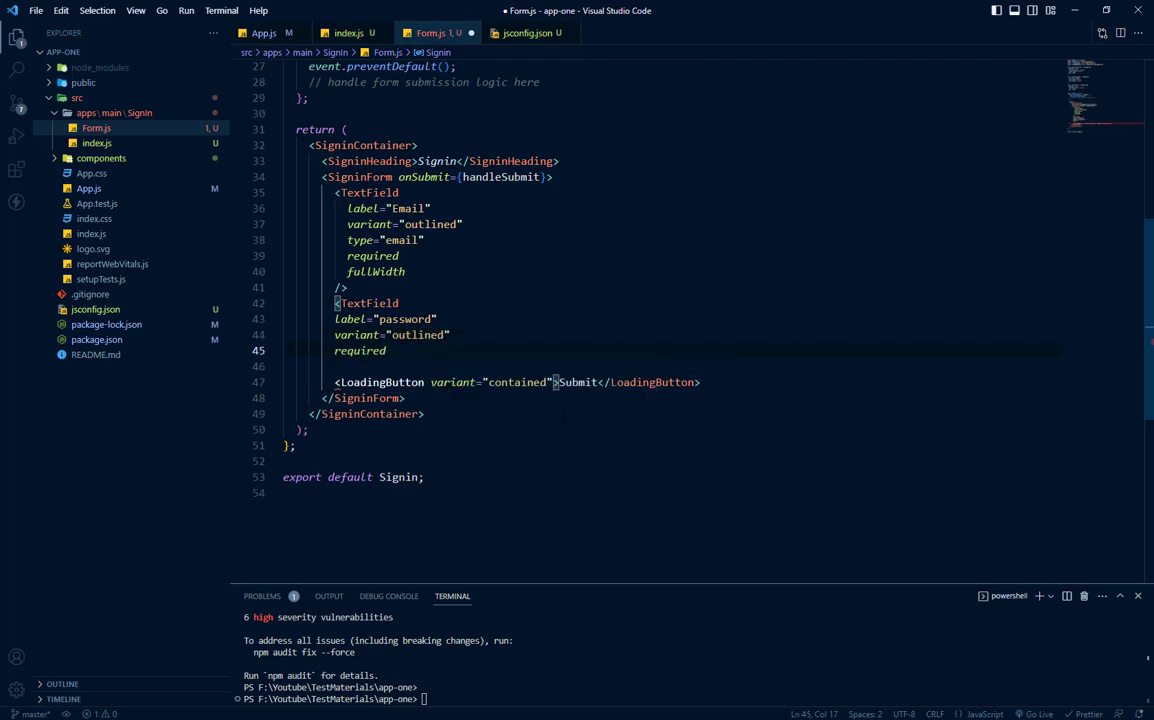
{"action": "type", "text": "fullWidth />"}
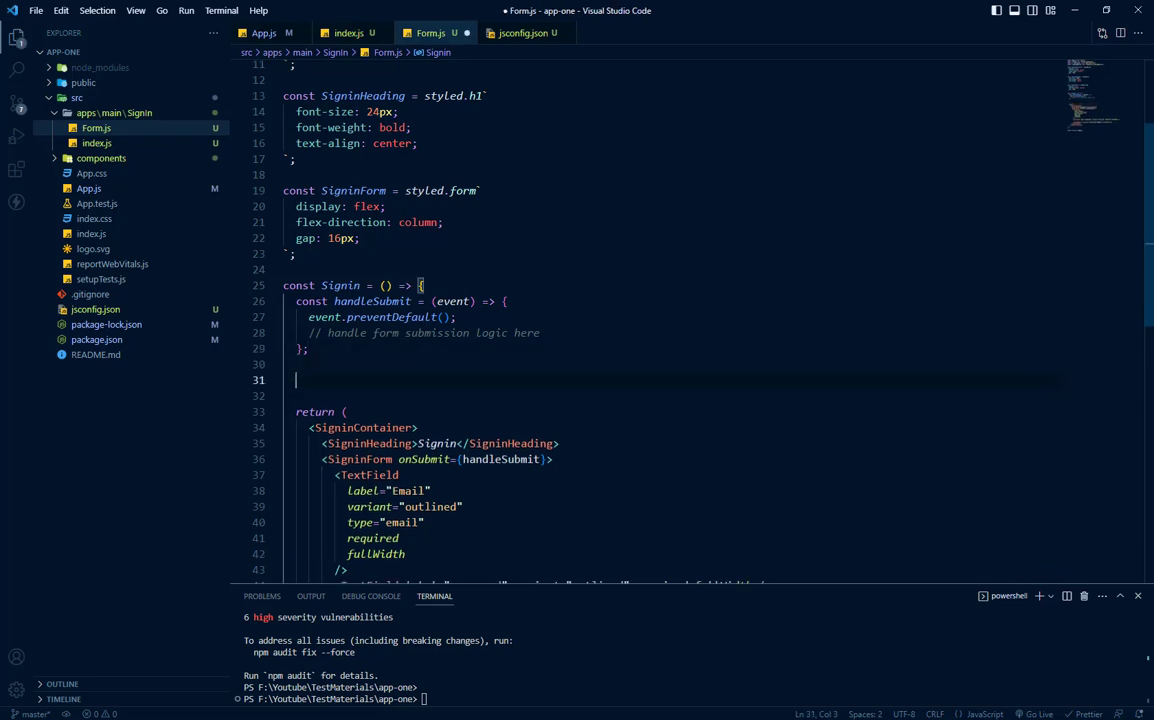
Declare const EndAdornment = () => with a return statement in Form.js.
{"action": "type", "text": "const"}
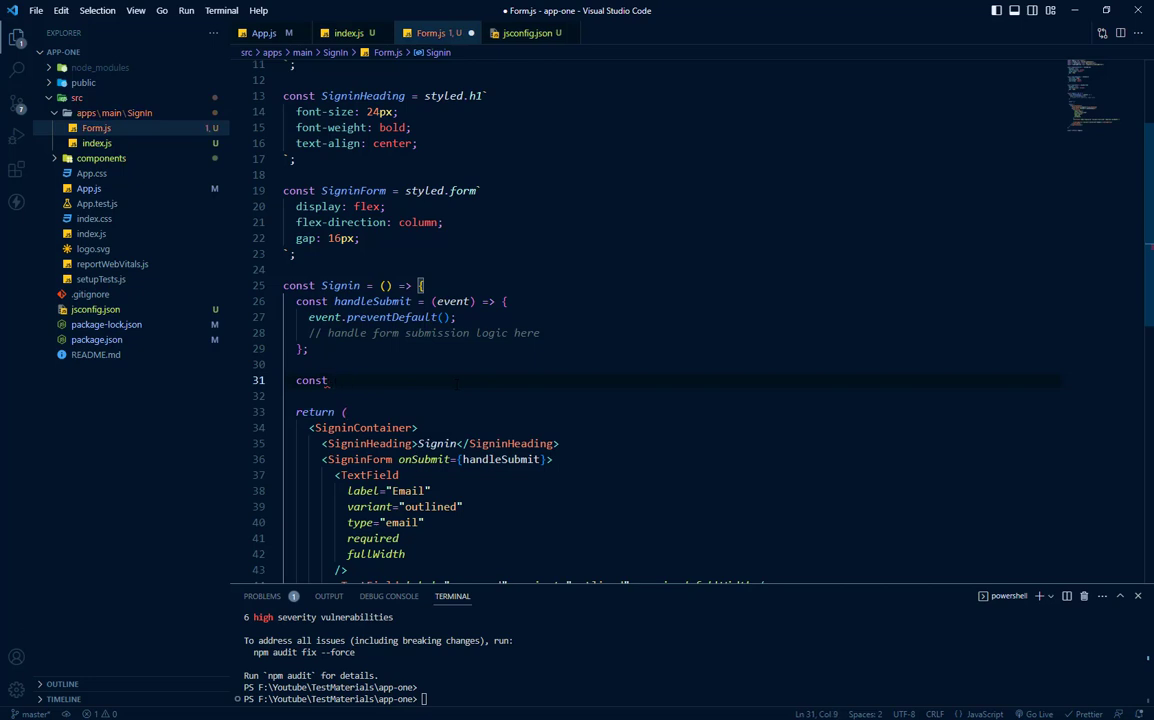
{"action": "type", "text": "End"}
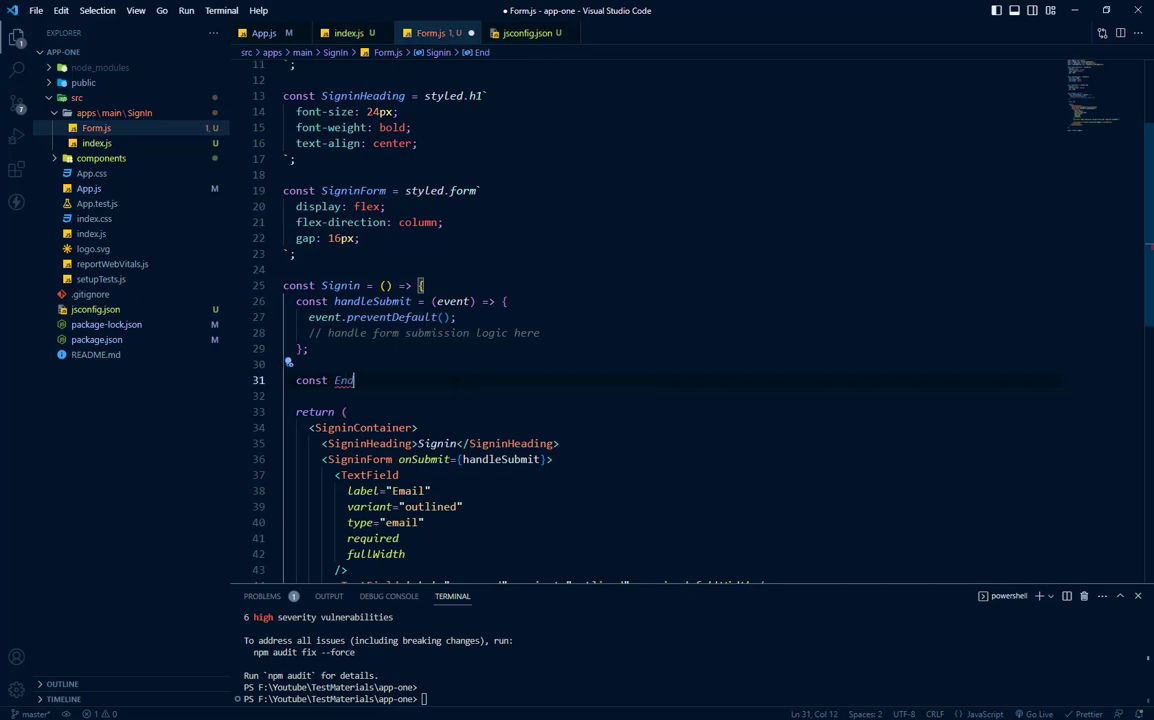
{"action": "type", "text": "Ad"}
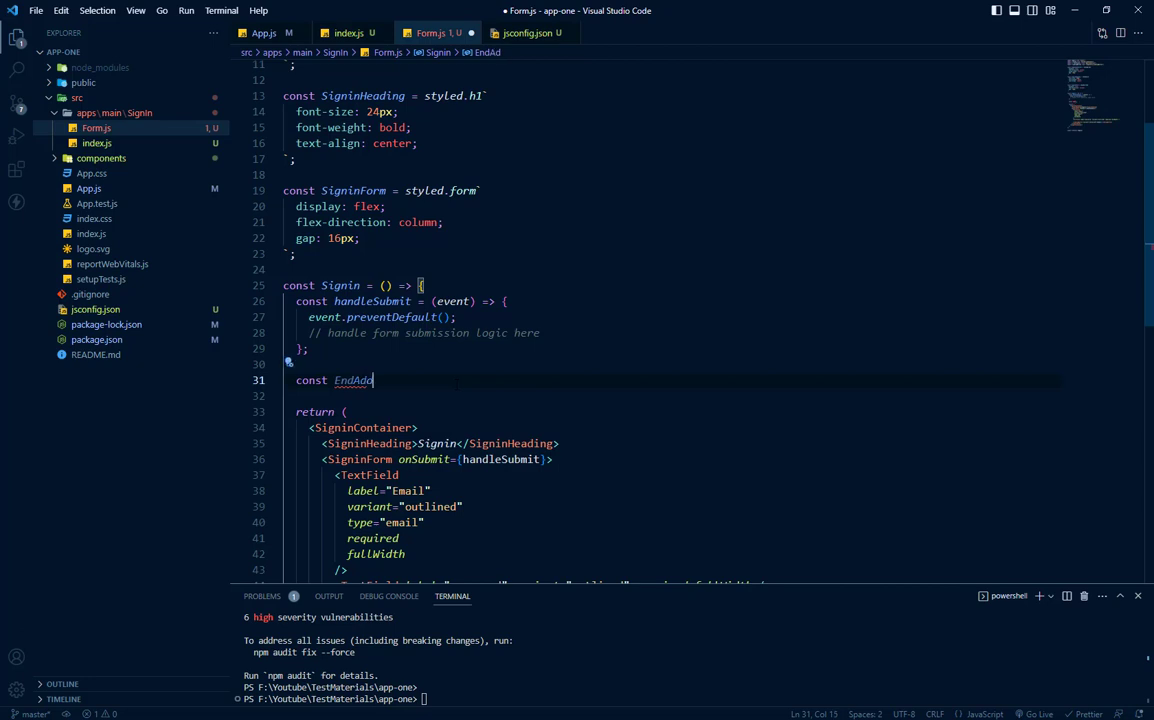
{"action": "type", "text": "orment"}
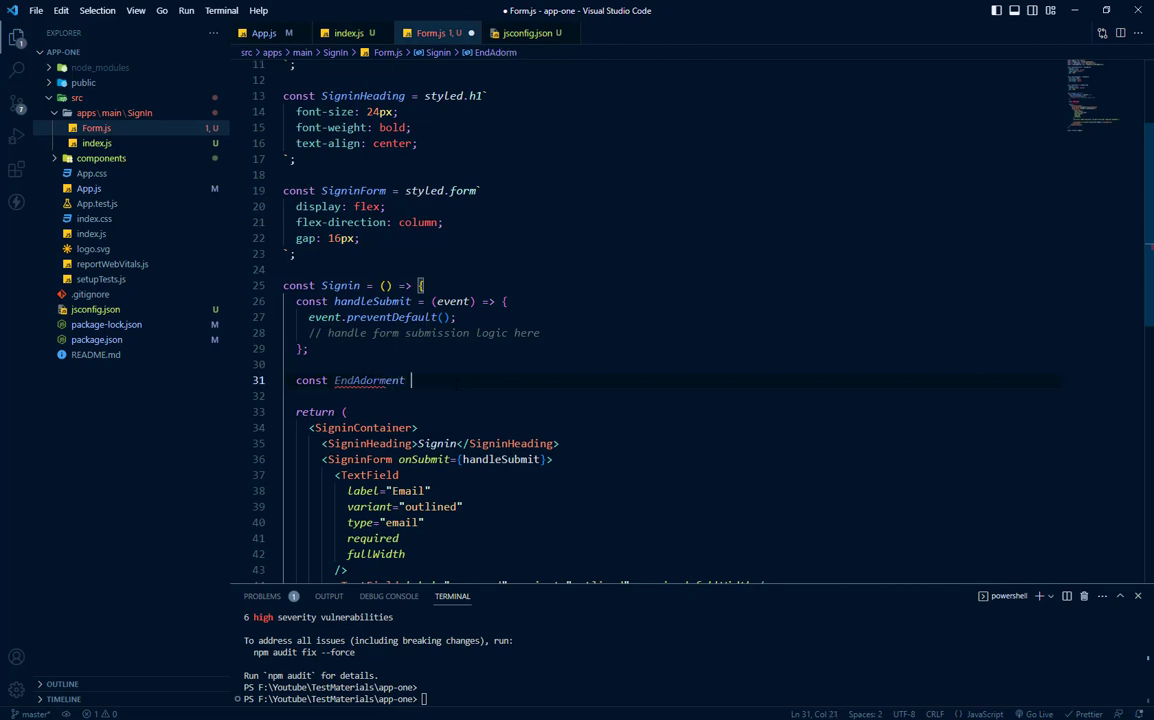
{"action": "type", "text": "="}
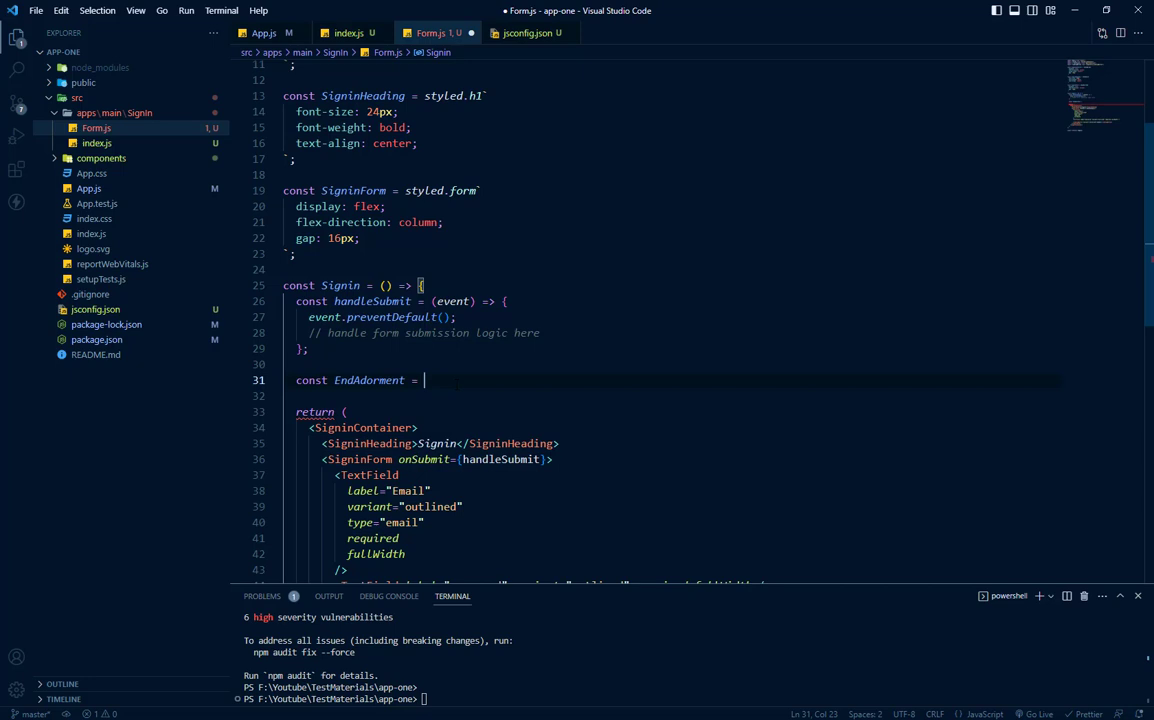
{"action": "type", "text": "() => {"}
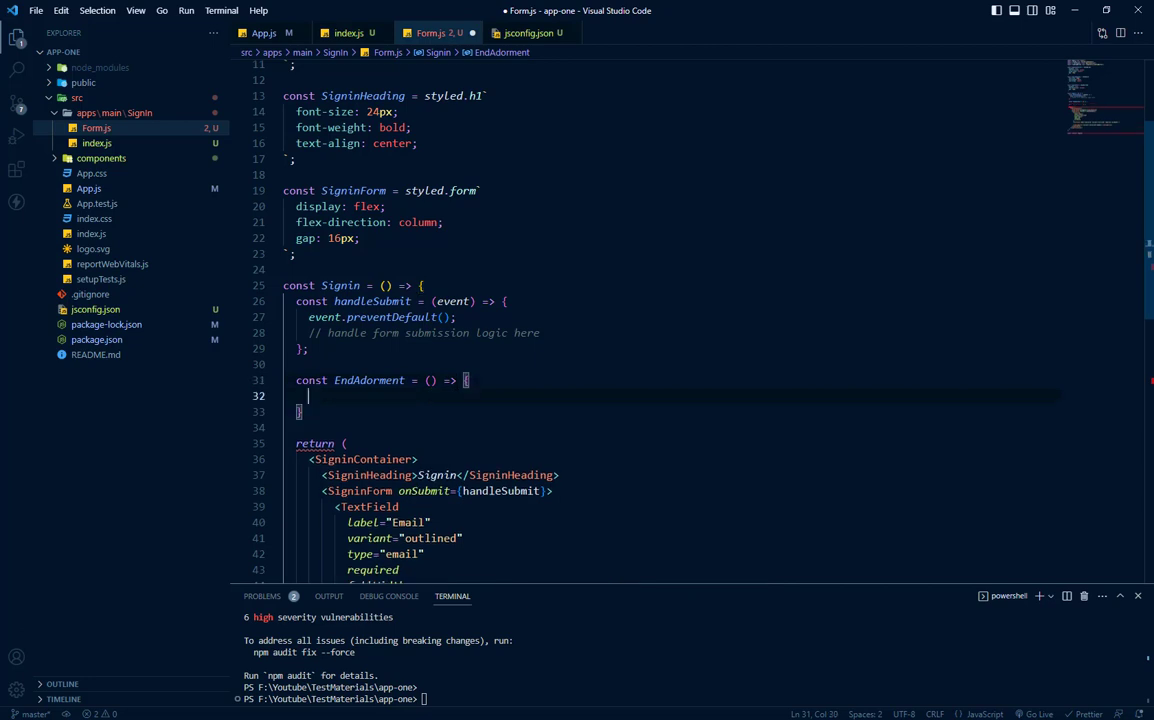
{"action": "type", "text": "return"}
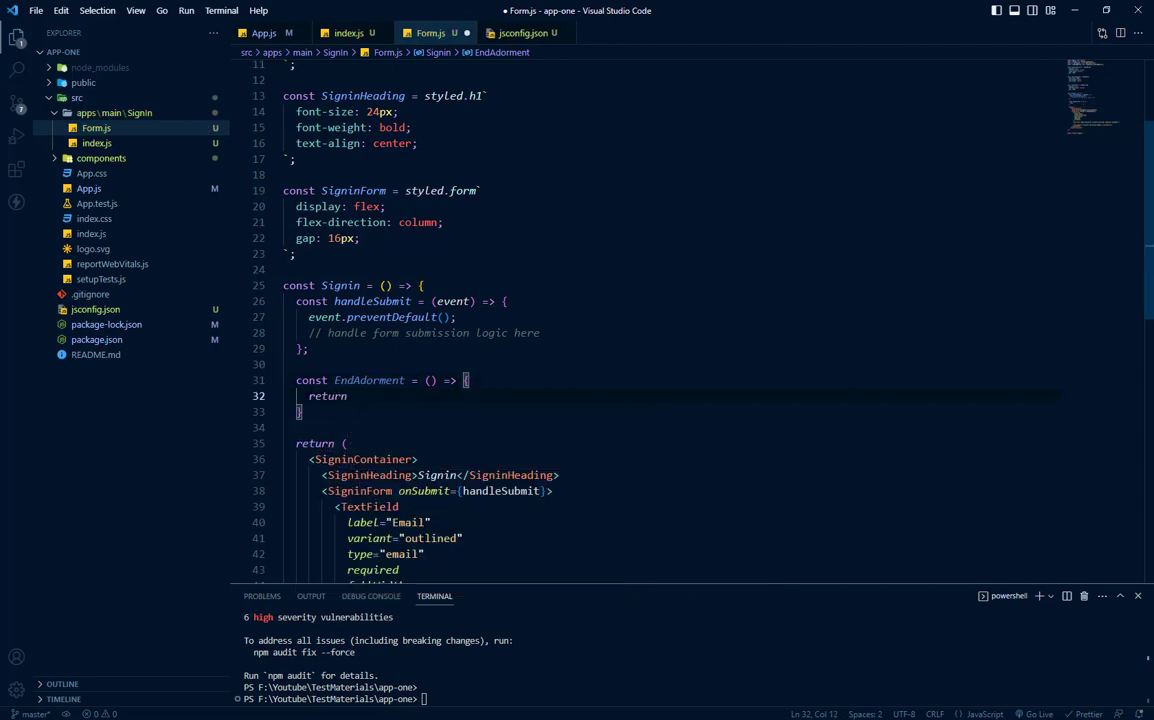
Return an <InputAdornment position="end"> wrapping an <IconButton> from EndAdornment.
{"action": "type", "text": "I"}
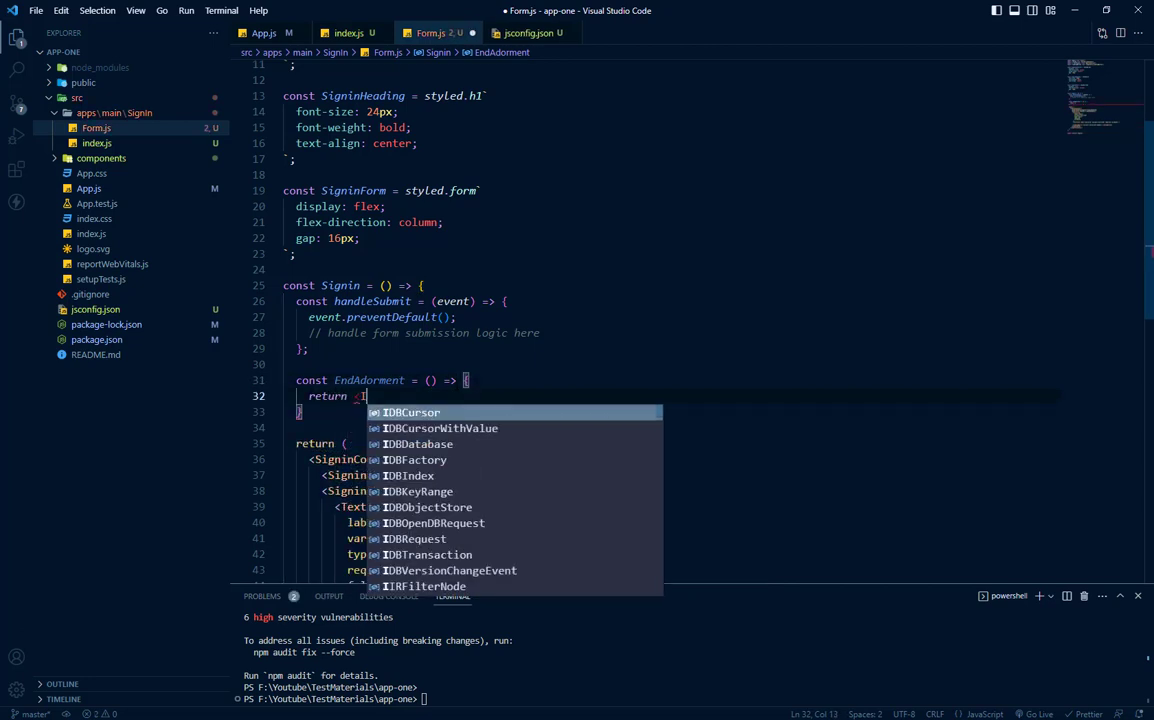
{"action": "type", "text": "nputAd"}
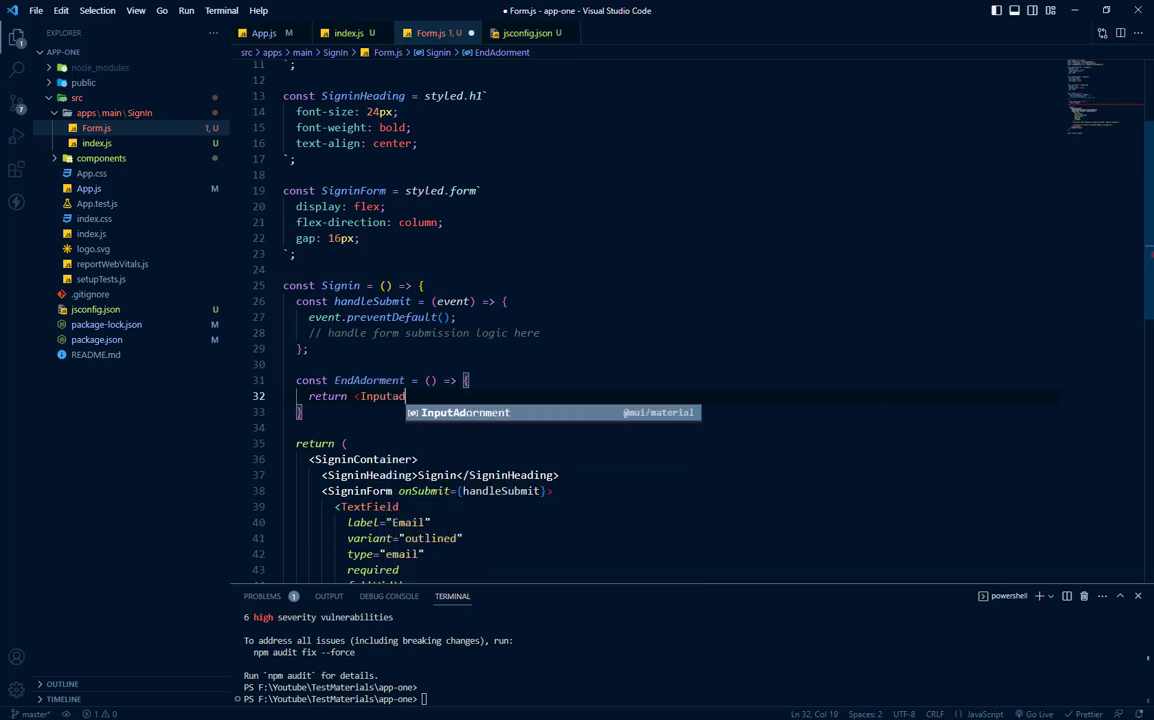
{"action": "key", "text": "Tab"}
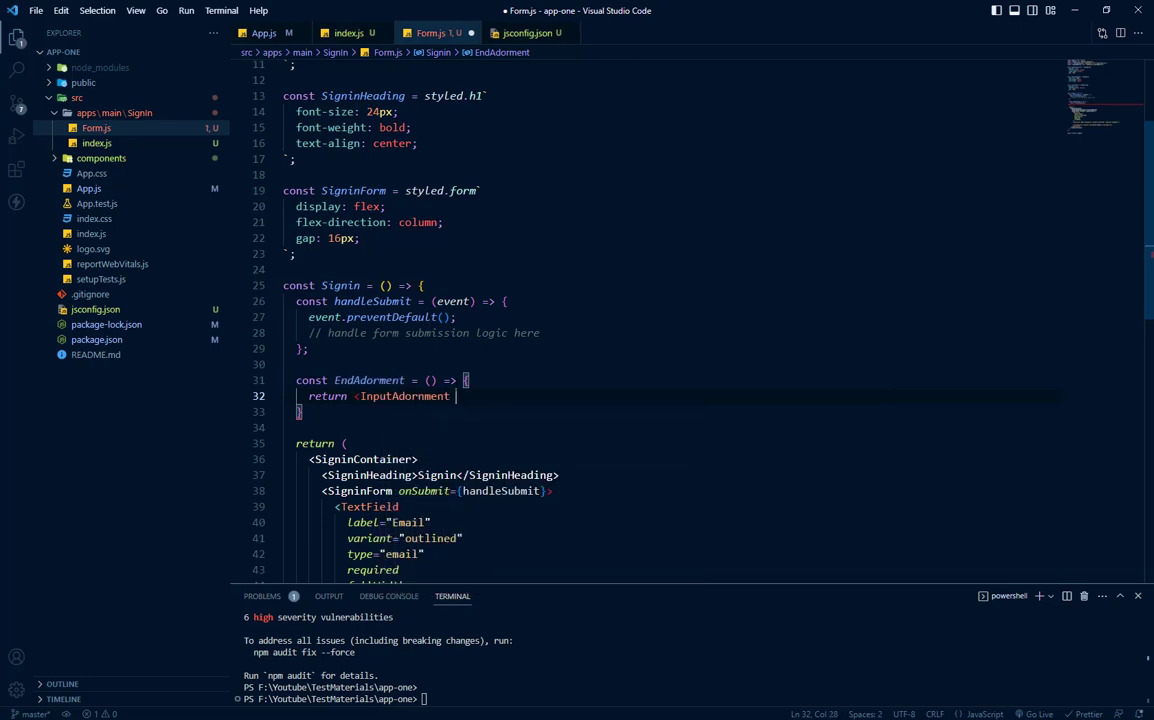
{"action": "type", "text": "position=\"e"}
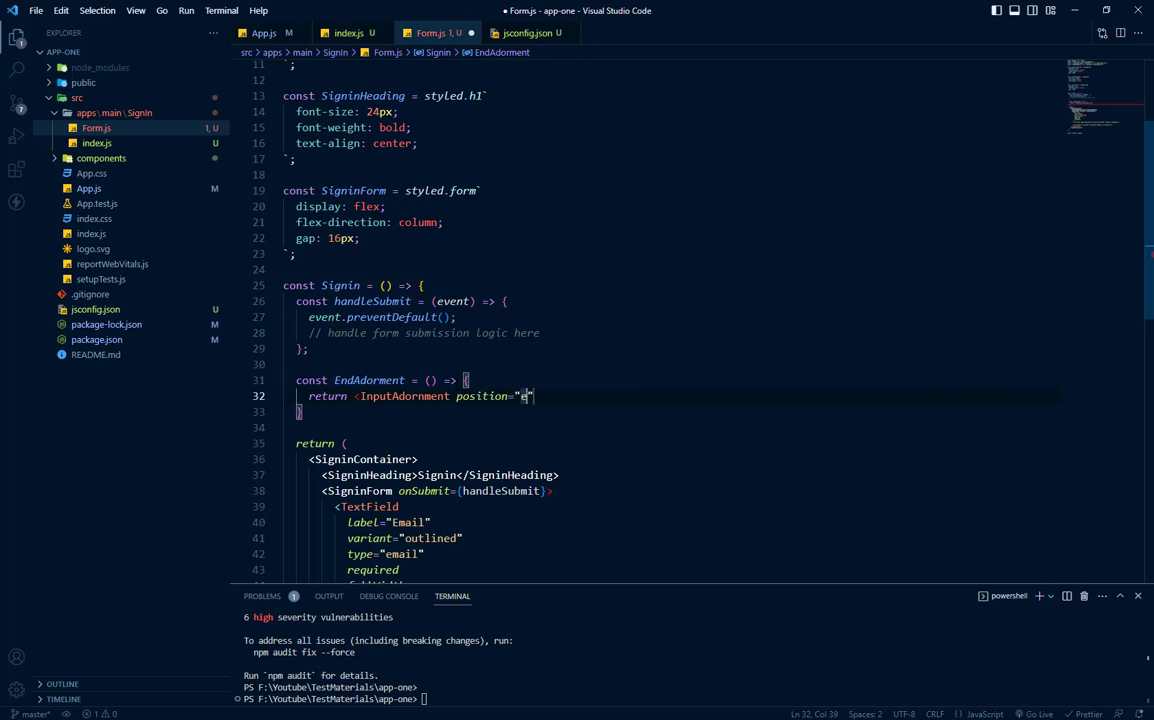
{"action": "type", "text": "nd"}
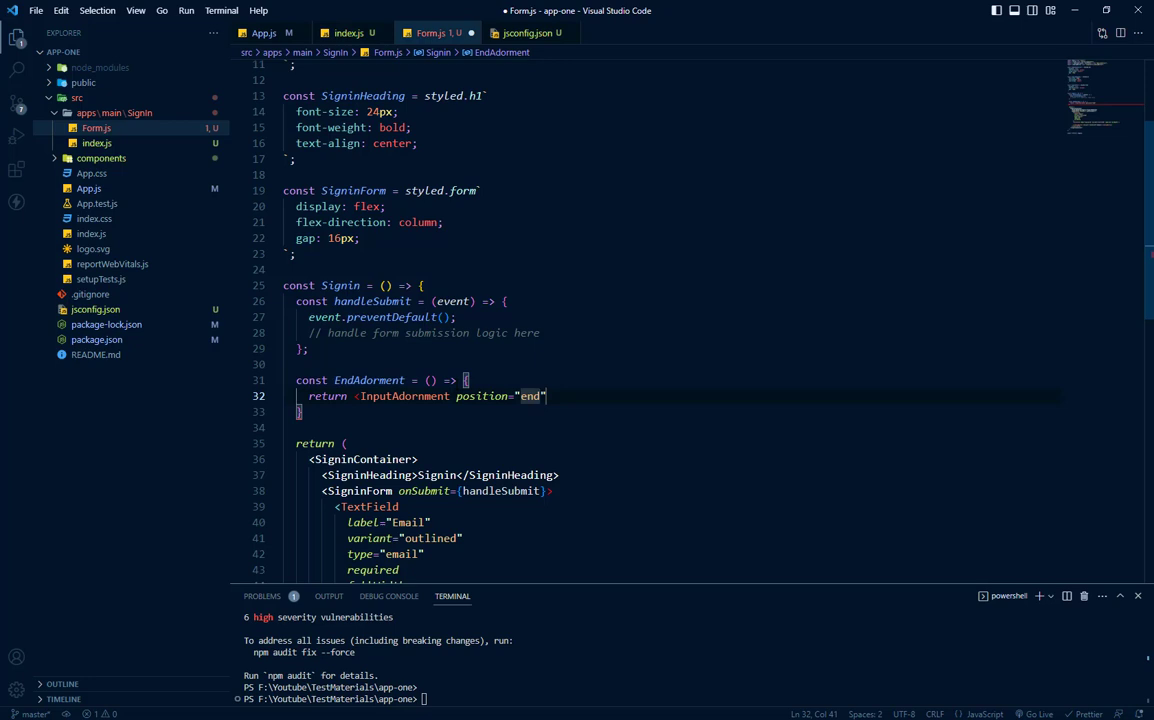
{"action": "type", "text": "></InputAdornment>"}
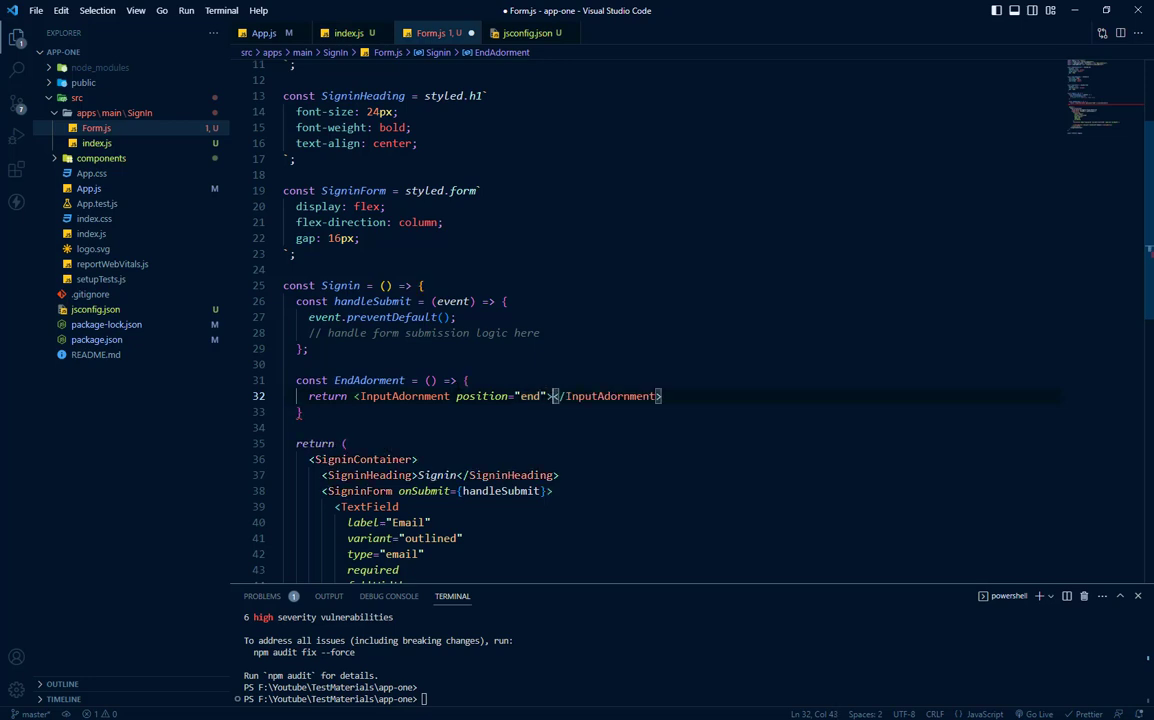
{"action": "type", "text": "<I"}
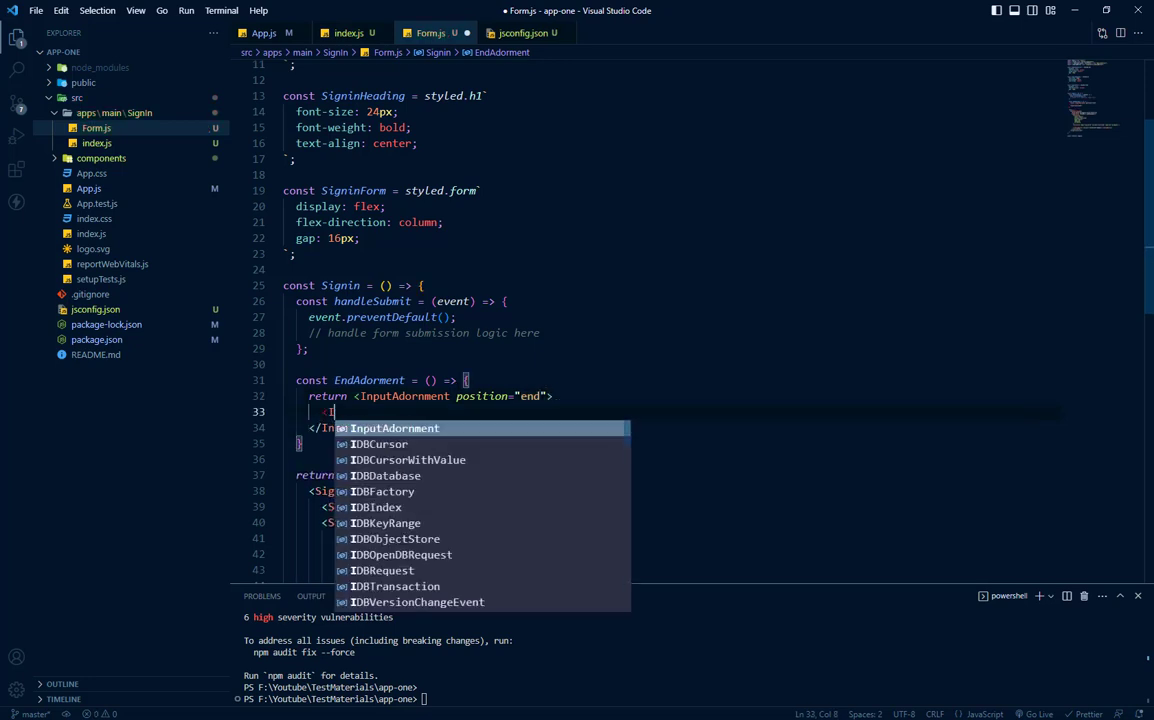
{"action": "type", "text": "IconButton"}
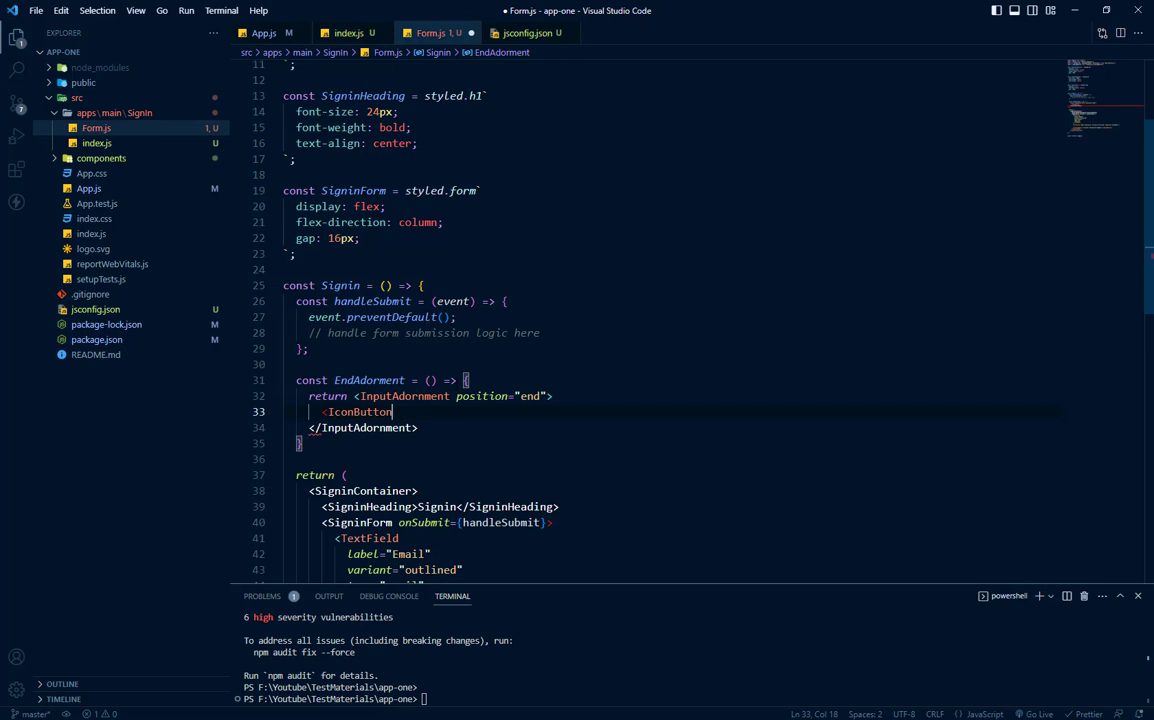
{"action": "type", "text": ">"}
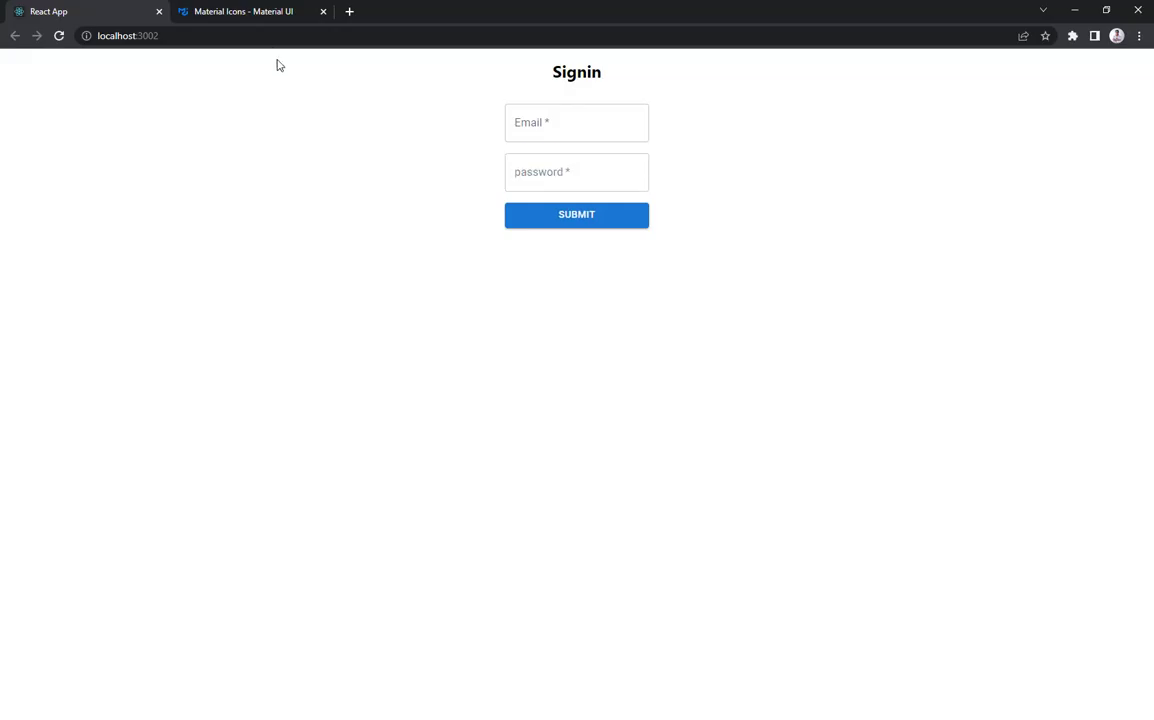
Review the Material Icons 'eye' search results, then return to the Form.js code.
{"action": "left_click", "coordinate": [244, 12]}
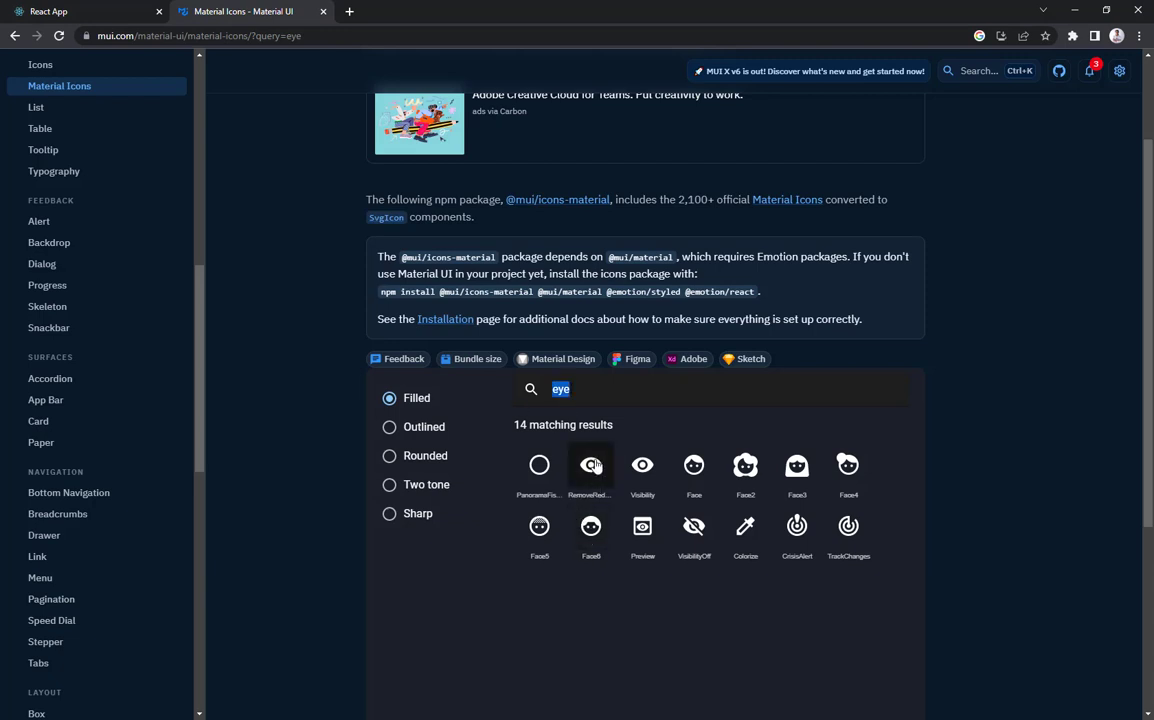
{"action": "left_click", "coordinate": [590, 464]}
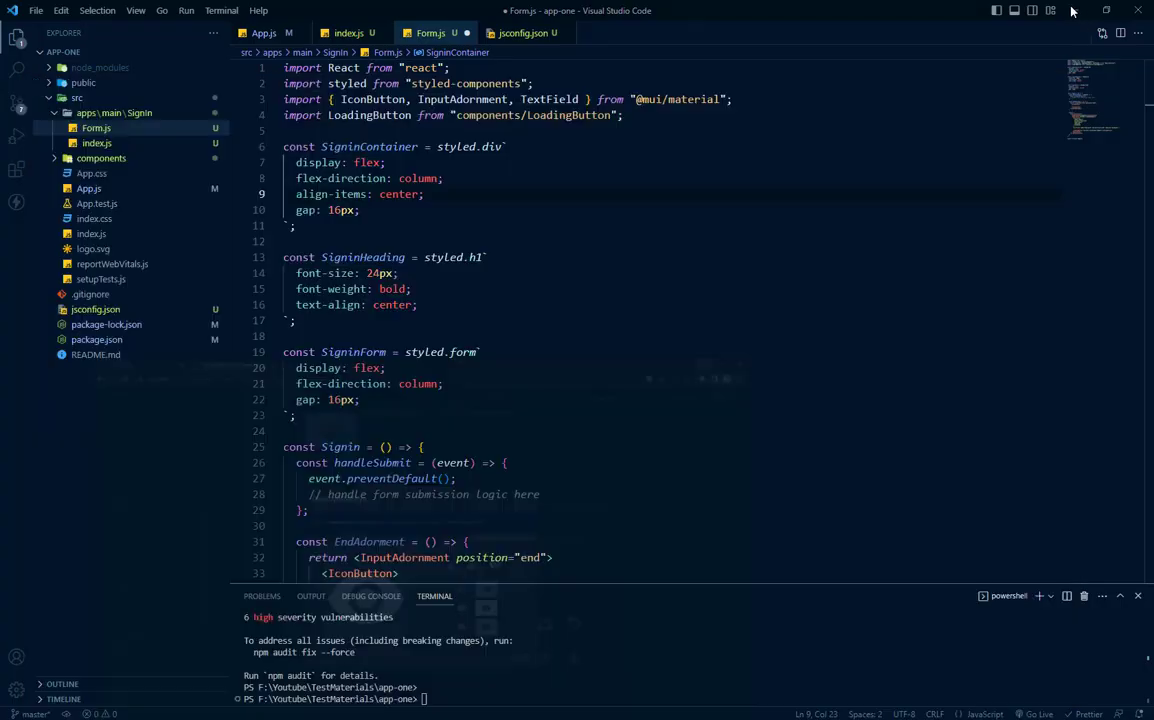
{"action": "left_click", "coordinate": [296, 224]}
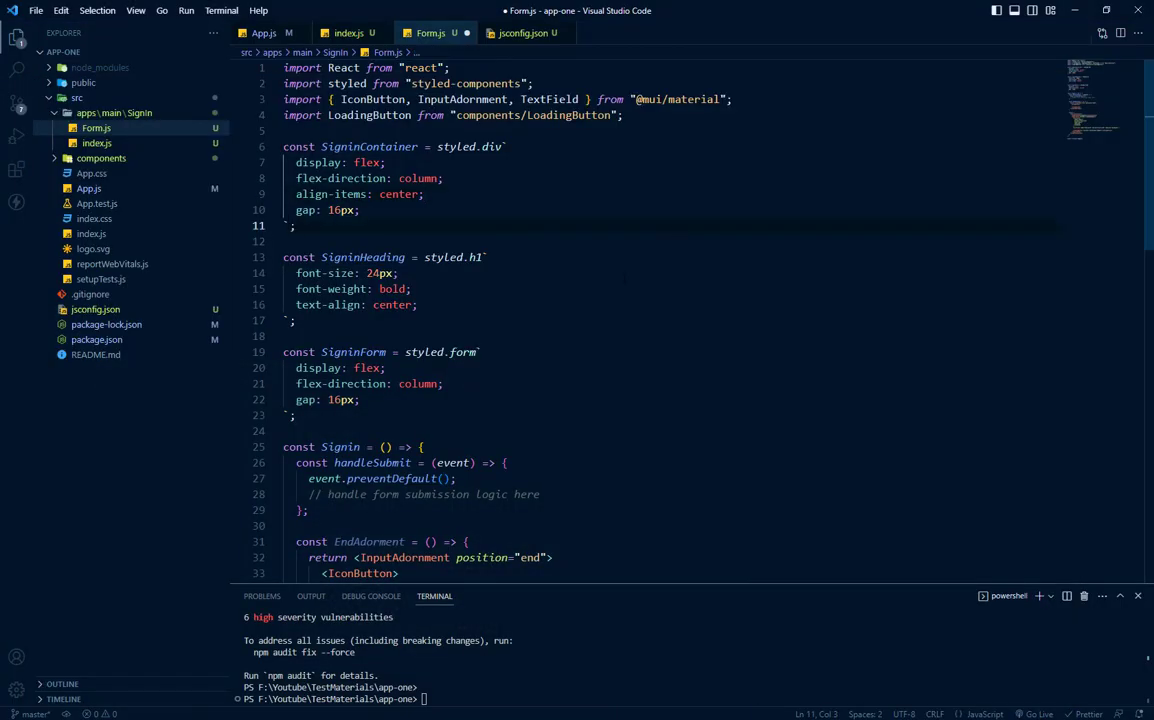
{"action": "type", "text": "import RemoveRedEyeIcon from '@mui/icons-material/RemoveRedEye';"}
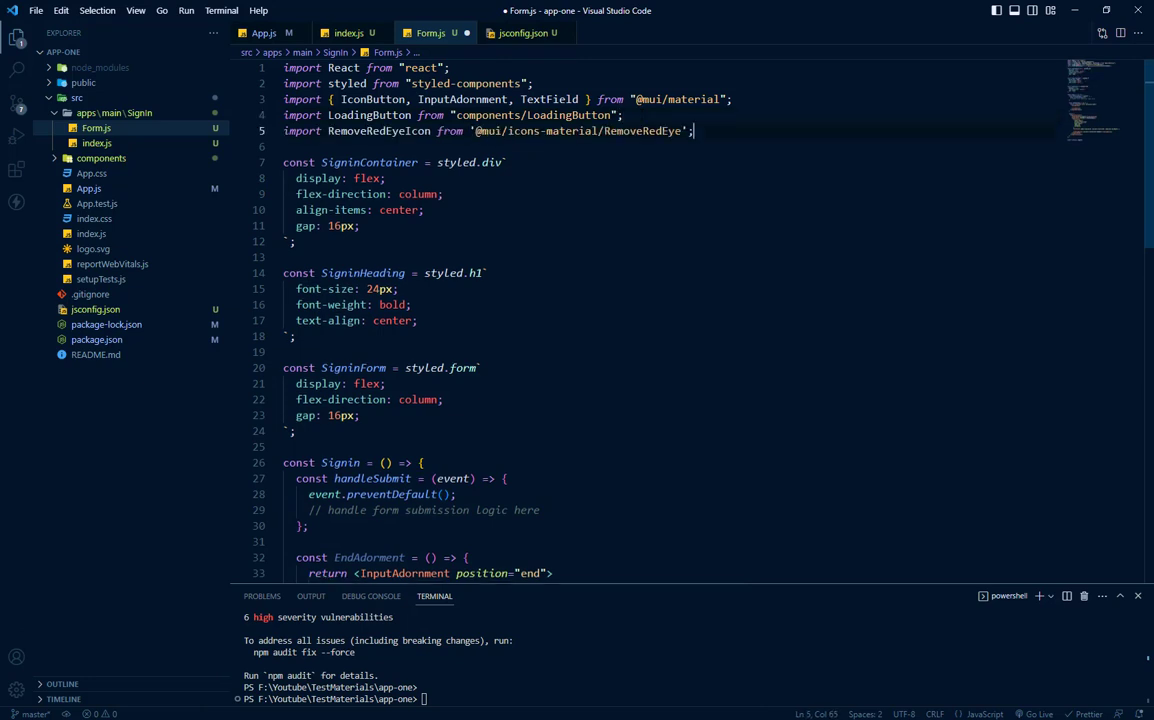
{"action": "double_click", "coordinate": [380, 132]}
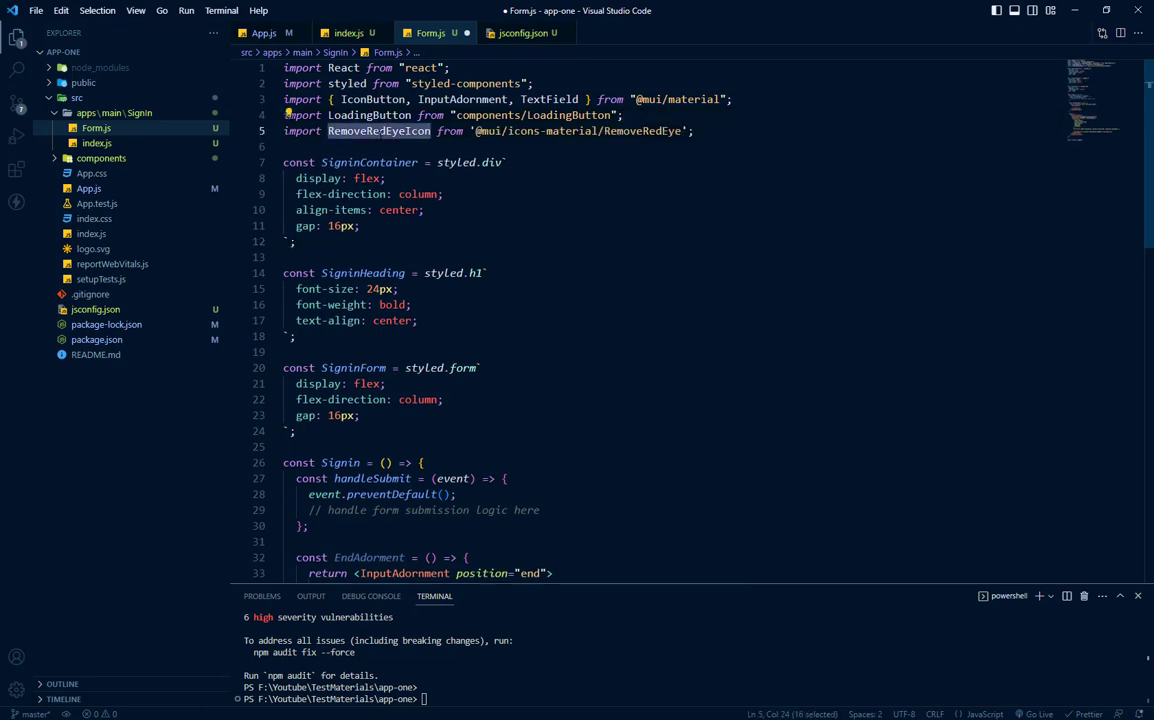
{"action": "scroll", "scroll_direction": "down", "scroll_amount": 3}
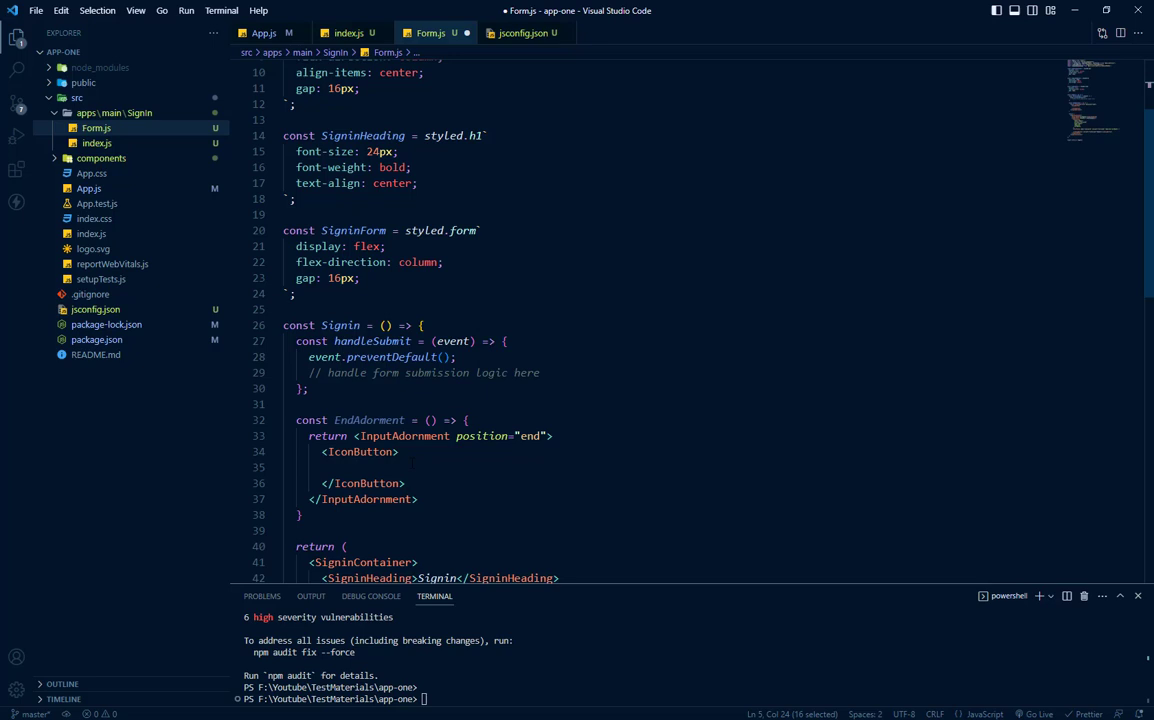
{"action": "type", "text": "RemoveRedEyeIcon"}
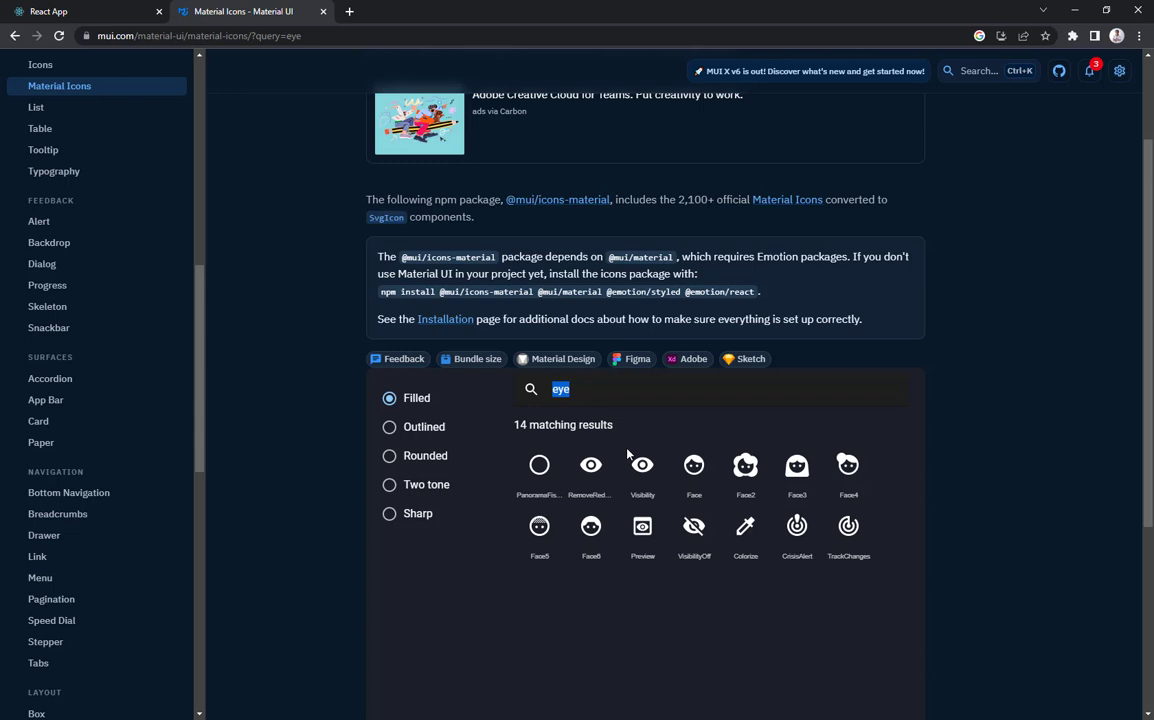
View the VisibilityOff icon's import statement in MUI Material Icons, then return to Form.js.
{"action": "left_click", "coordinate": [694, 524]}
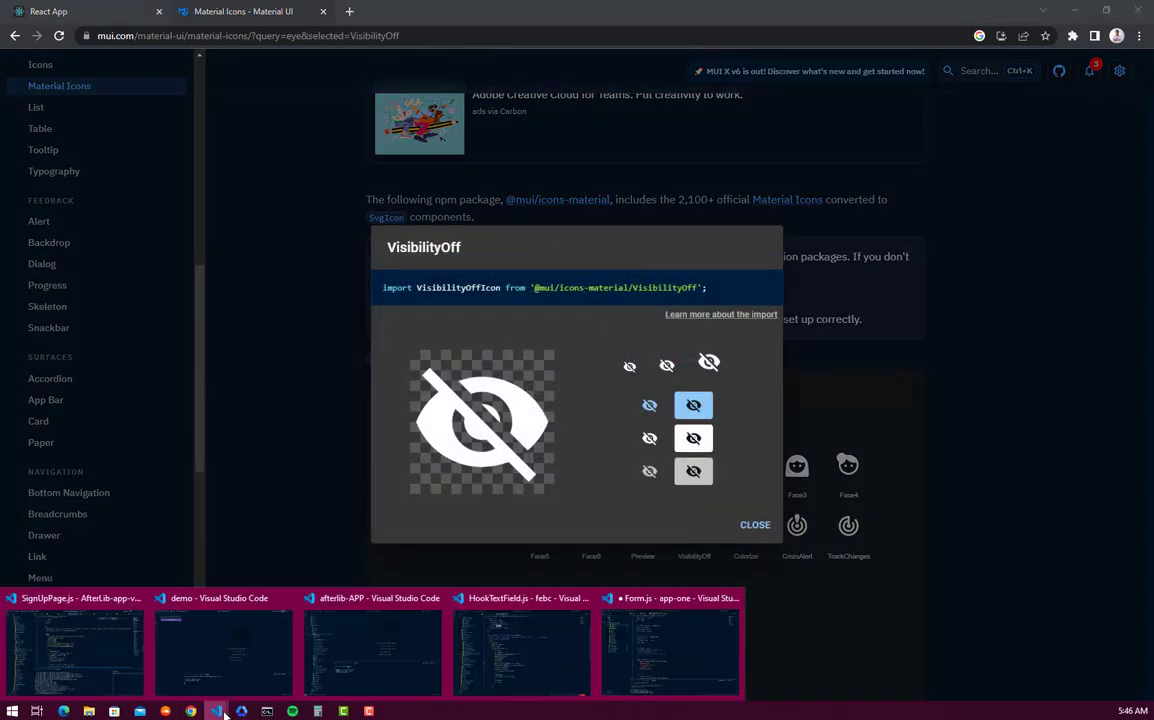
{"action": "left_click", "coordinate": [670, 644]}
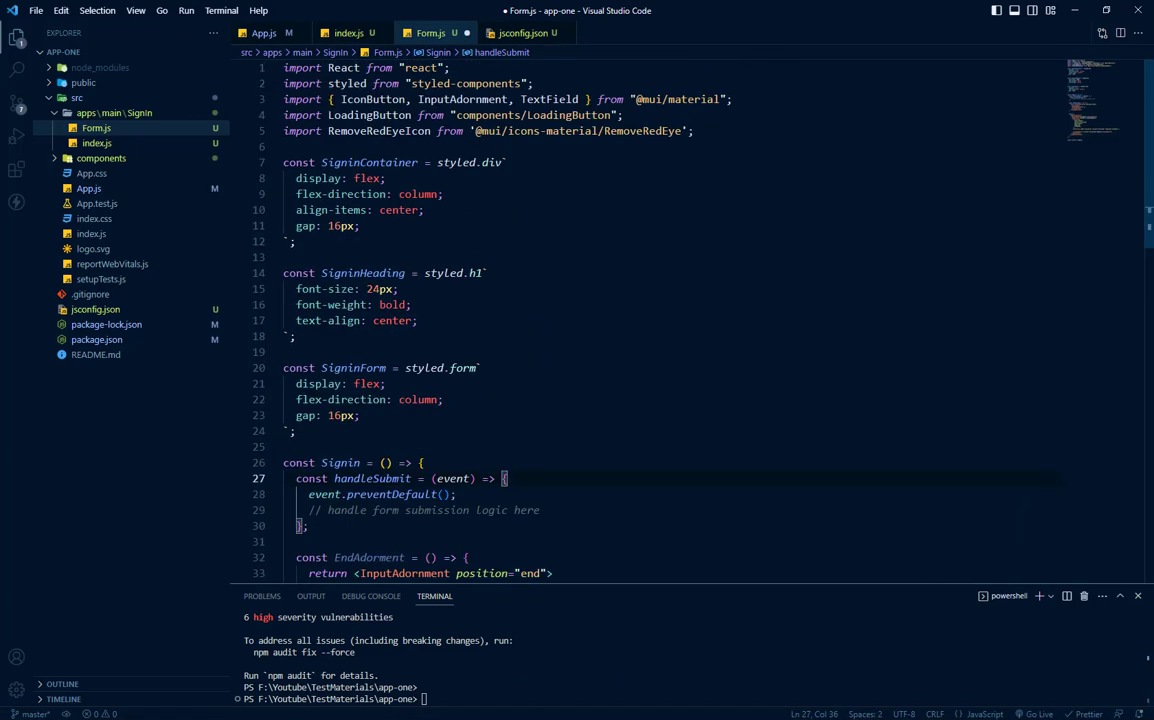
Import VisibilityOffIcon and give the email TextField InputProps={{ endAdornment: <EndAdornment /> }}.
{"action": "type", "text": "import VisibilityOffIcon from '@mui/icons-material/VisibilityOff';"}
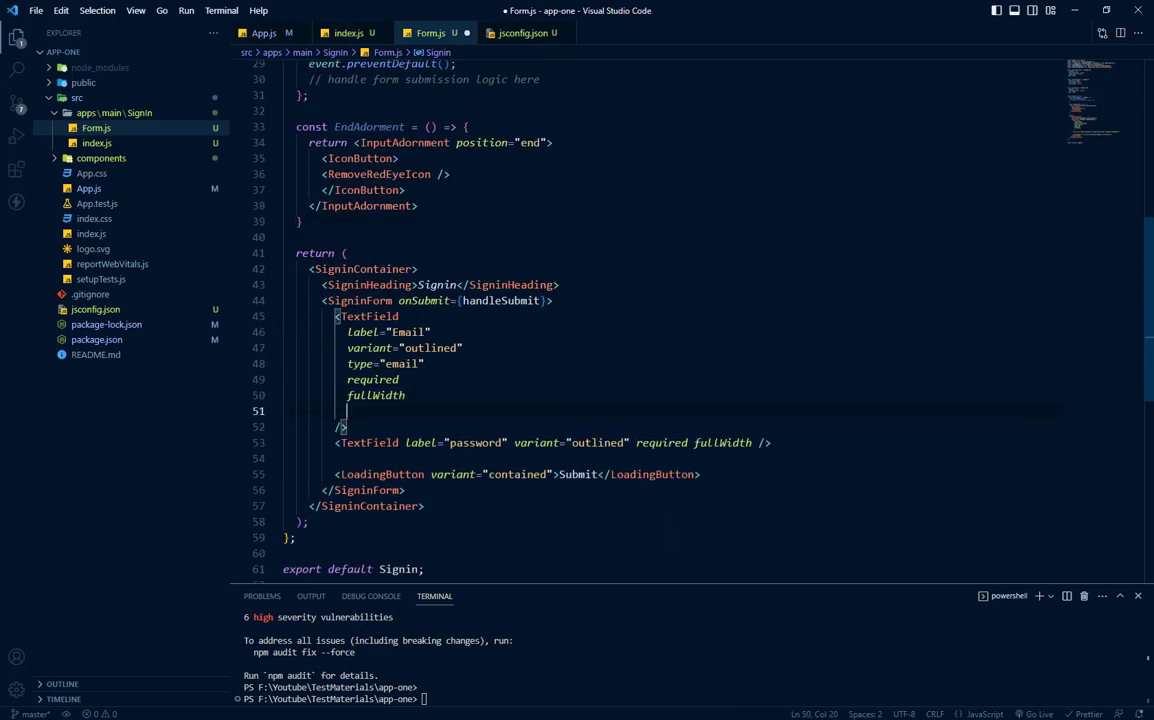
{"action": "type", "text": "InputProps={{"}
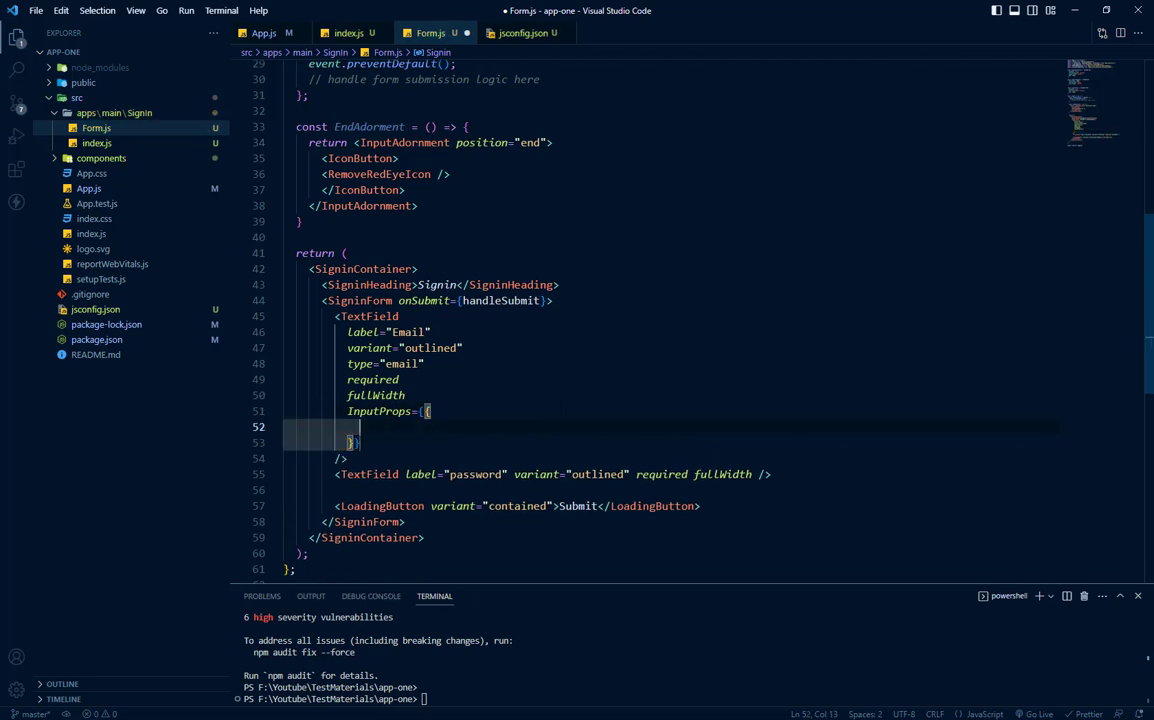
{"action": "type", "text": "endAdornment:"}
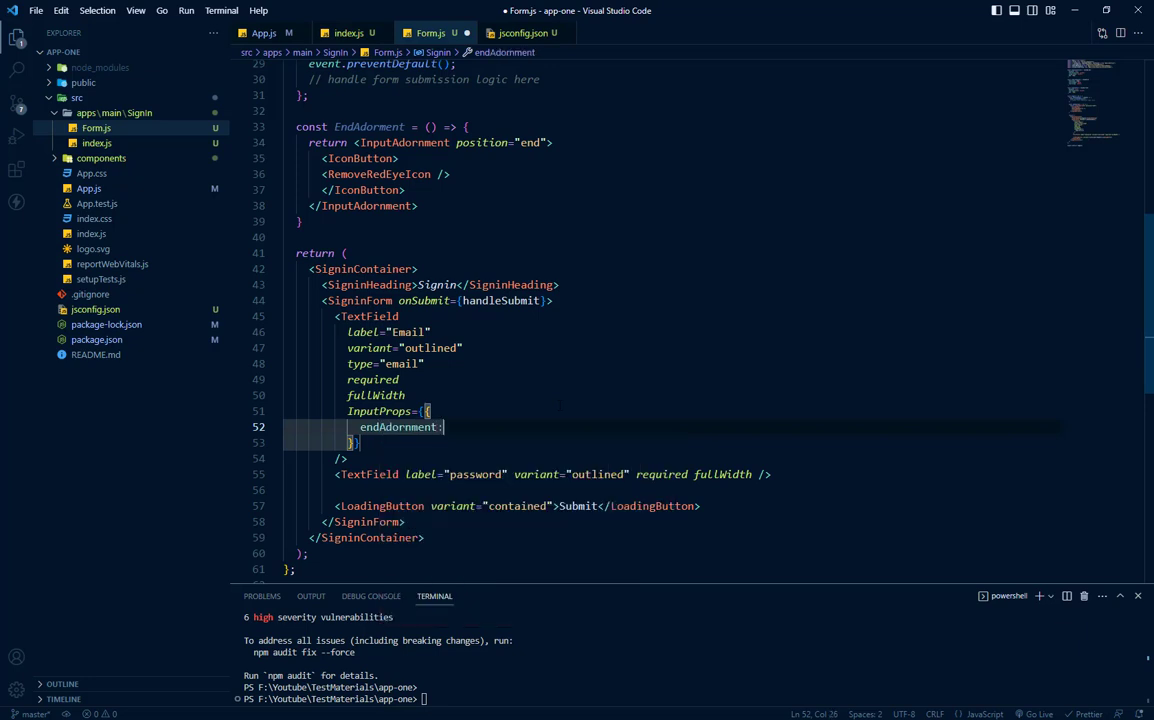
{"action": "type", "text": "()"}
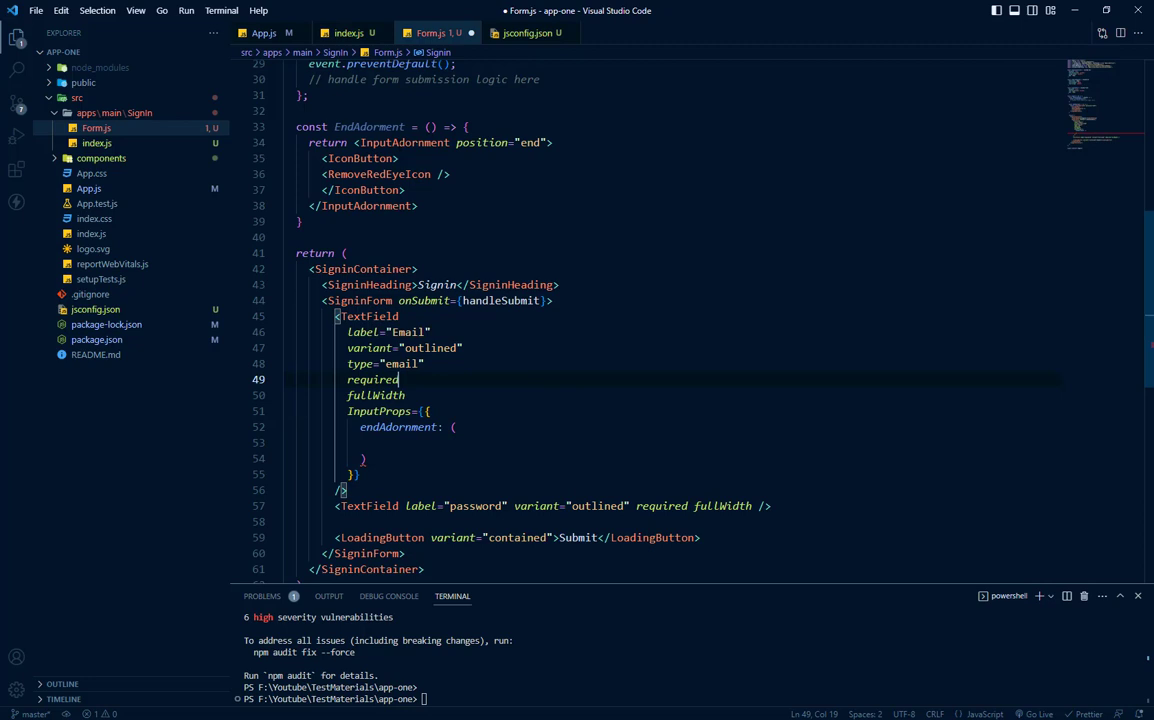
{"action": "double_click", "coordinate": [368, 126]}
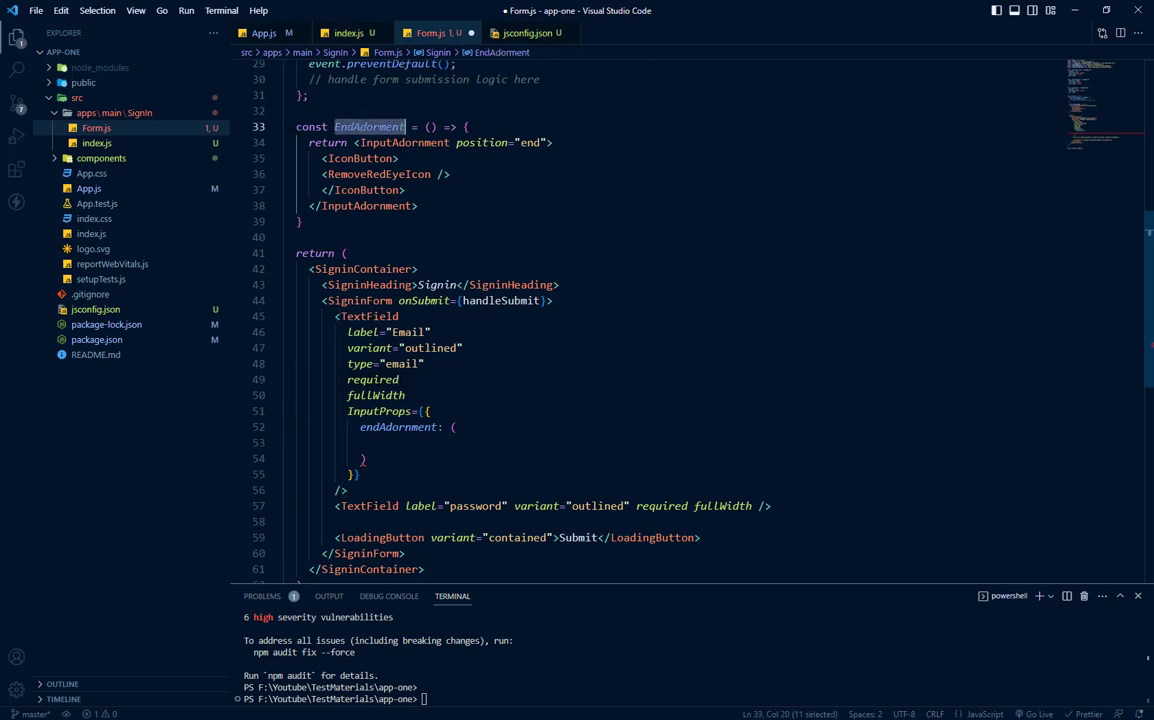
{"action": "type", "text": "<EndAdorment />,"}
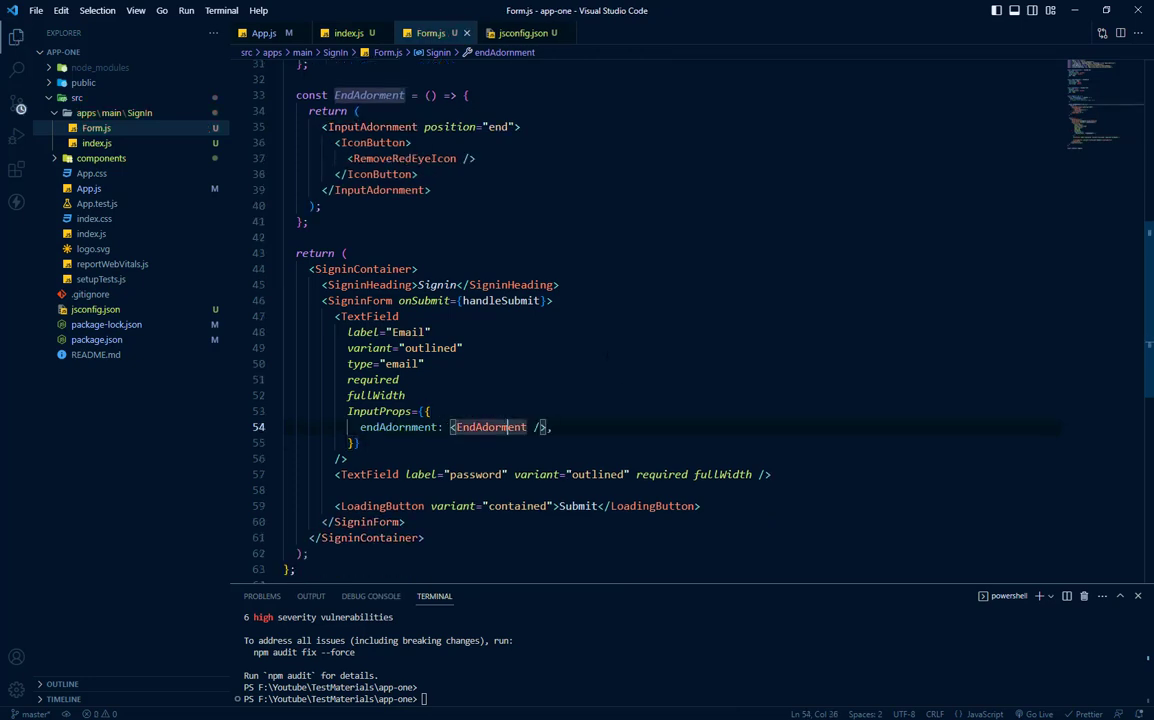
{"action": "left_click", "coordinate": [192, 712]}
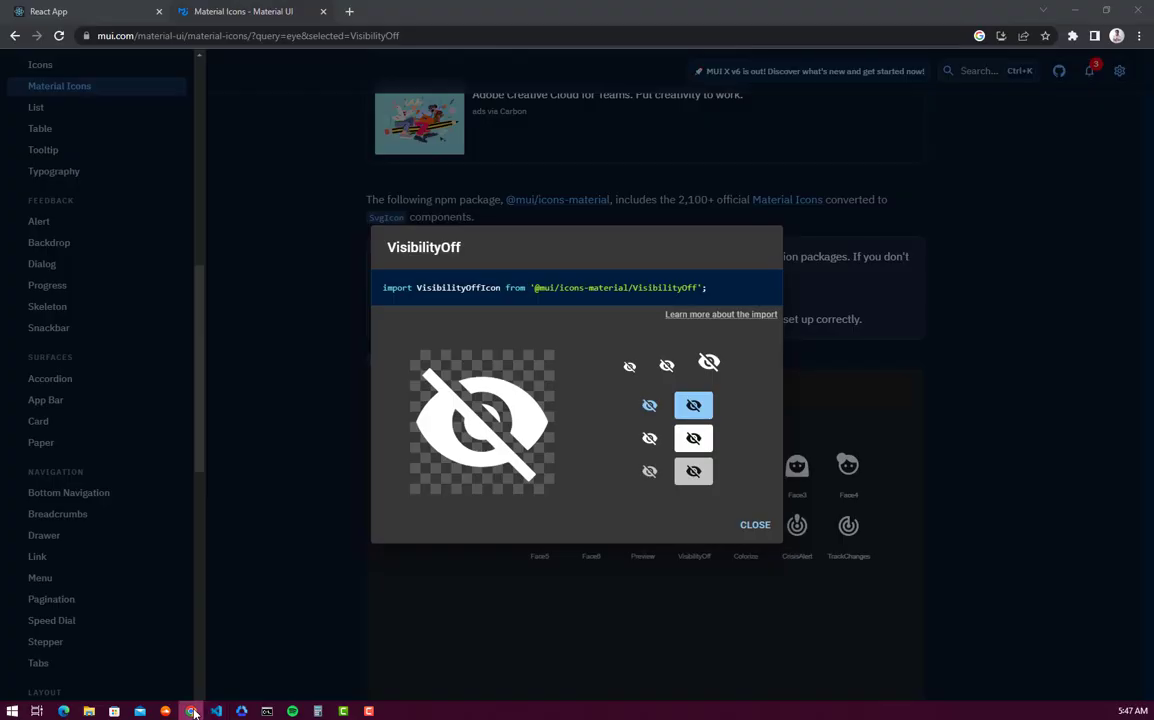
Check the app's module-not-found icon errors and the MUI installation guide's icons npm command, then return to Form.js.
{"action": "left_click", "coordinate": [76, 12]}
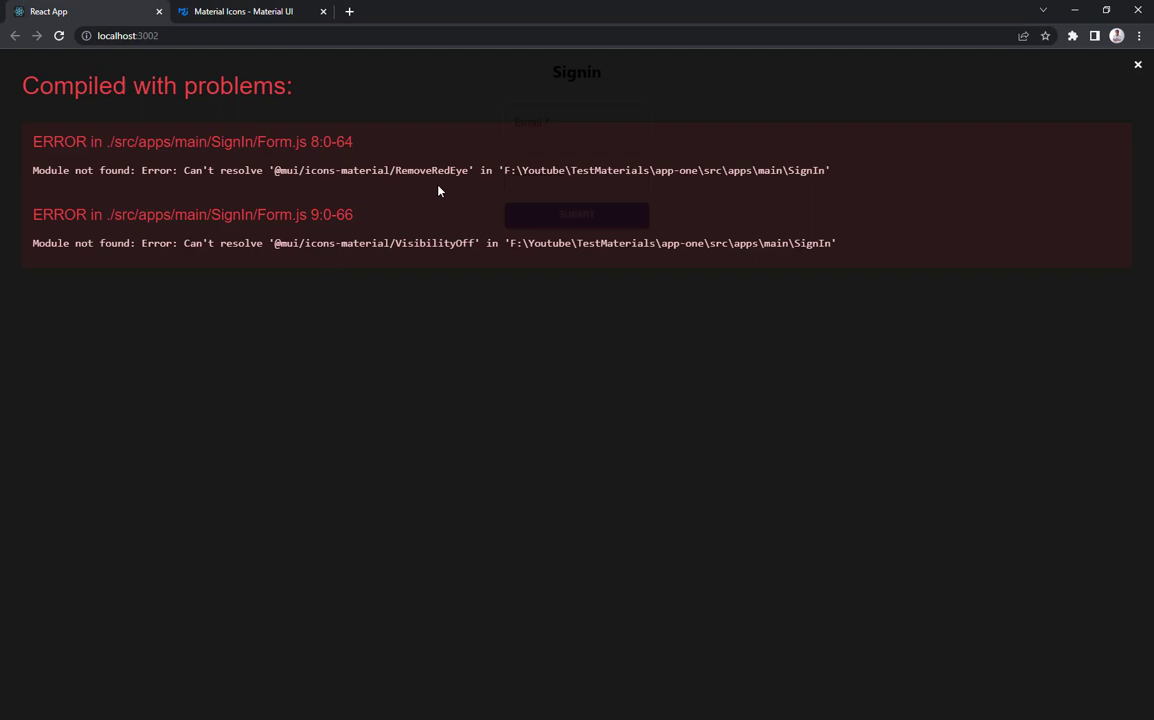
{"action": "mouse_move", "coordinate": [808, 210]}
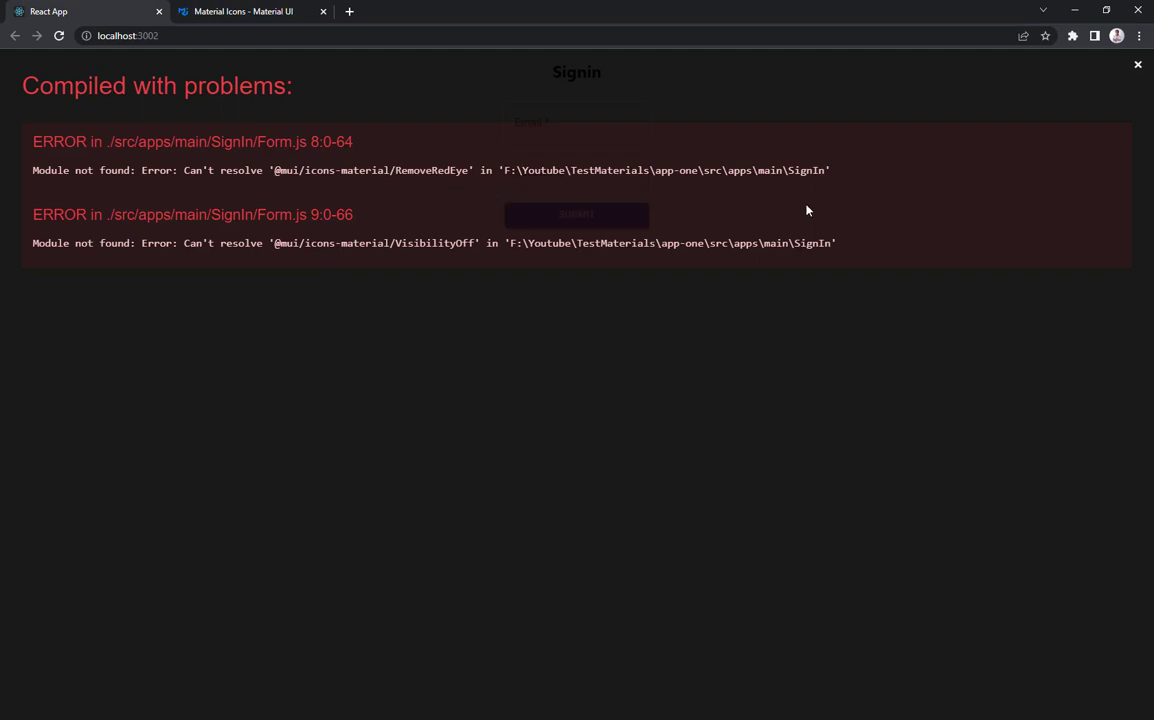
{"action": "mouse_move", "coordinate": [1068, 88]}
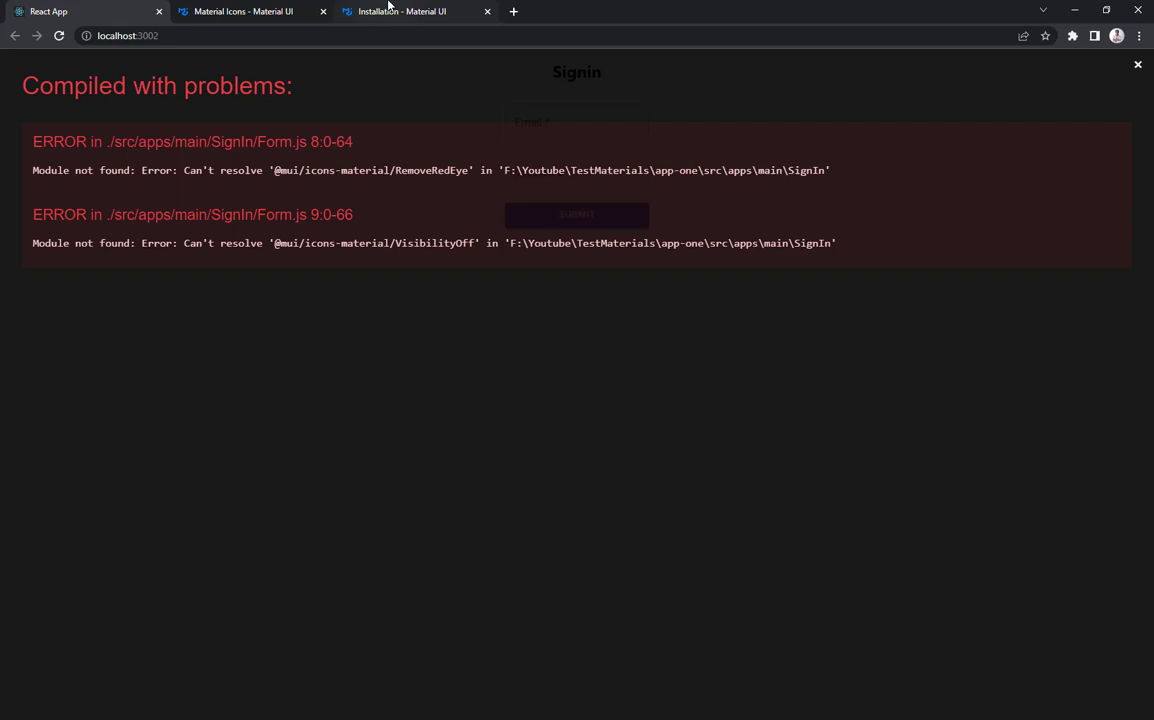
{"action": "left_click", "coordinate": [400, 12]}
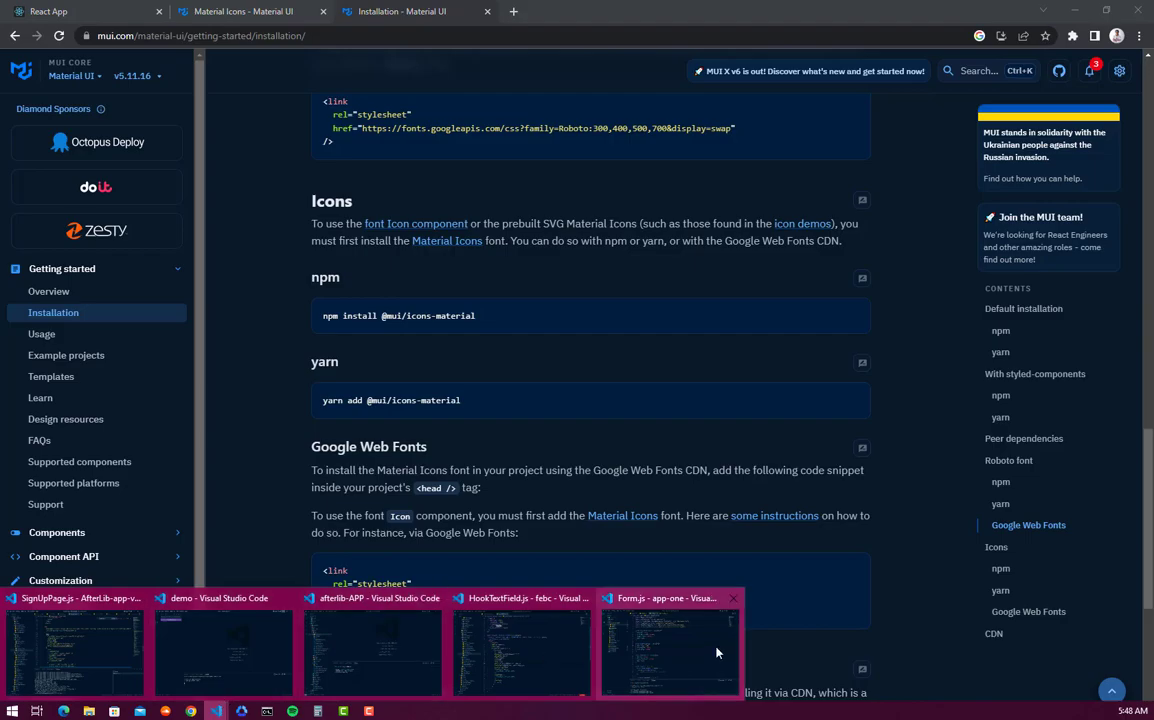
{"action": "left_click", "coordinate": [668, 644]}
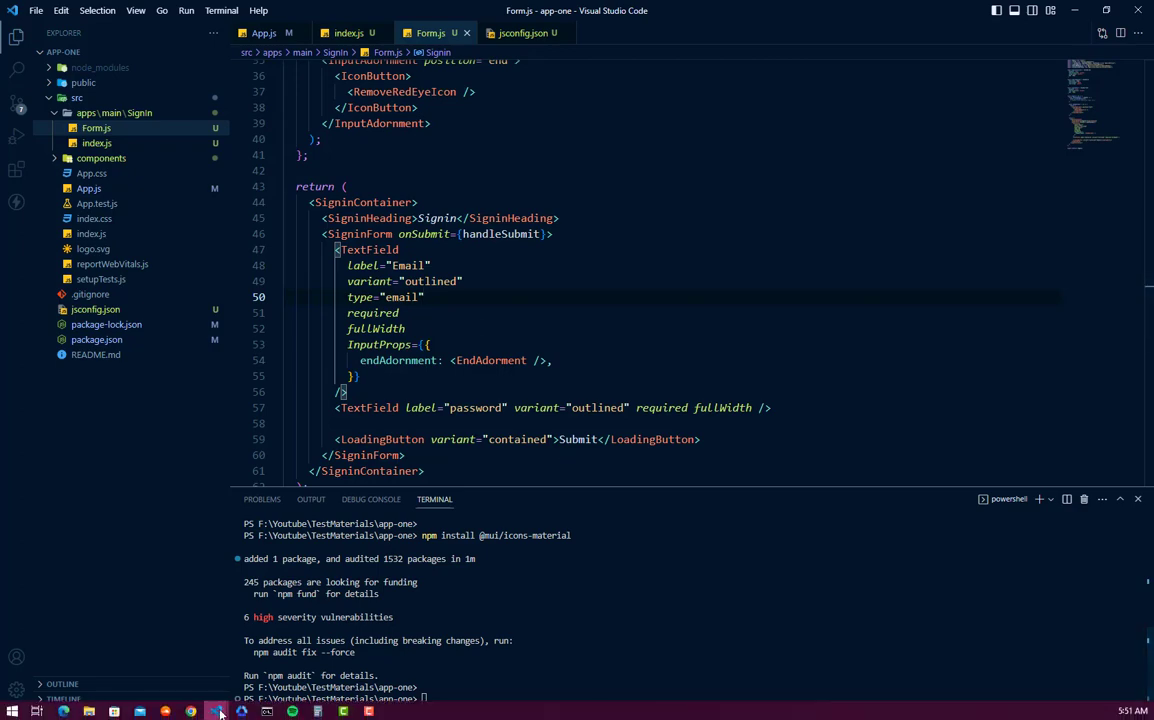
Move the InputProps endAdornment block from the email TextField onto the password TextField, split over several lines.
{"action": "left_click", "coordinate": [188, 712]}
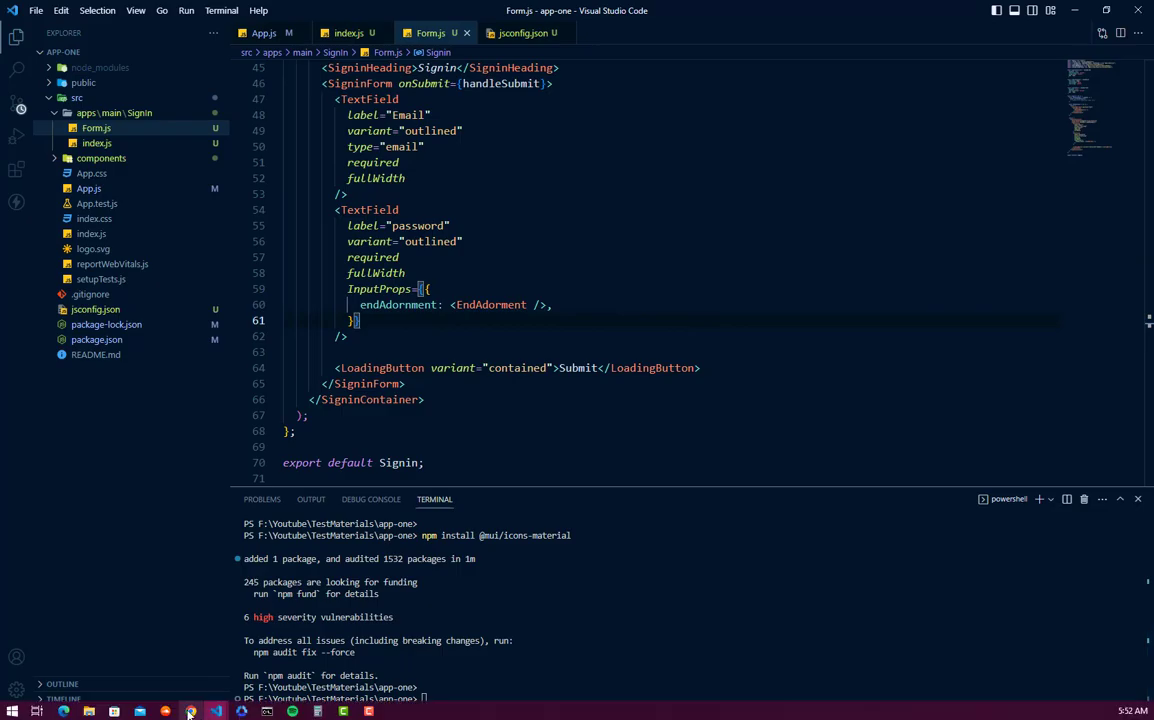
{"action": "left_click", "coordinate": [190, 712]}
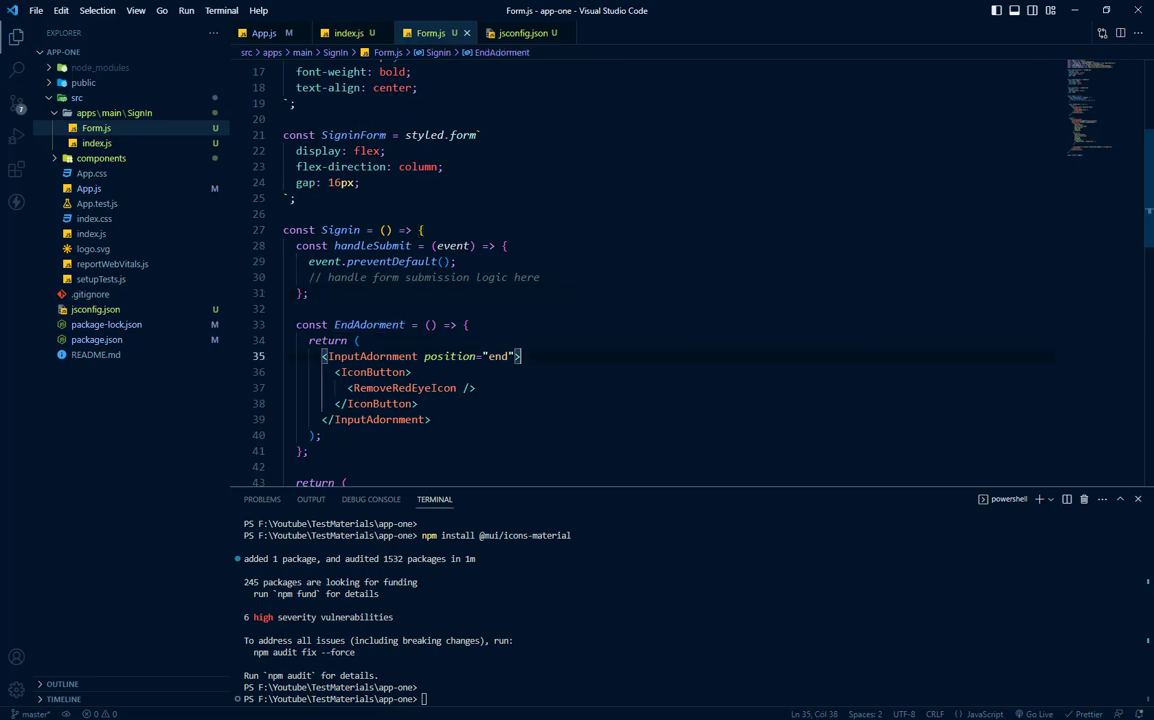
Declare const [visible, setVisible] = useState() in the Signin form.
{"action": "type", "text": "const"}
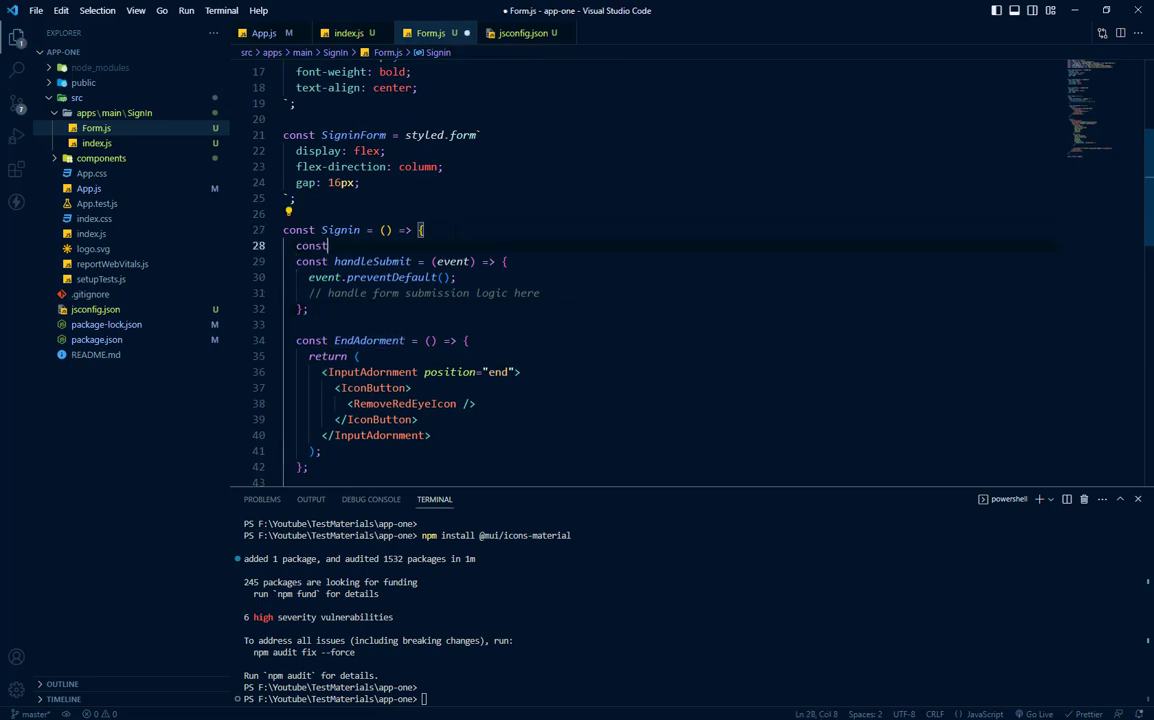
{"action": "type", "text": "visti"}
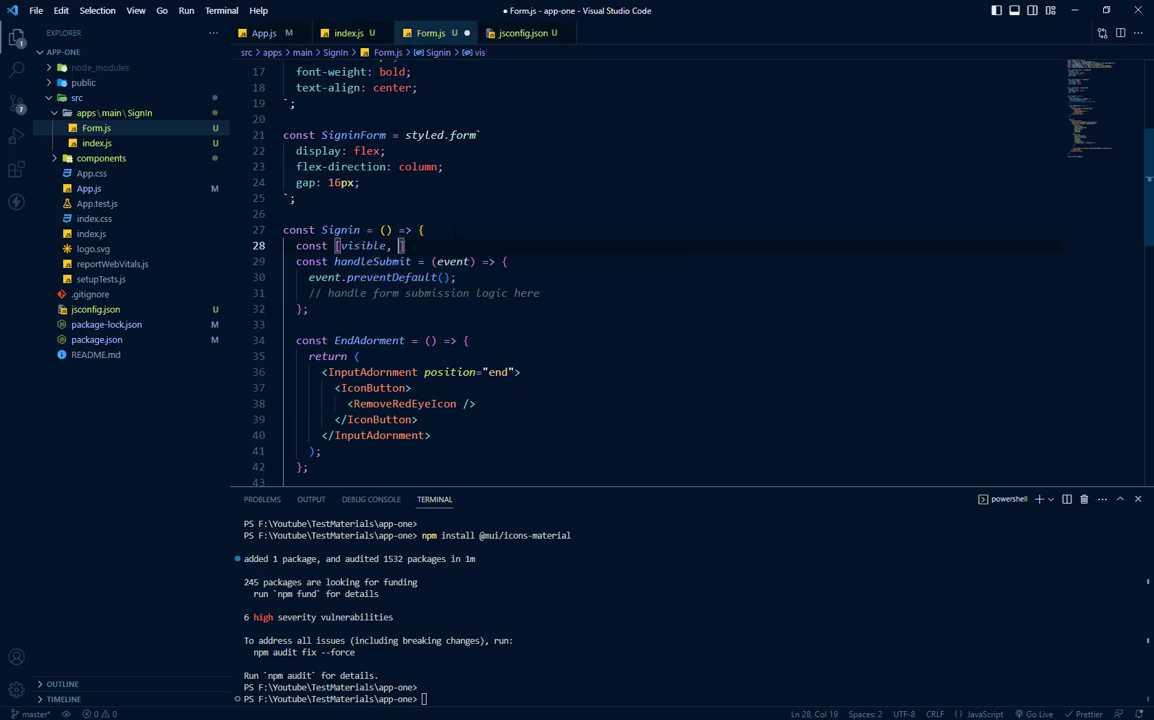
{"action": "type", "text": "setVisible"}
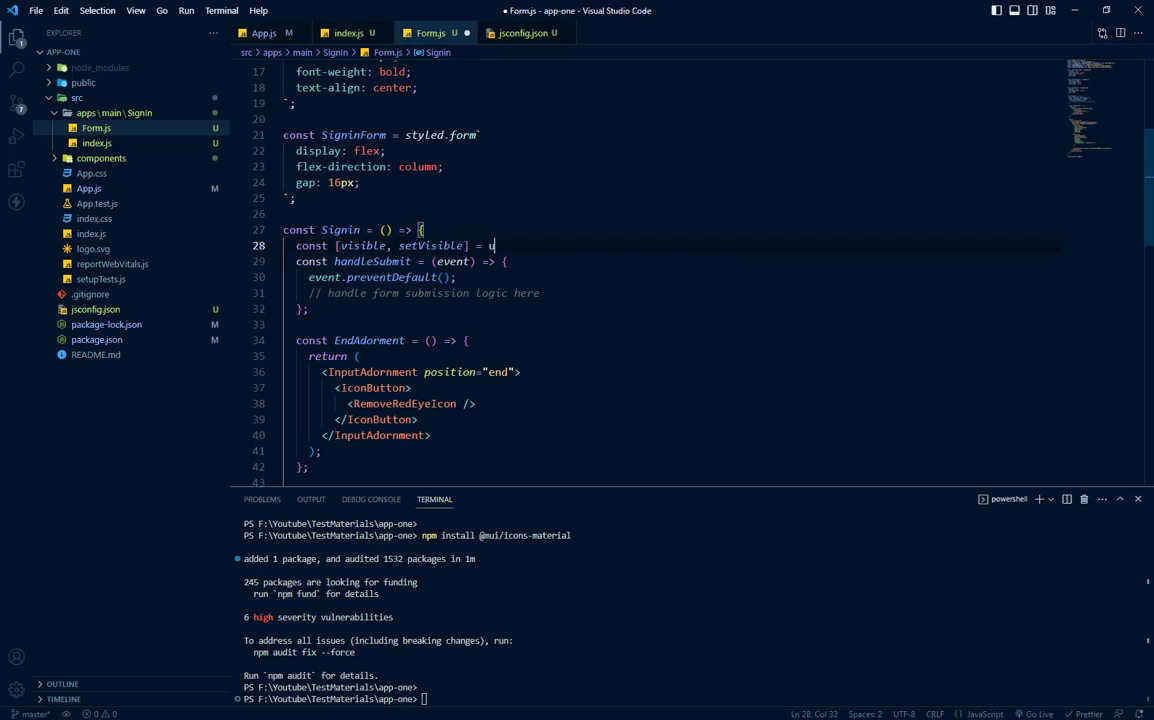
{"action": "type", "text": "seState"}
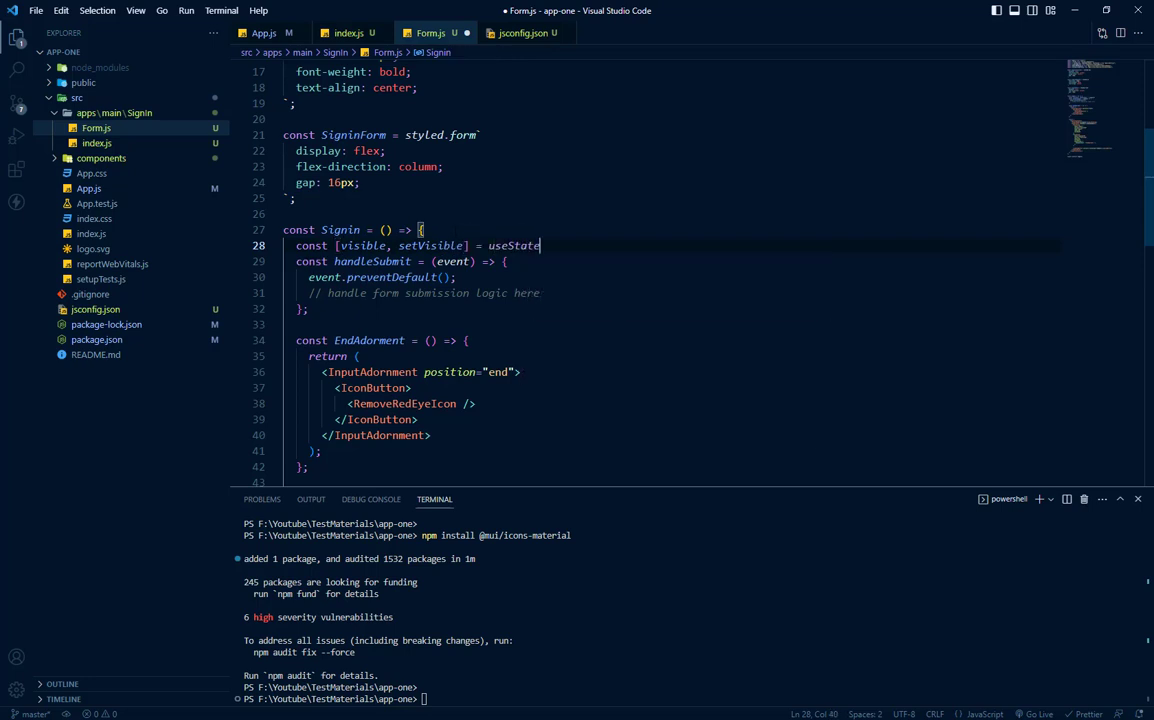
{"action": "type", "text": "()"}
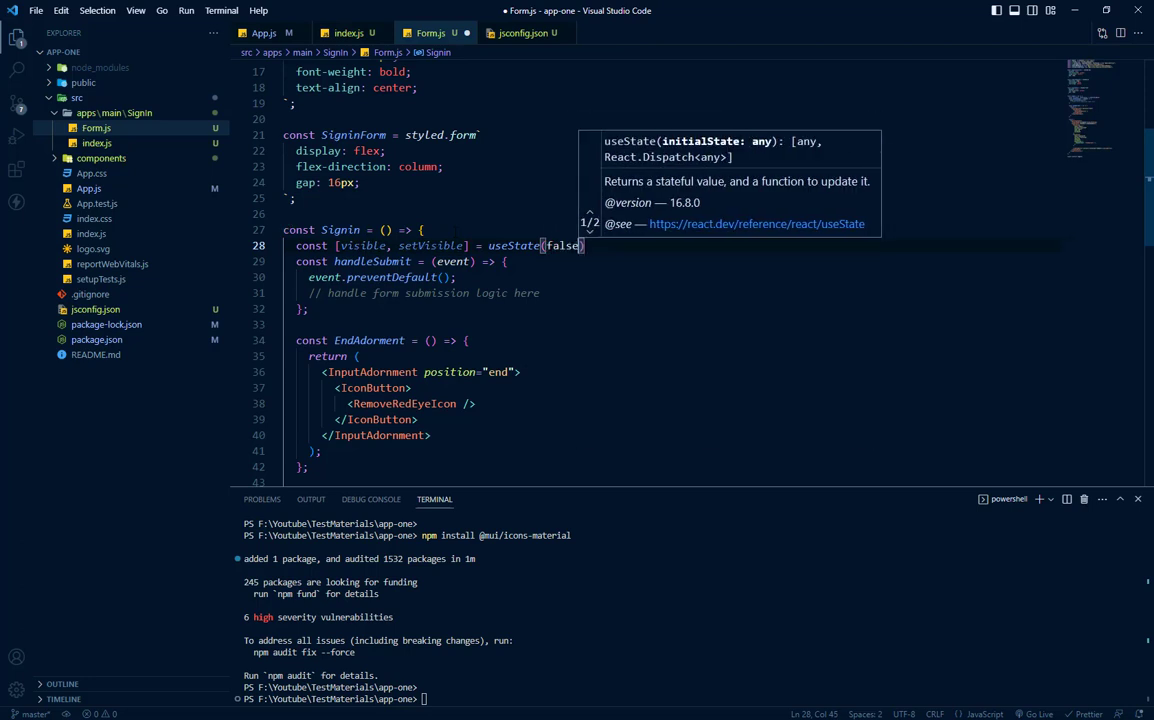
{"action": "scroll", "scroll_direction": "down", "scroll_amount": 3}
{"action": "type", "text": "{"}
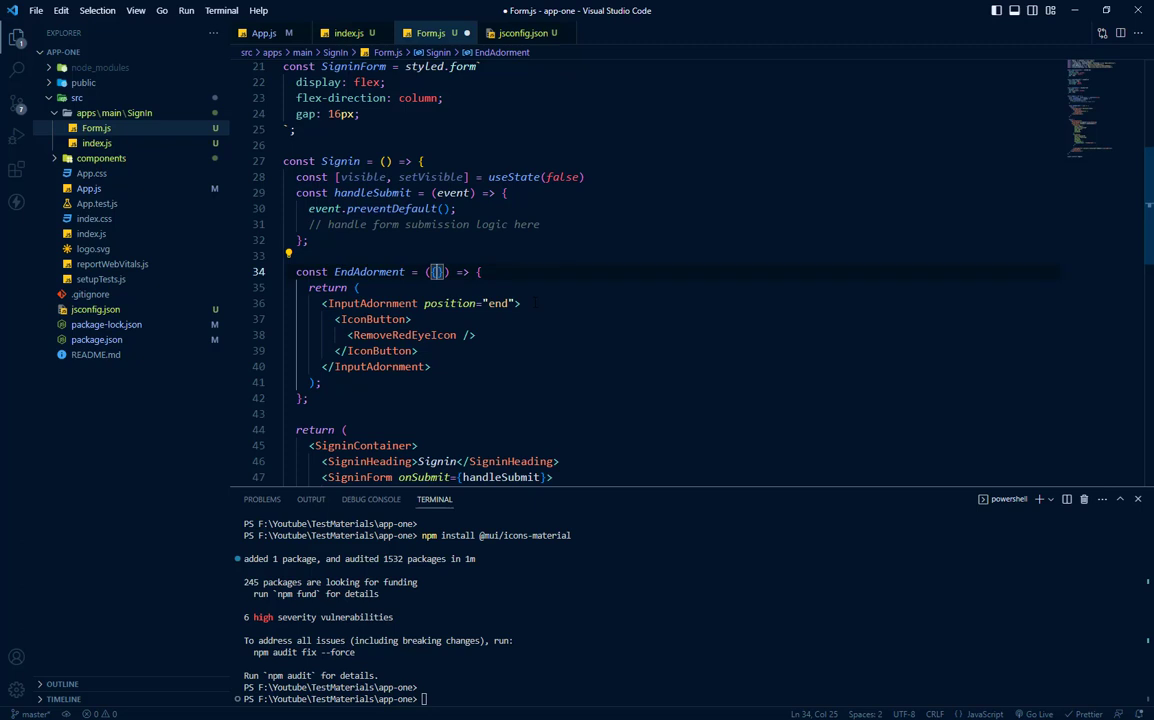
Destructure { visible, setVisible } in EndAdornment and pass visible={visible} setVisible={setVisible} to <EndAdornment />.
{"action": "type", "text": "visible"}
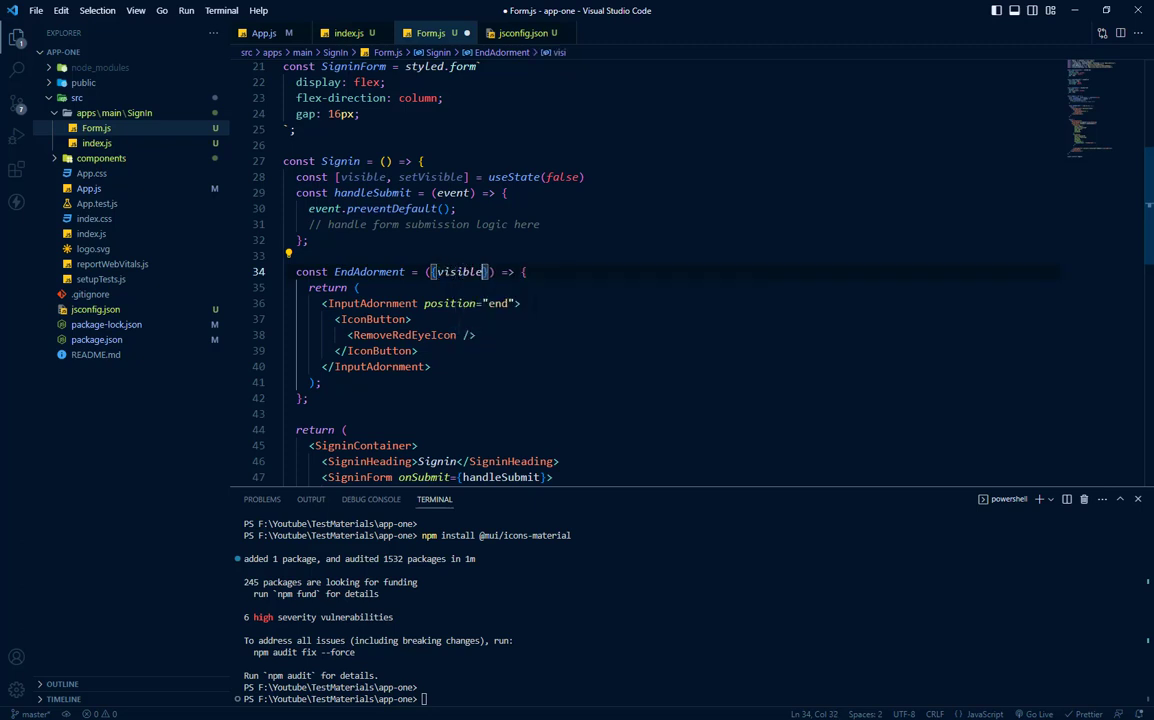
{"action": "type", "text": ", setVisible"}
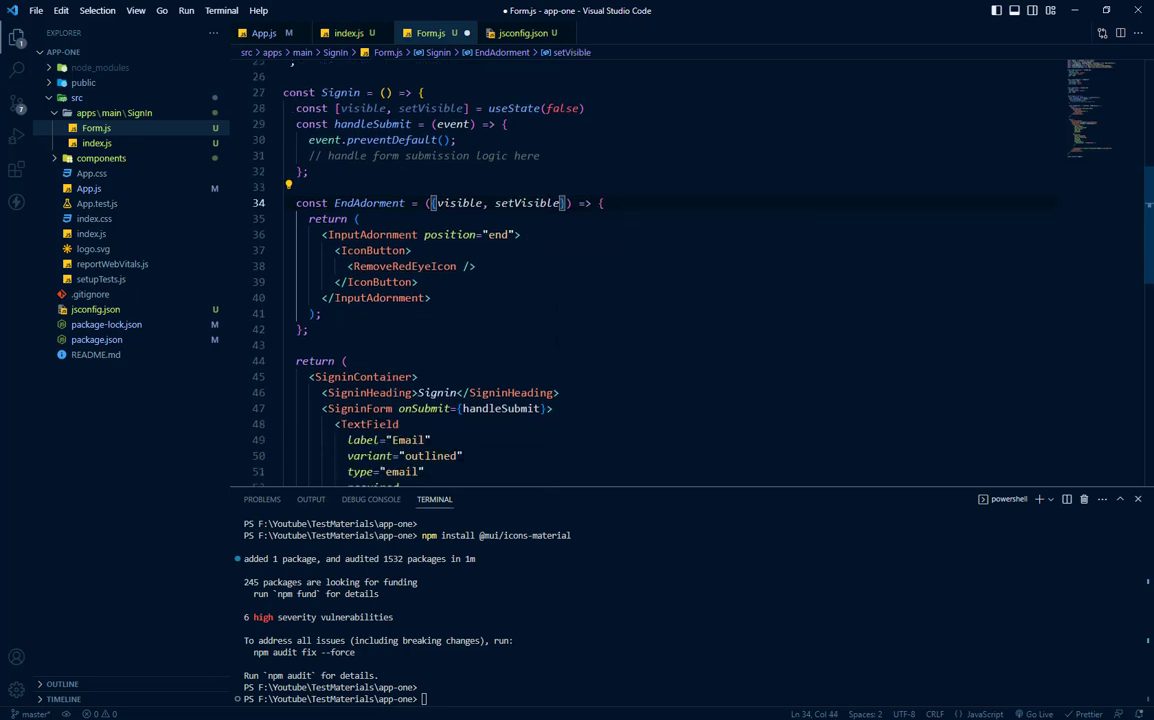
{"action": "scroll", "scroll_direction": "down", "scroll_amount": 3}
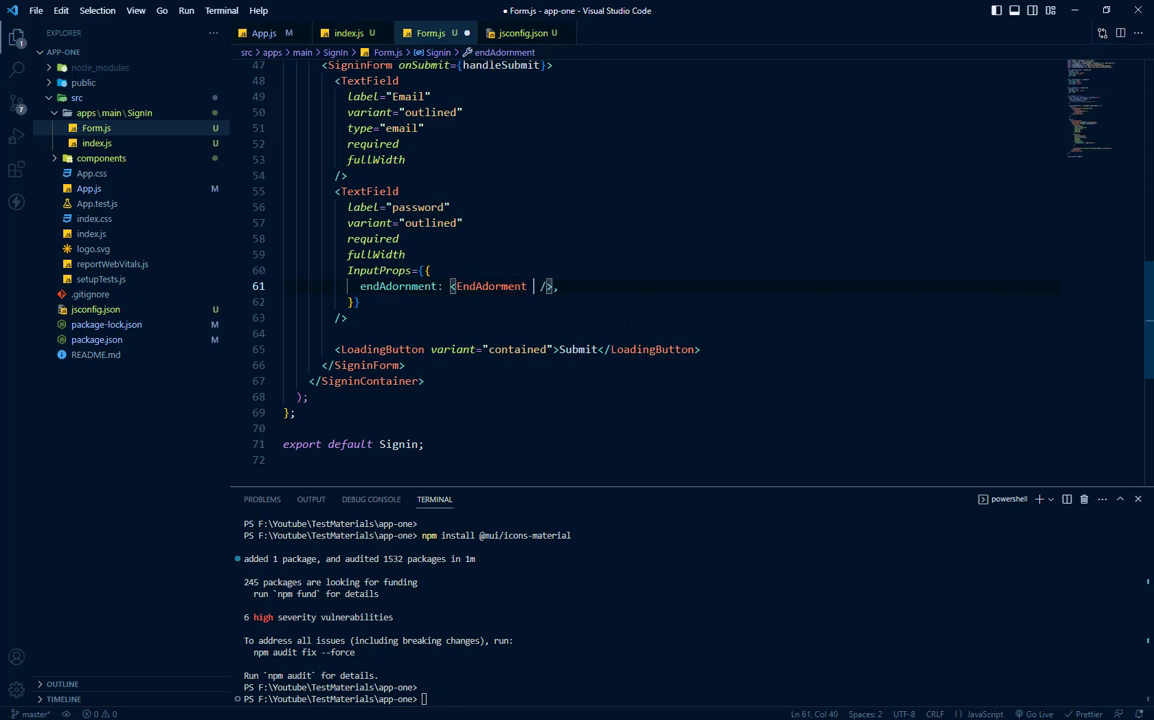
{"action": "type", "text": "V"}
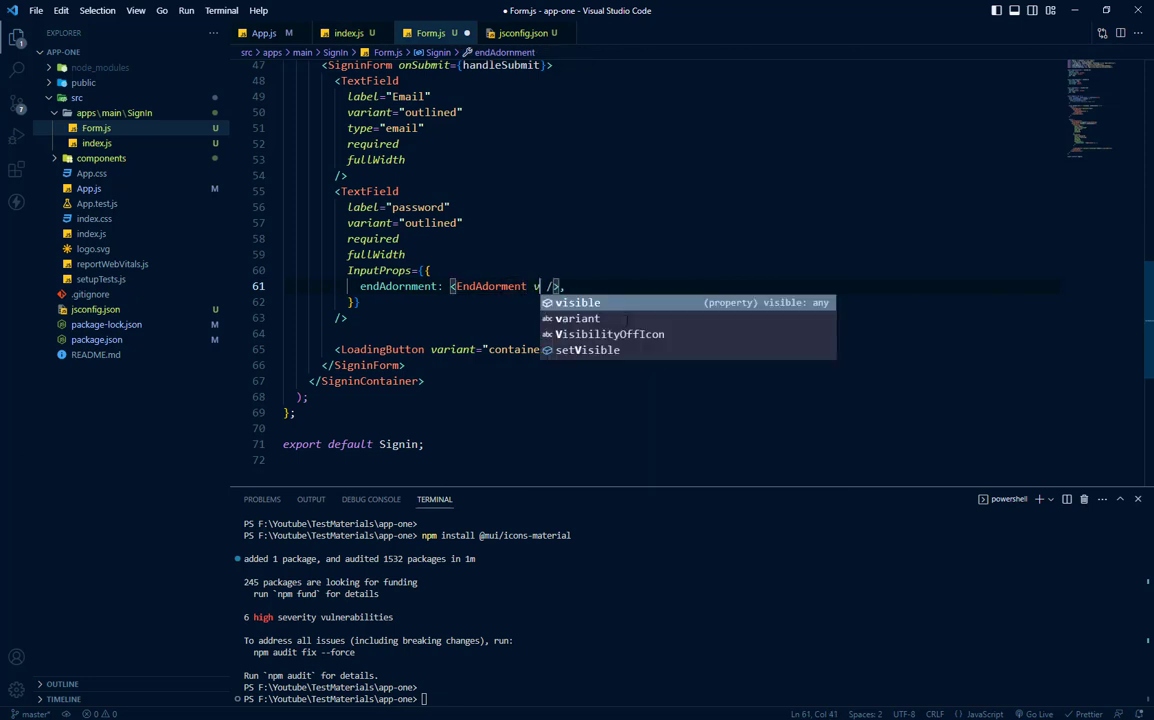
{"action": "type", "text": "visible={visible"}
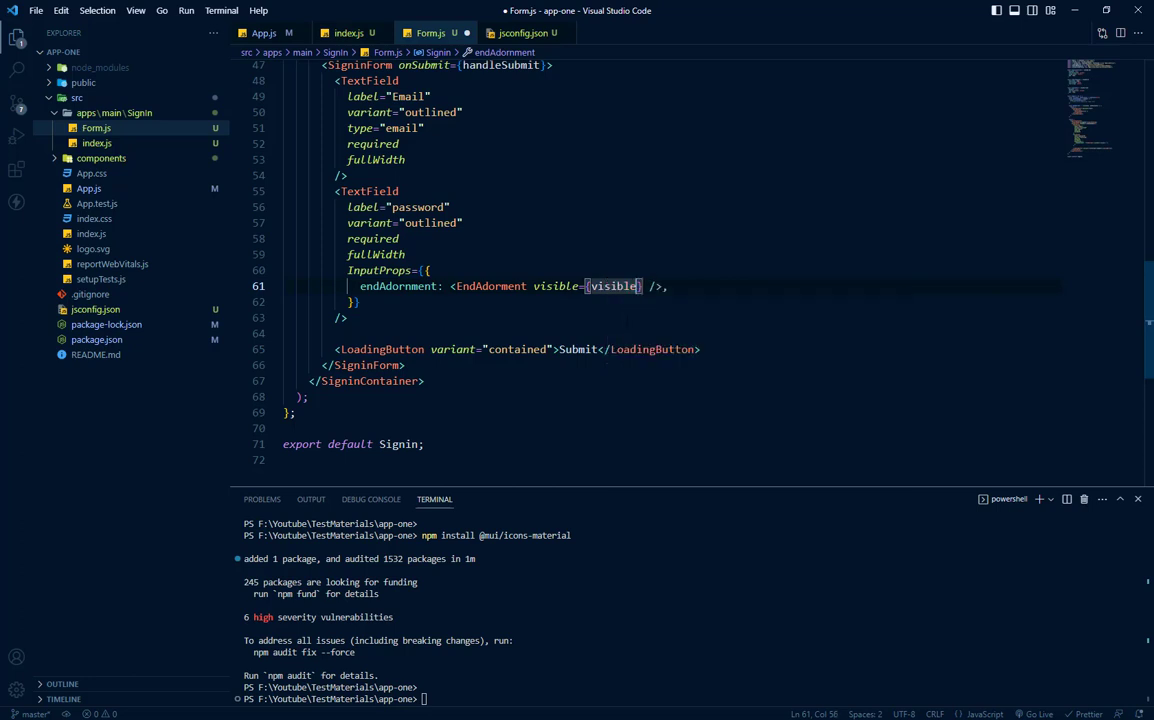
{"action": "type", "text": "set"}
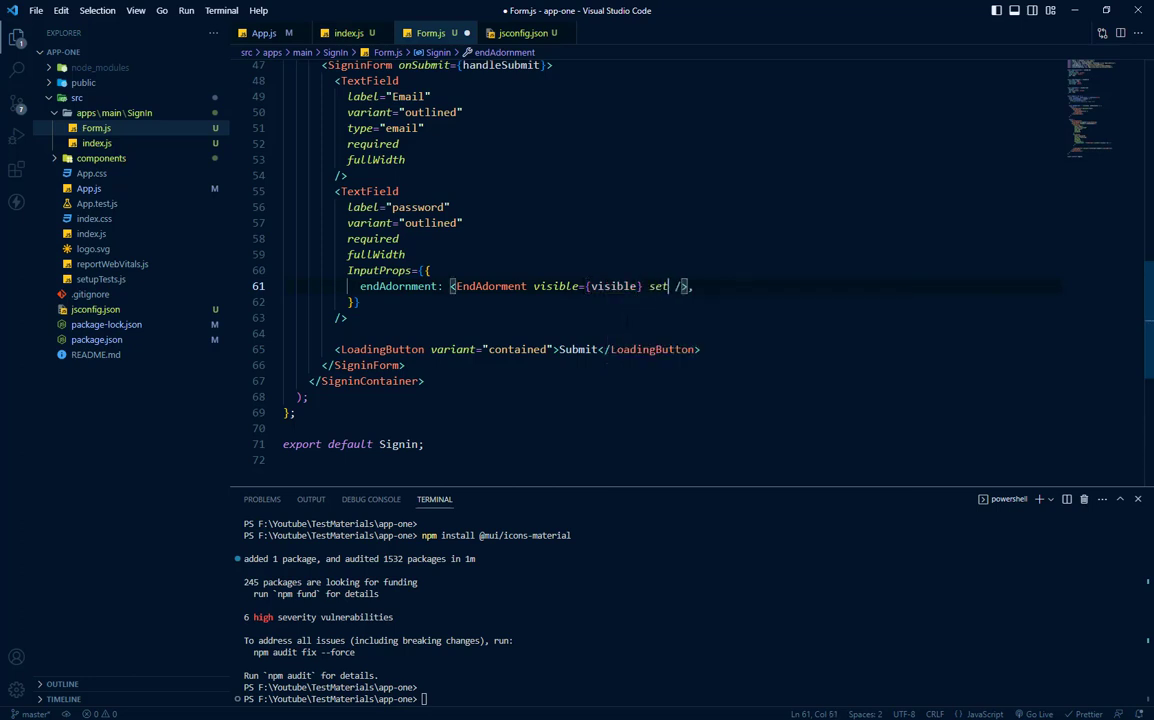
{"action": "type", "text": "Visible={}"}
{"action": "type", "text": "{visible ? <VisibilityOffIcon /> : "}
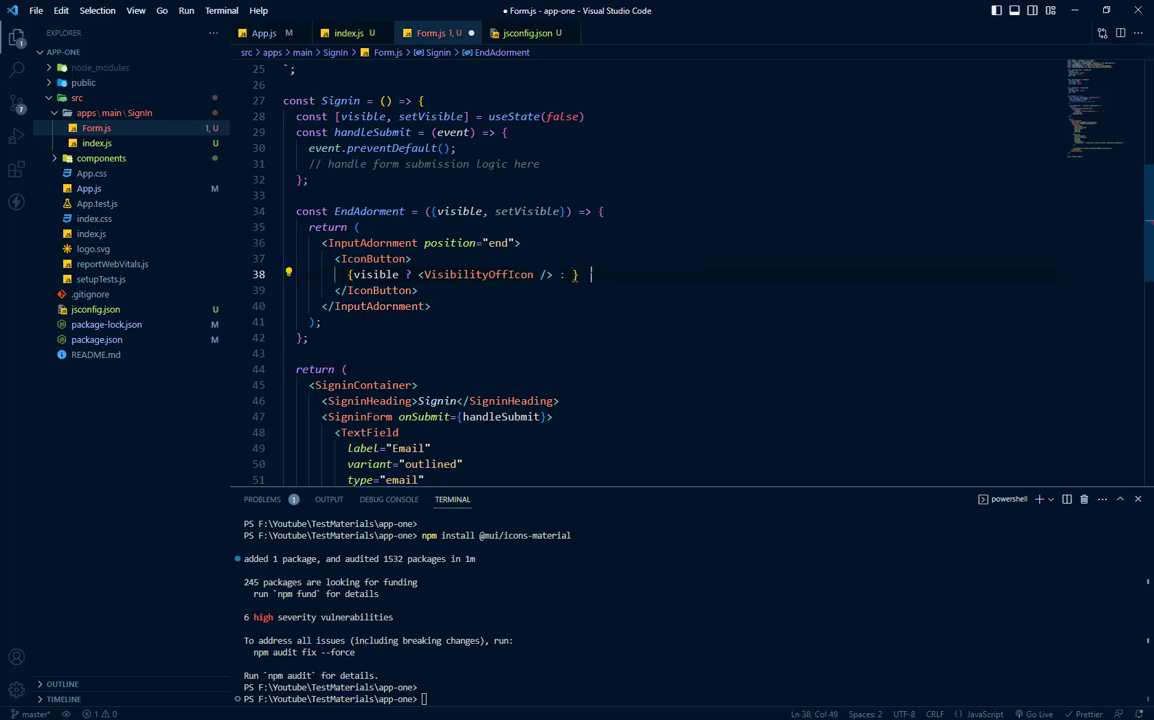
Render RemoveRedEyeIcon in the ternary and add onClick={() => setVisible(!visible)} to the IconButton.
{"action": "type", "text": "<RemoveRedEyeIcon />"}
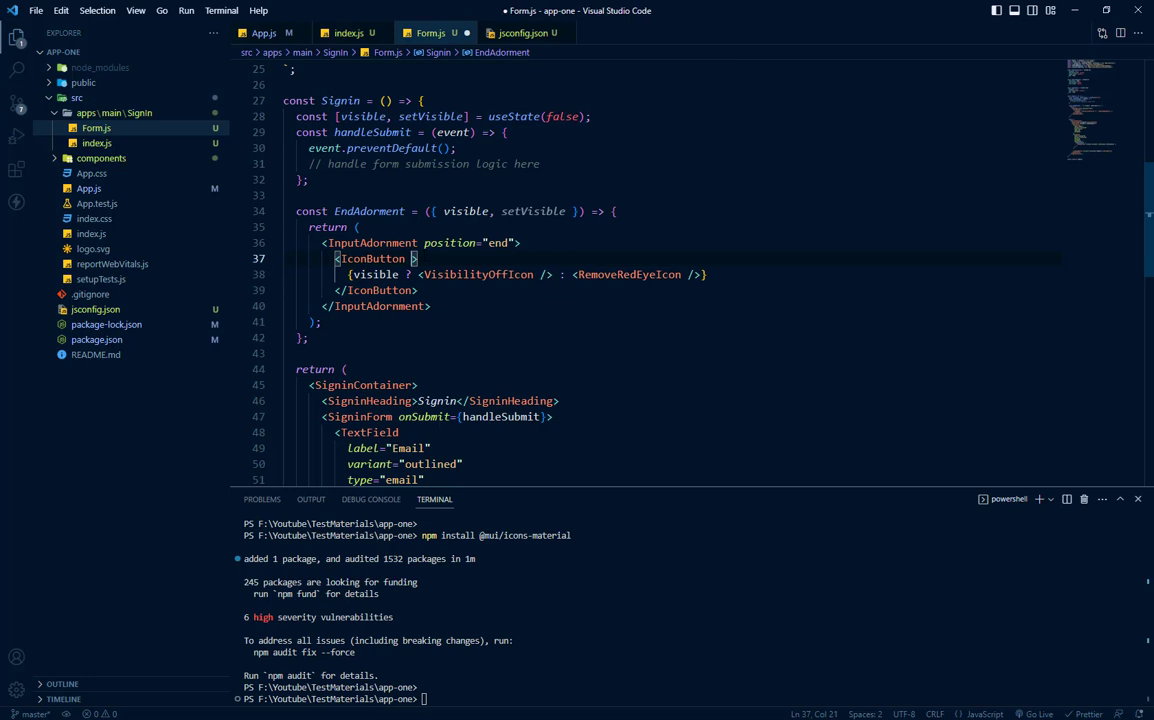
{"action": "type", "text": "on"}
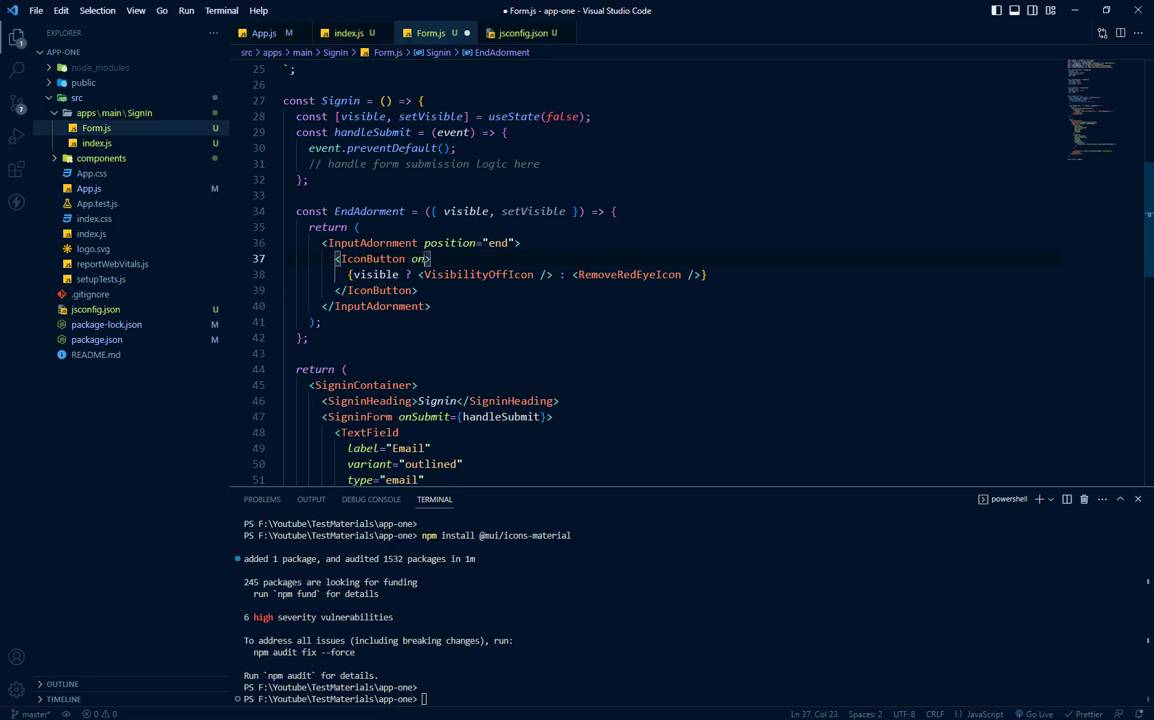
{"action": "type", "text": "Click={}"}
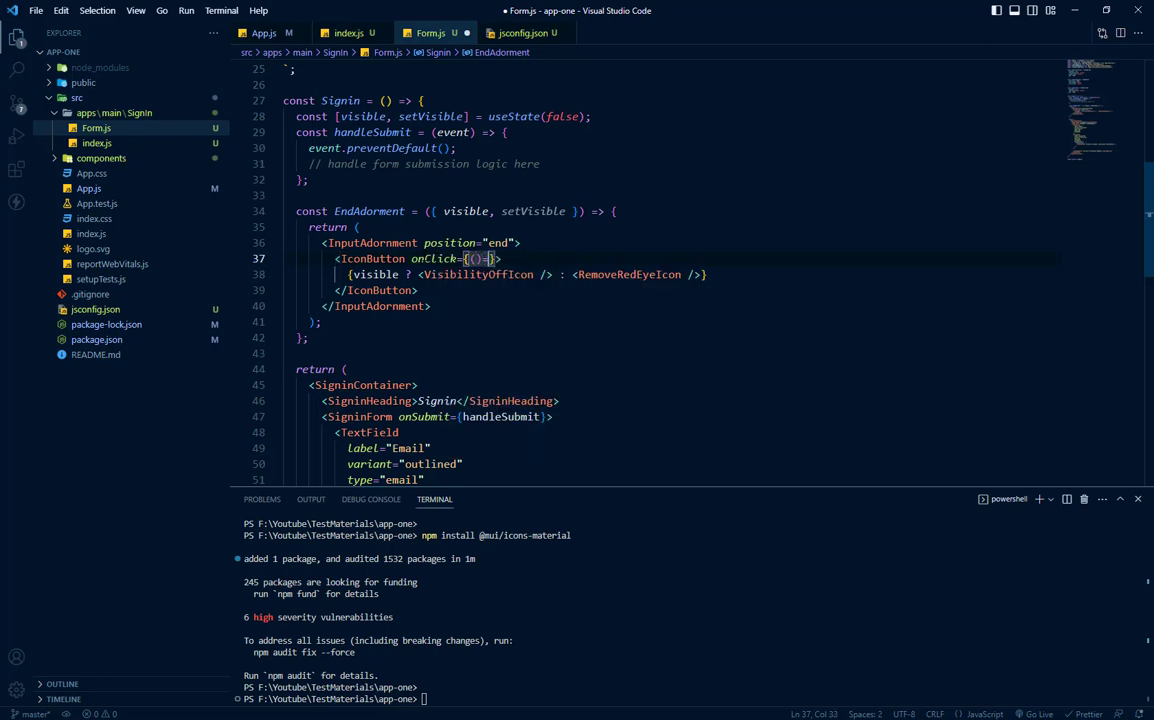
{"action": "type", "text": "setVisible("}
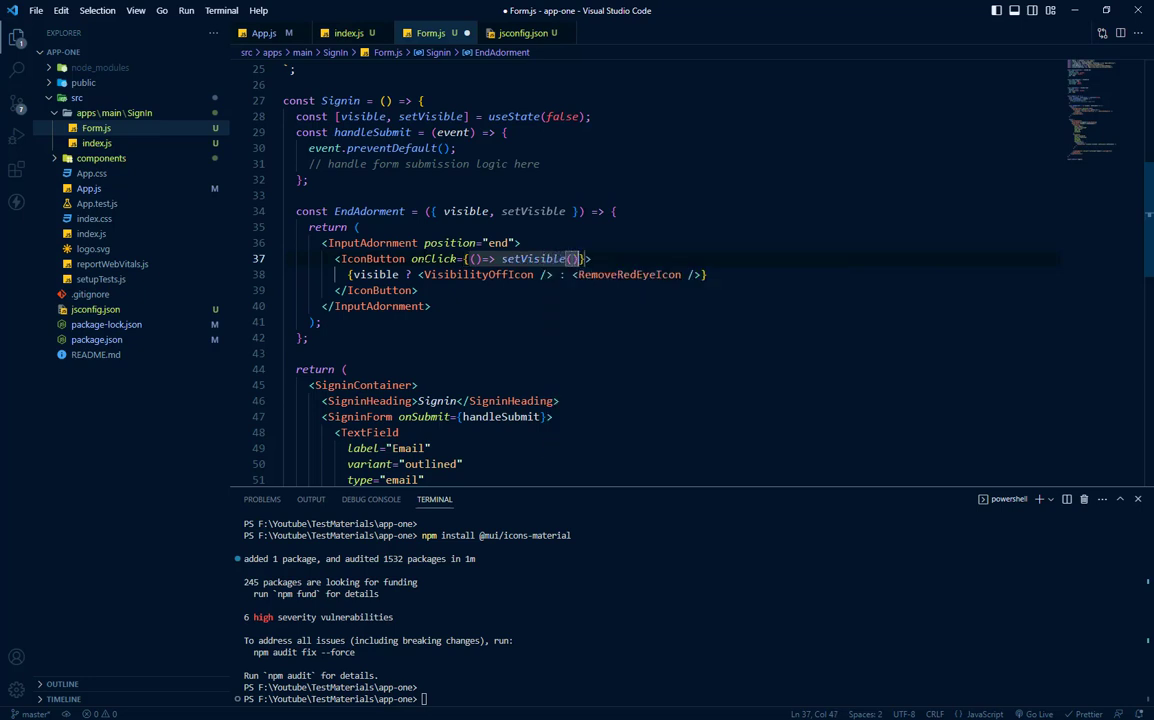
{"action": "left_click", "coordinate": [468, 212]}
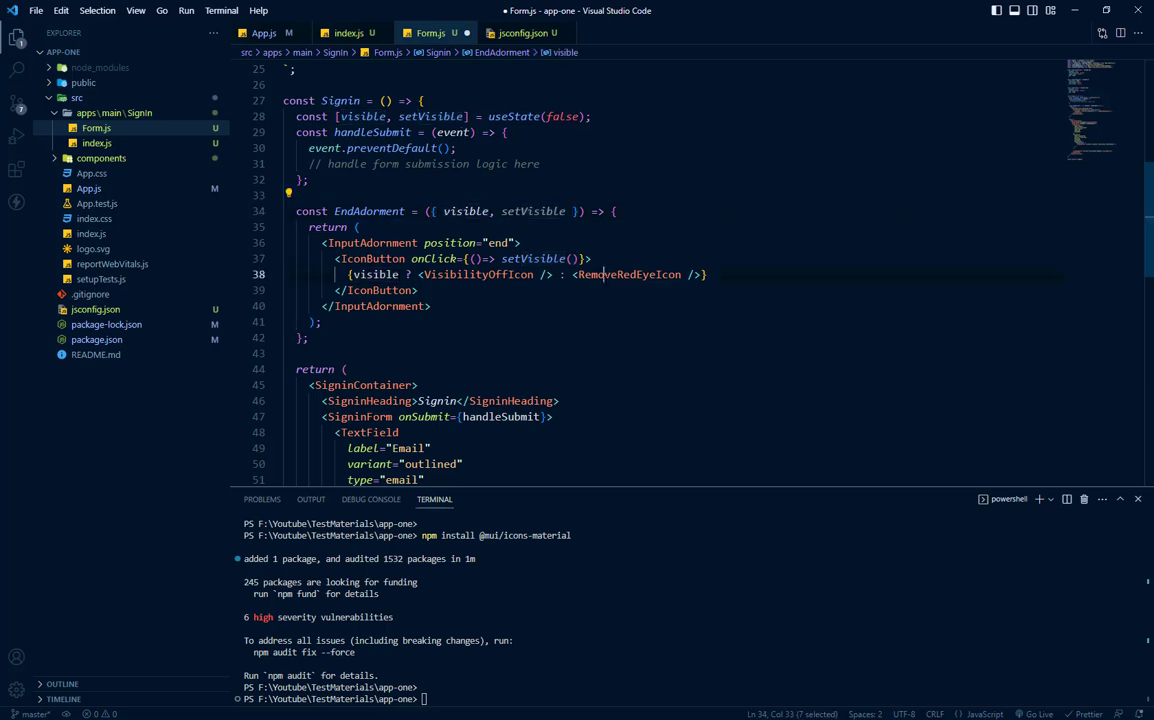
{"action": "type", "text": "visible"}
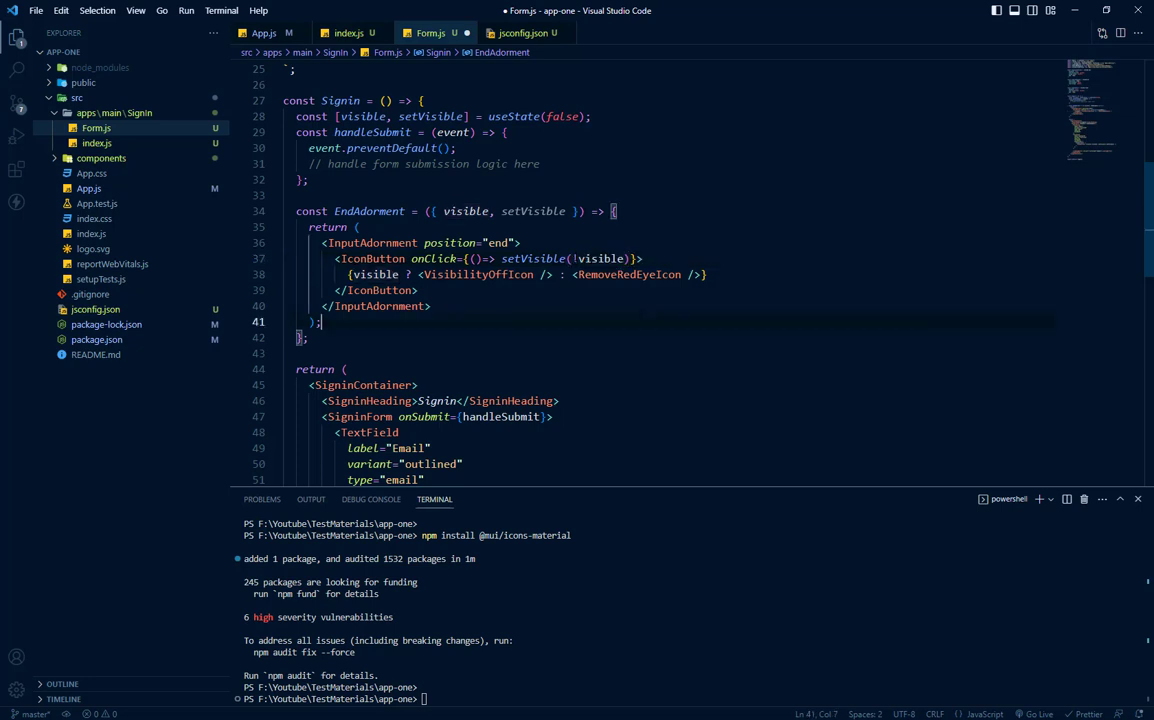
{"action": "left_click", "coordinate": [430, 306]}
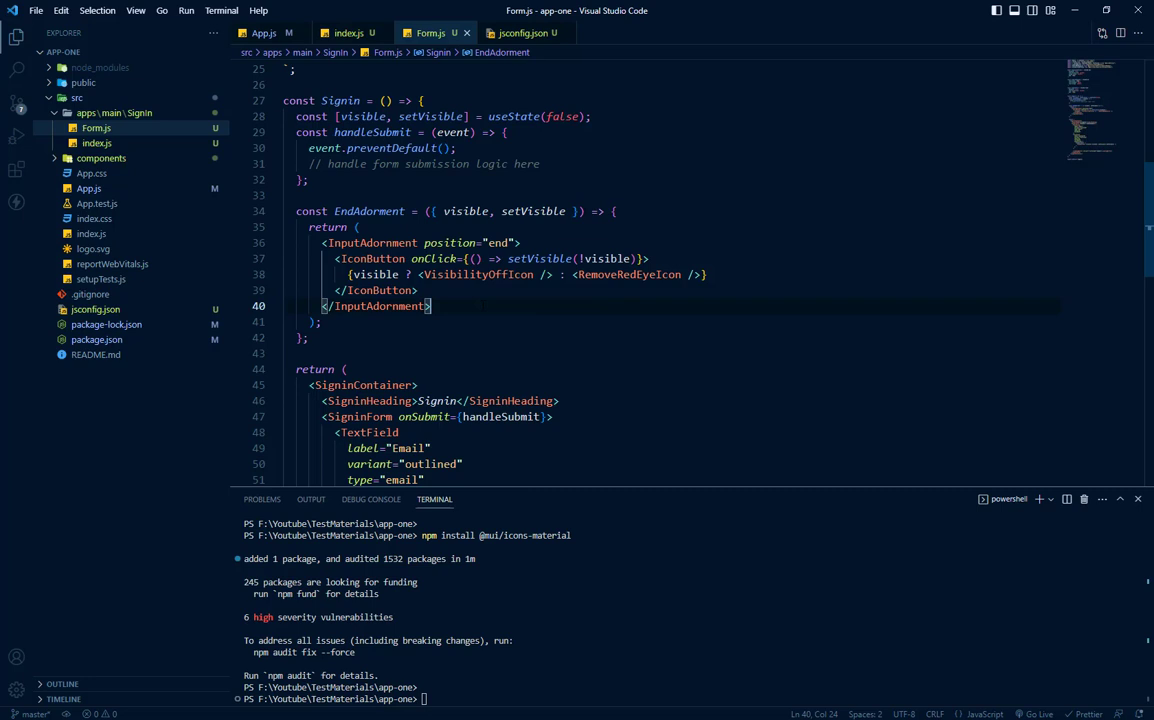
{"action": "scroll", "scroll_direction": "down", "scroll_amount": 3}
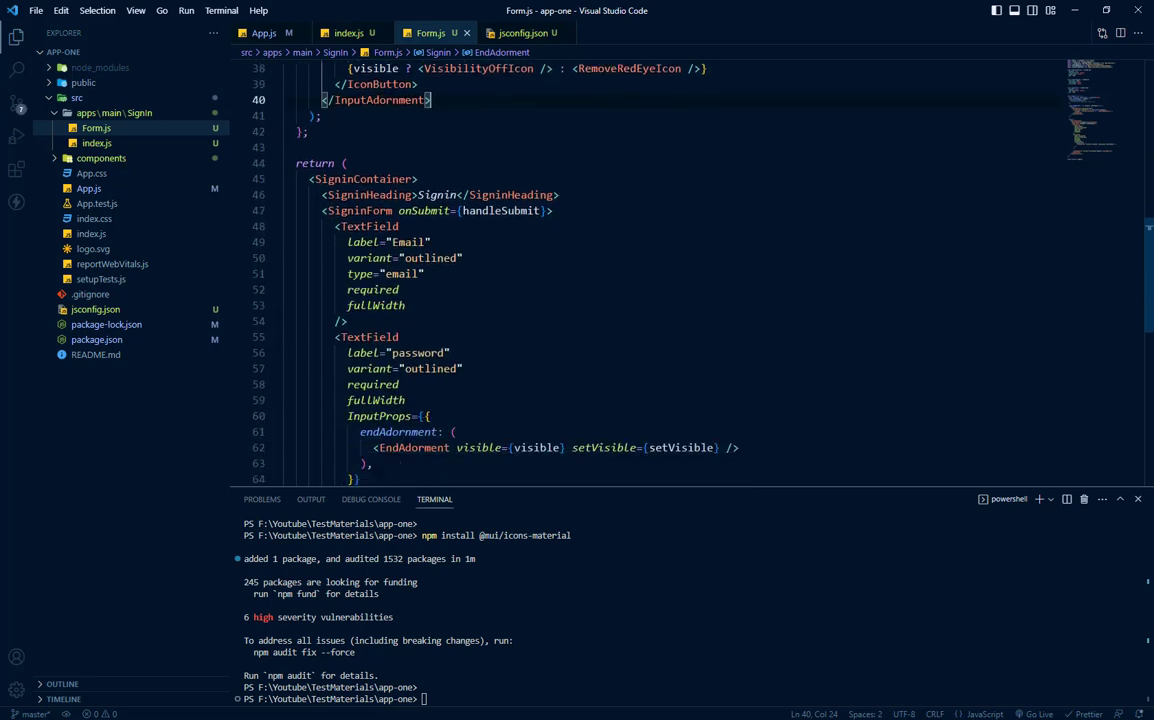
{"action": "scroll", "scroll_direction": "down", "scroll_amount": 3}
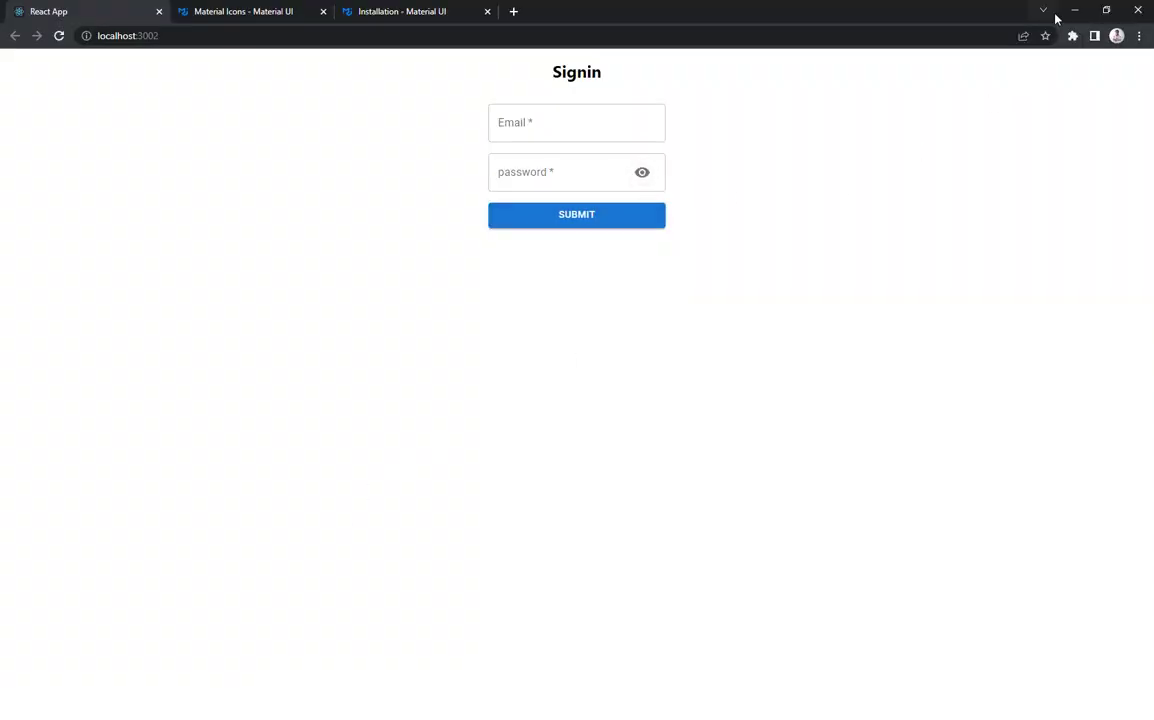
Enter sample password 'sdfsdfd' in the signin form and try the eye button.
{"action": "type", "text": "sdfsdfd"}
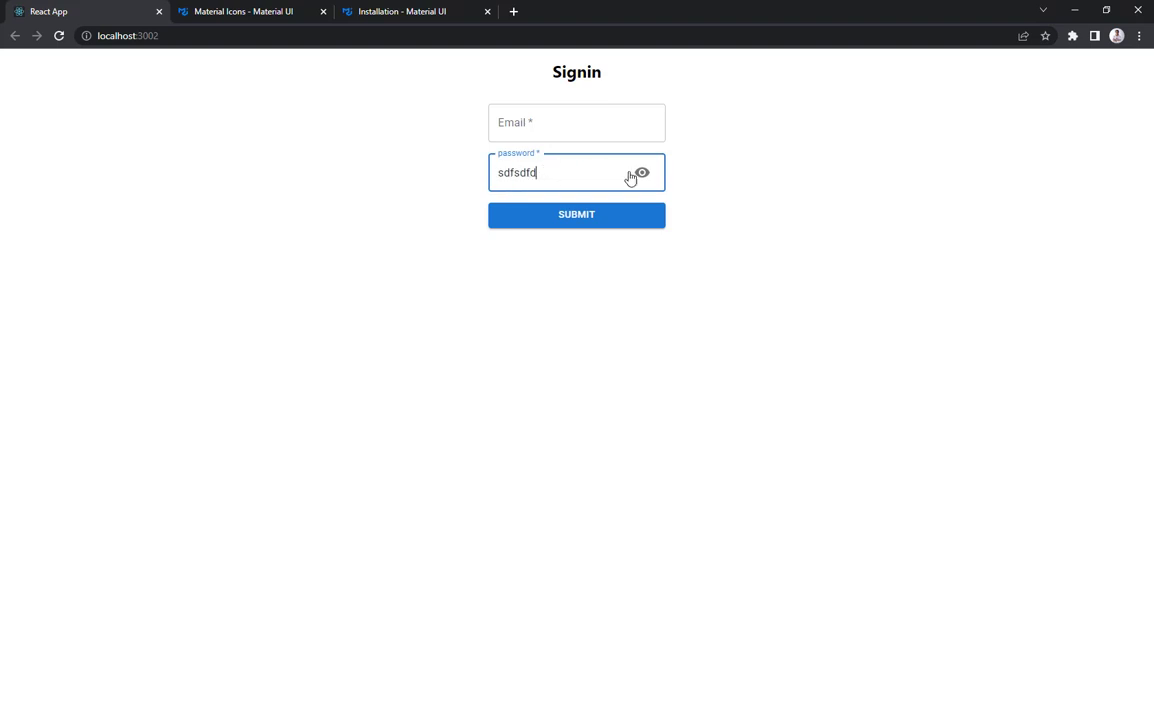
{"action": "left_click", "coordinate": [640, 172]}
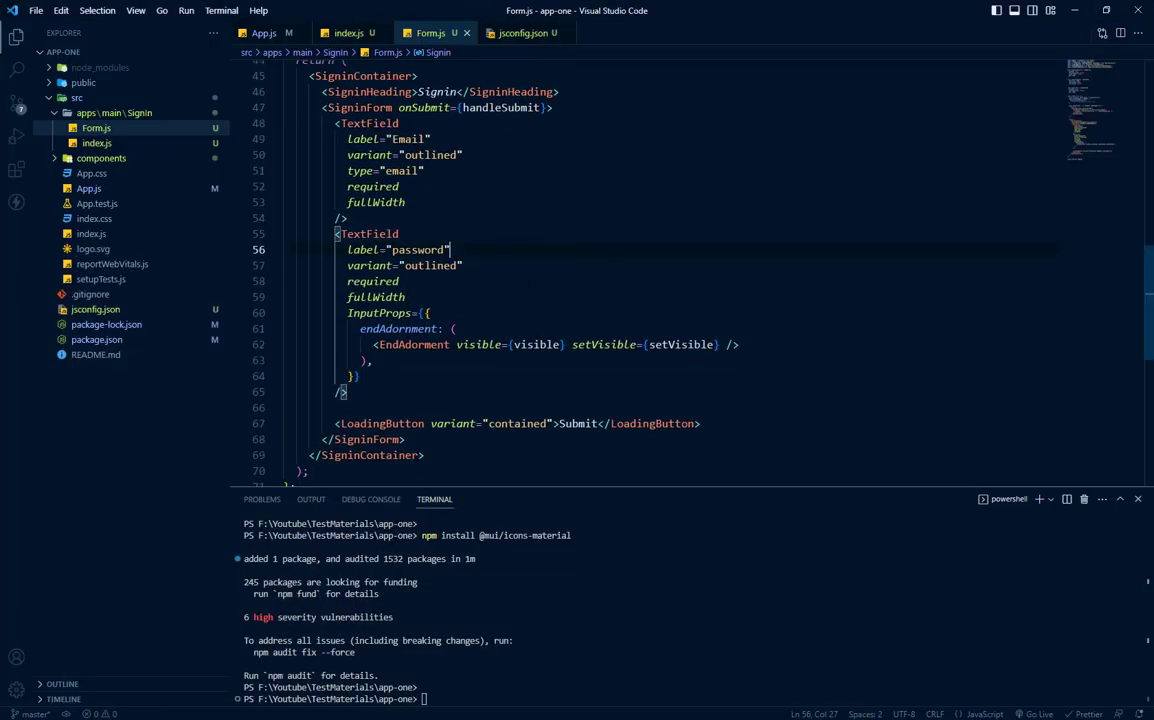
Give the password TextField type={visible ? "text" : "password"}, swapping the values into the right order.
{"action": "scroll", "scroll_direction": "down", "scroll_amount": 3}
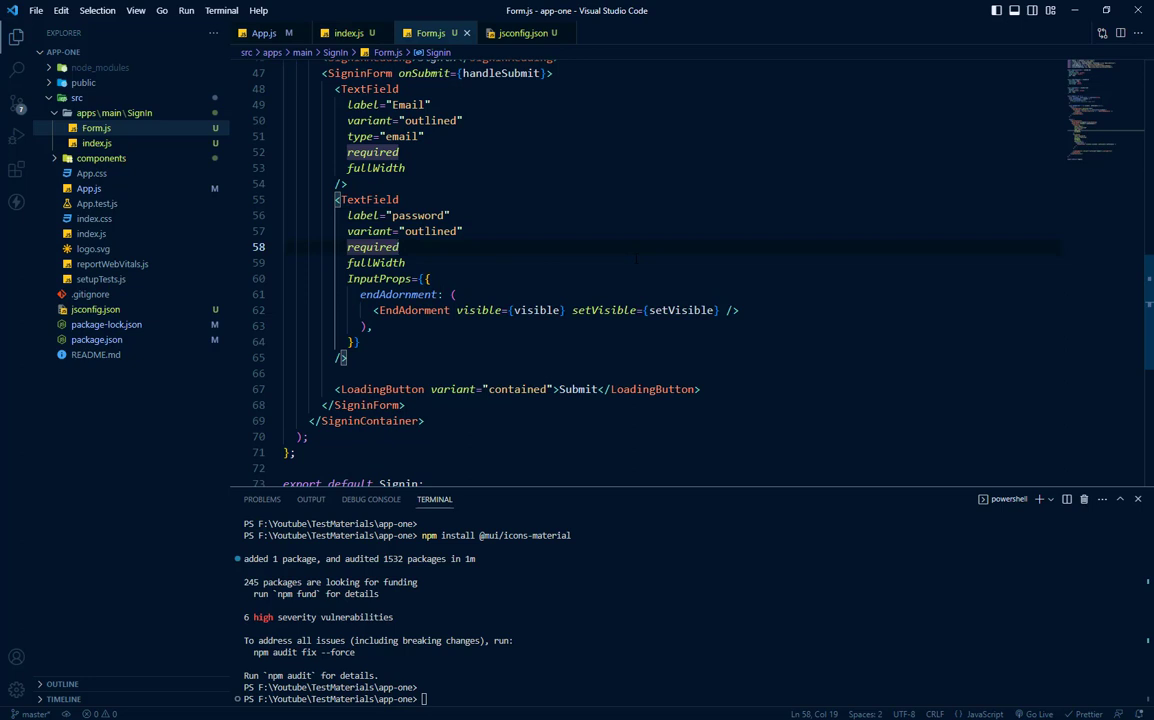
{"action": "type", "text": "type"}
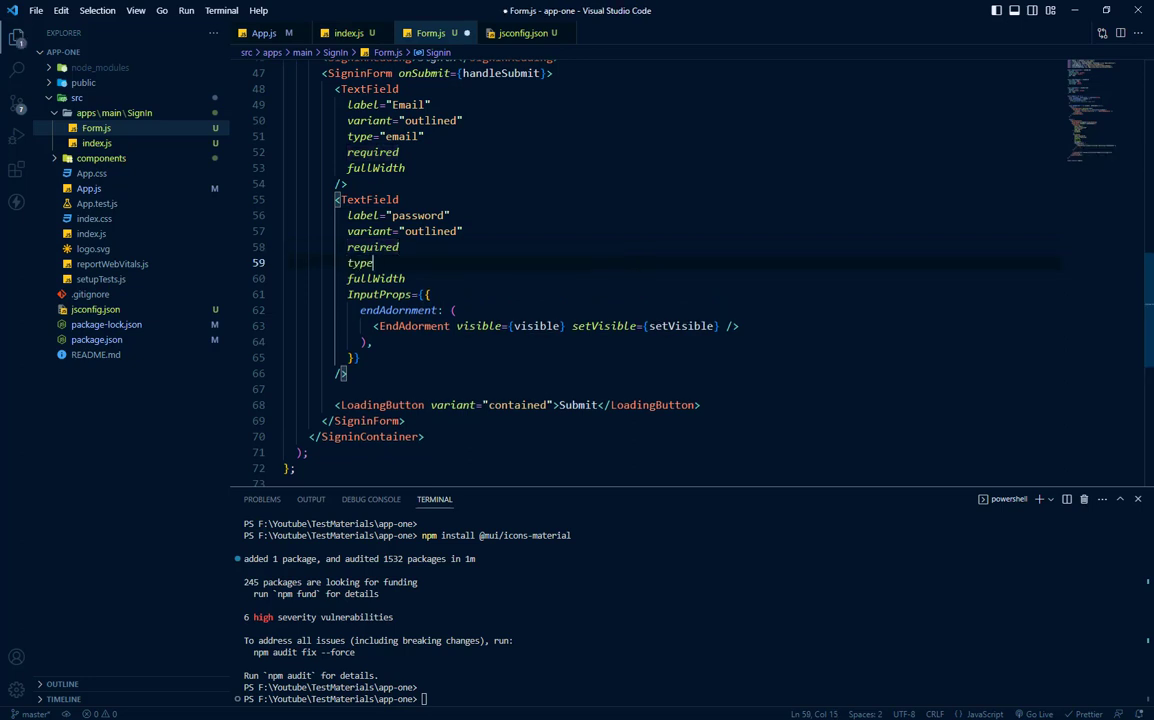
{"action": "type", "text": "=\""}
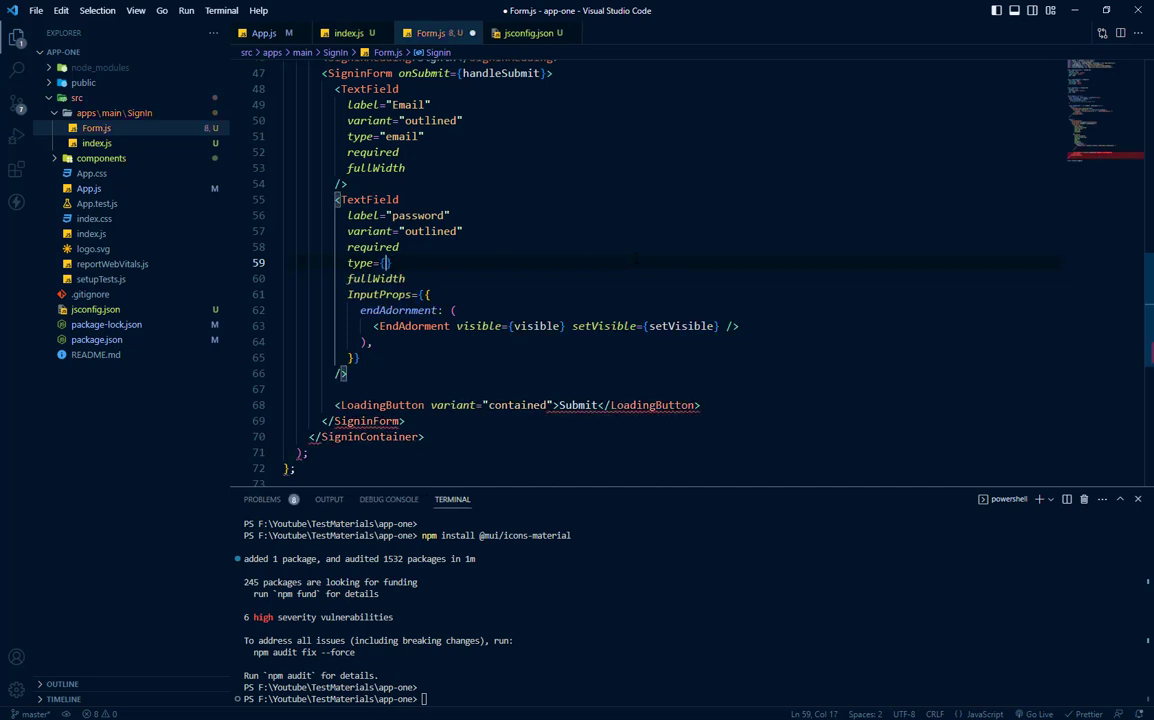
{"action": "type", "text": "visible ?"}
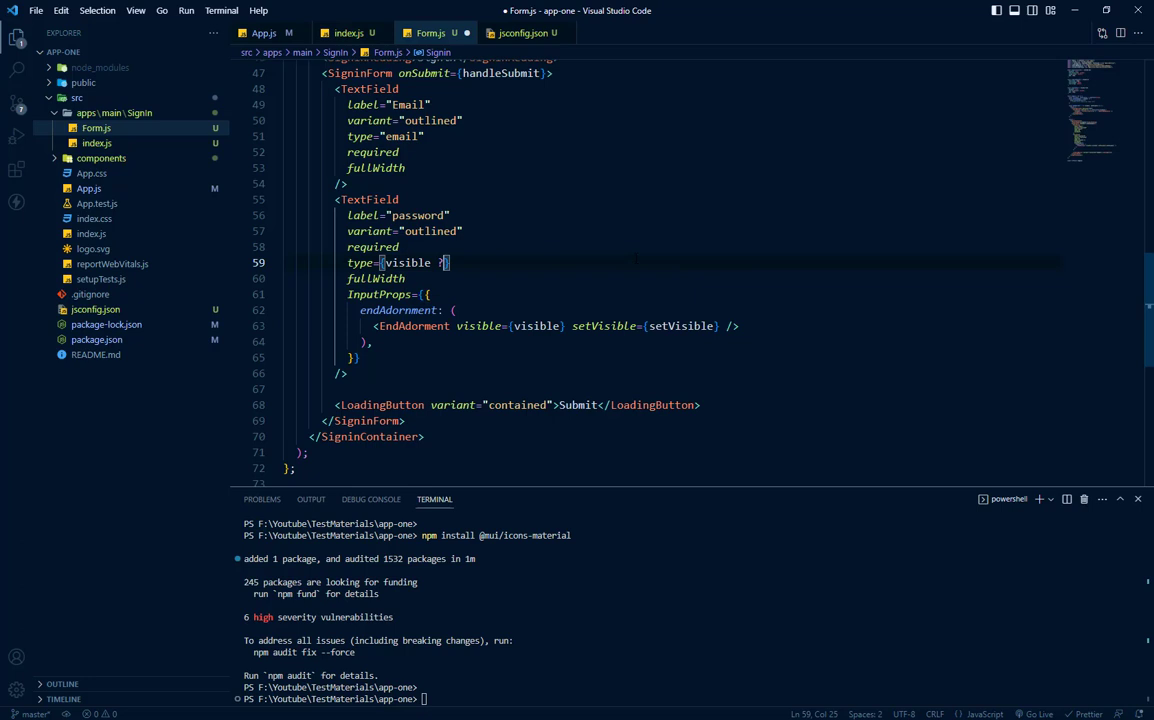
{"action": "type", "text": "\"\""}
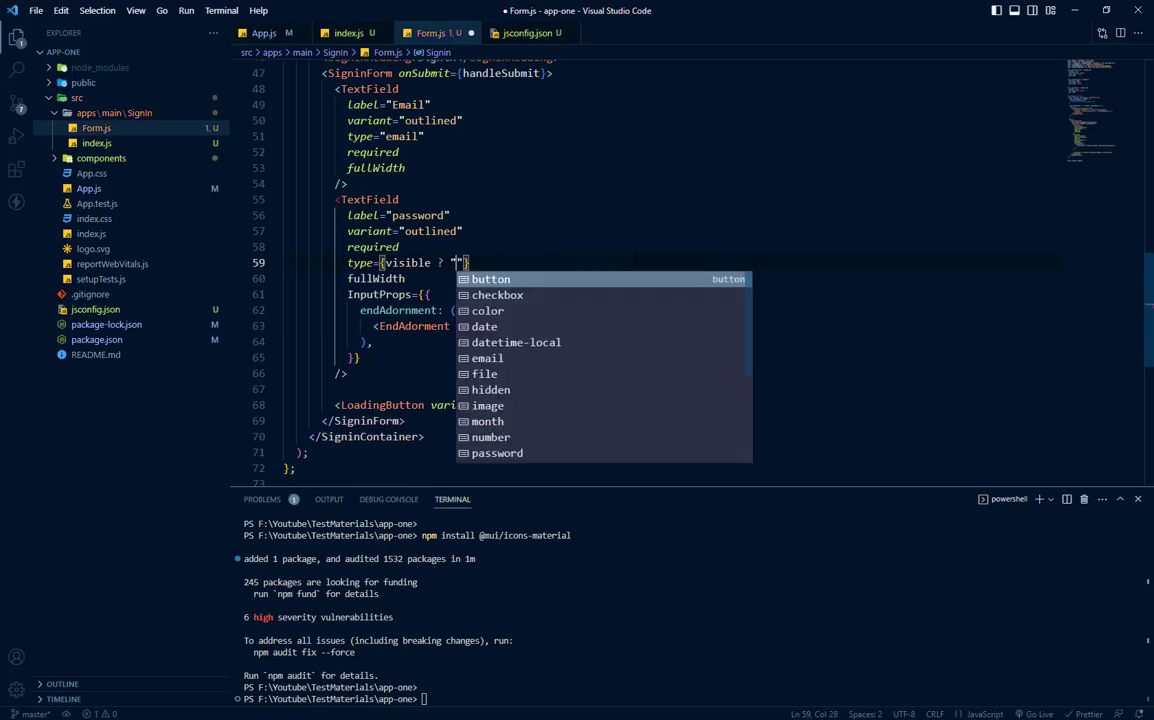
{"action": "type", "text": "text\" : \"password"}
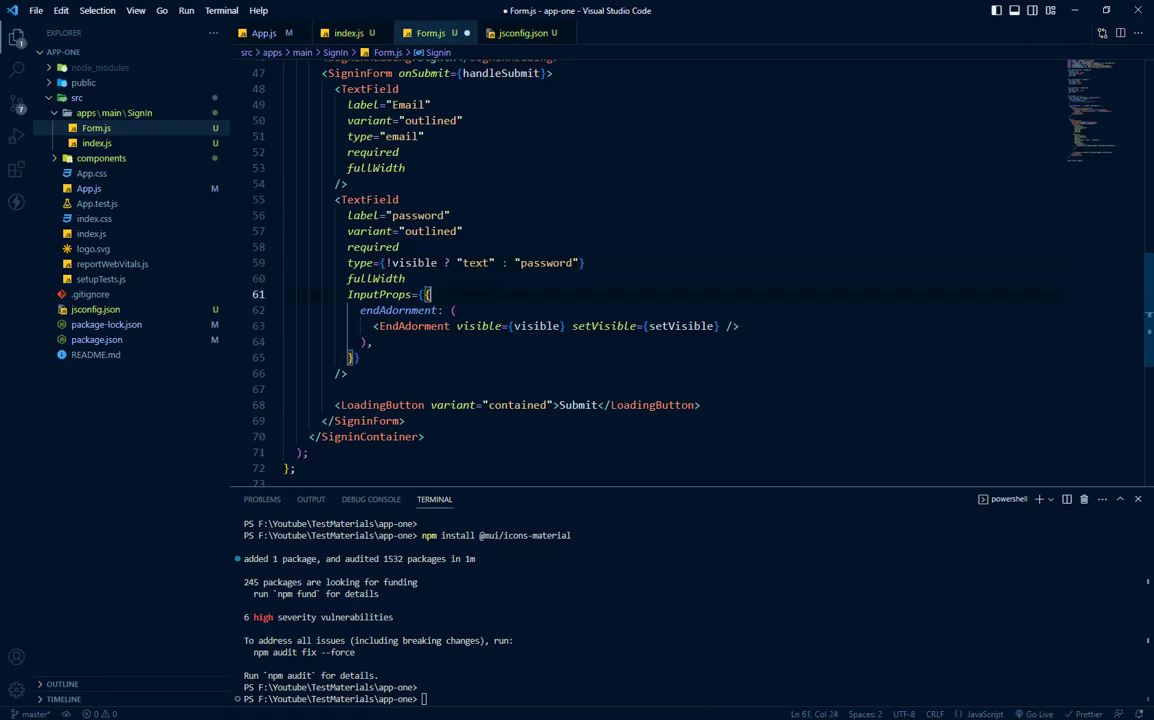
{"action": "left_click", "coordinate": [392, 262]}
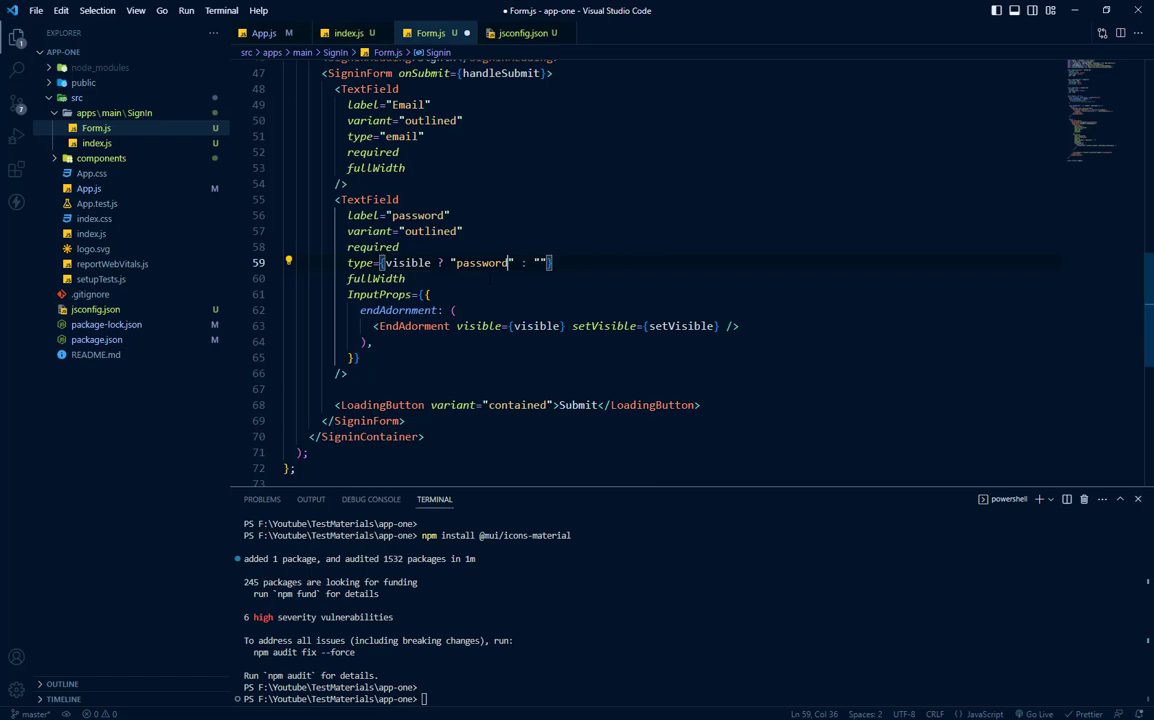
{"action": "type", "text": "te"}
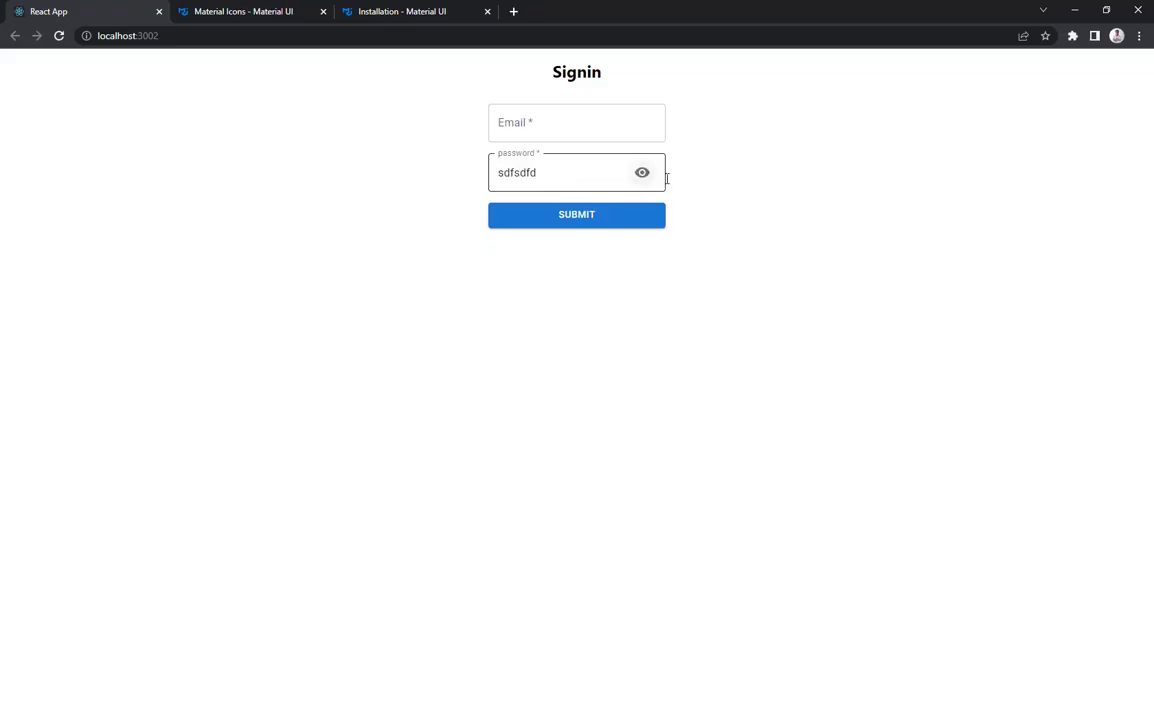
Toggle the eye button to confirm the sample password switches between readable and hidden.
{"action": "left_click", "coordinate": [642, 172]}
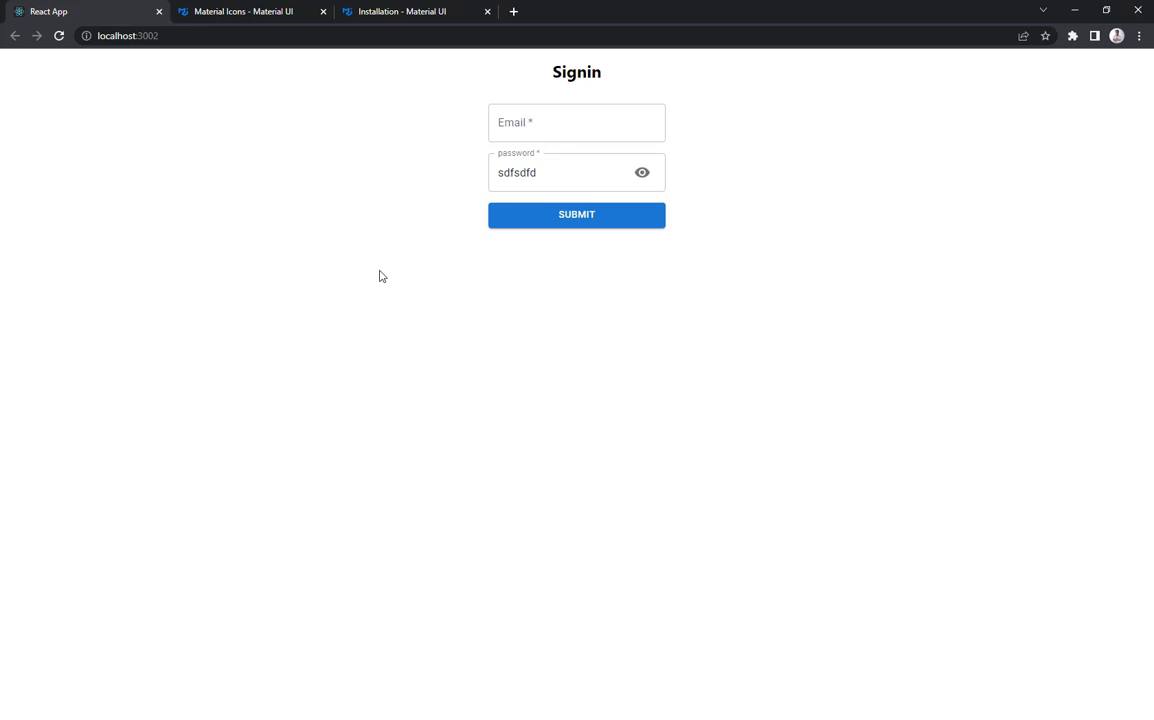
{"action": "mouse_move", "coordinate": [314, 256]}
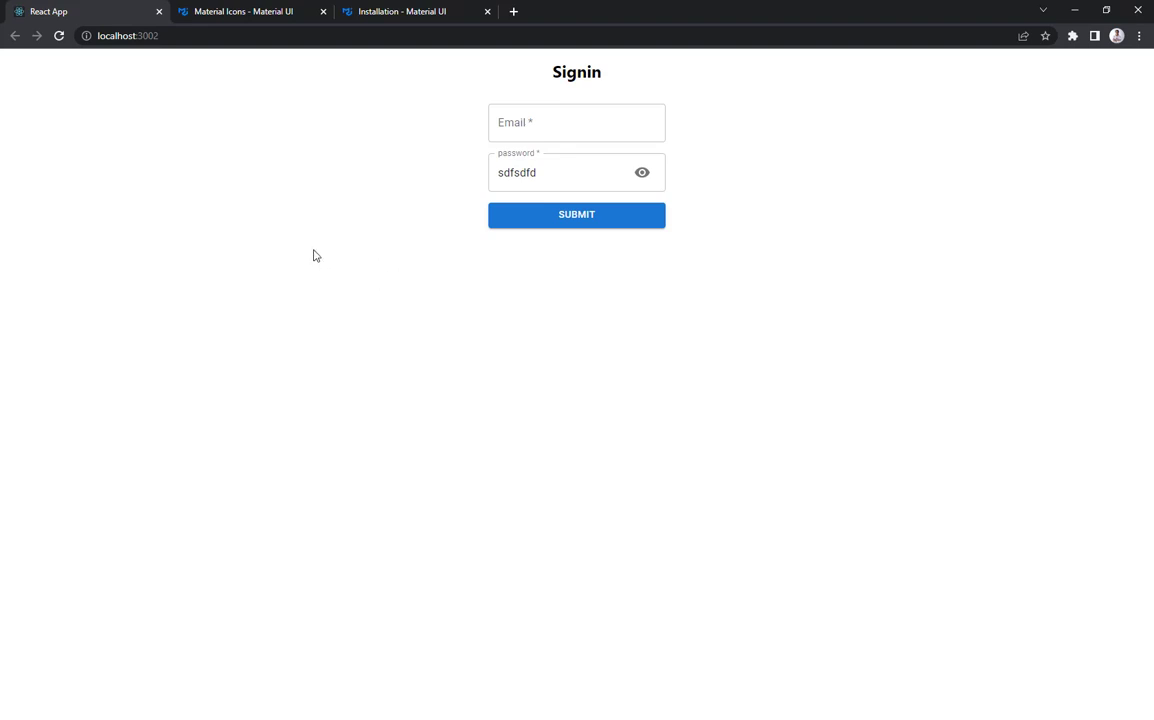